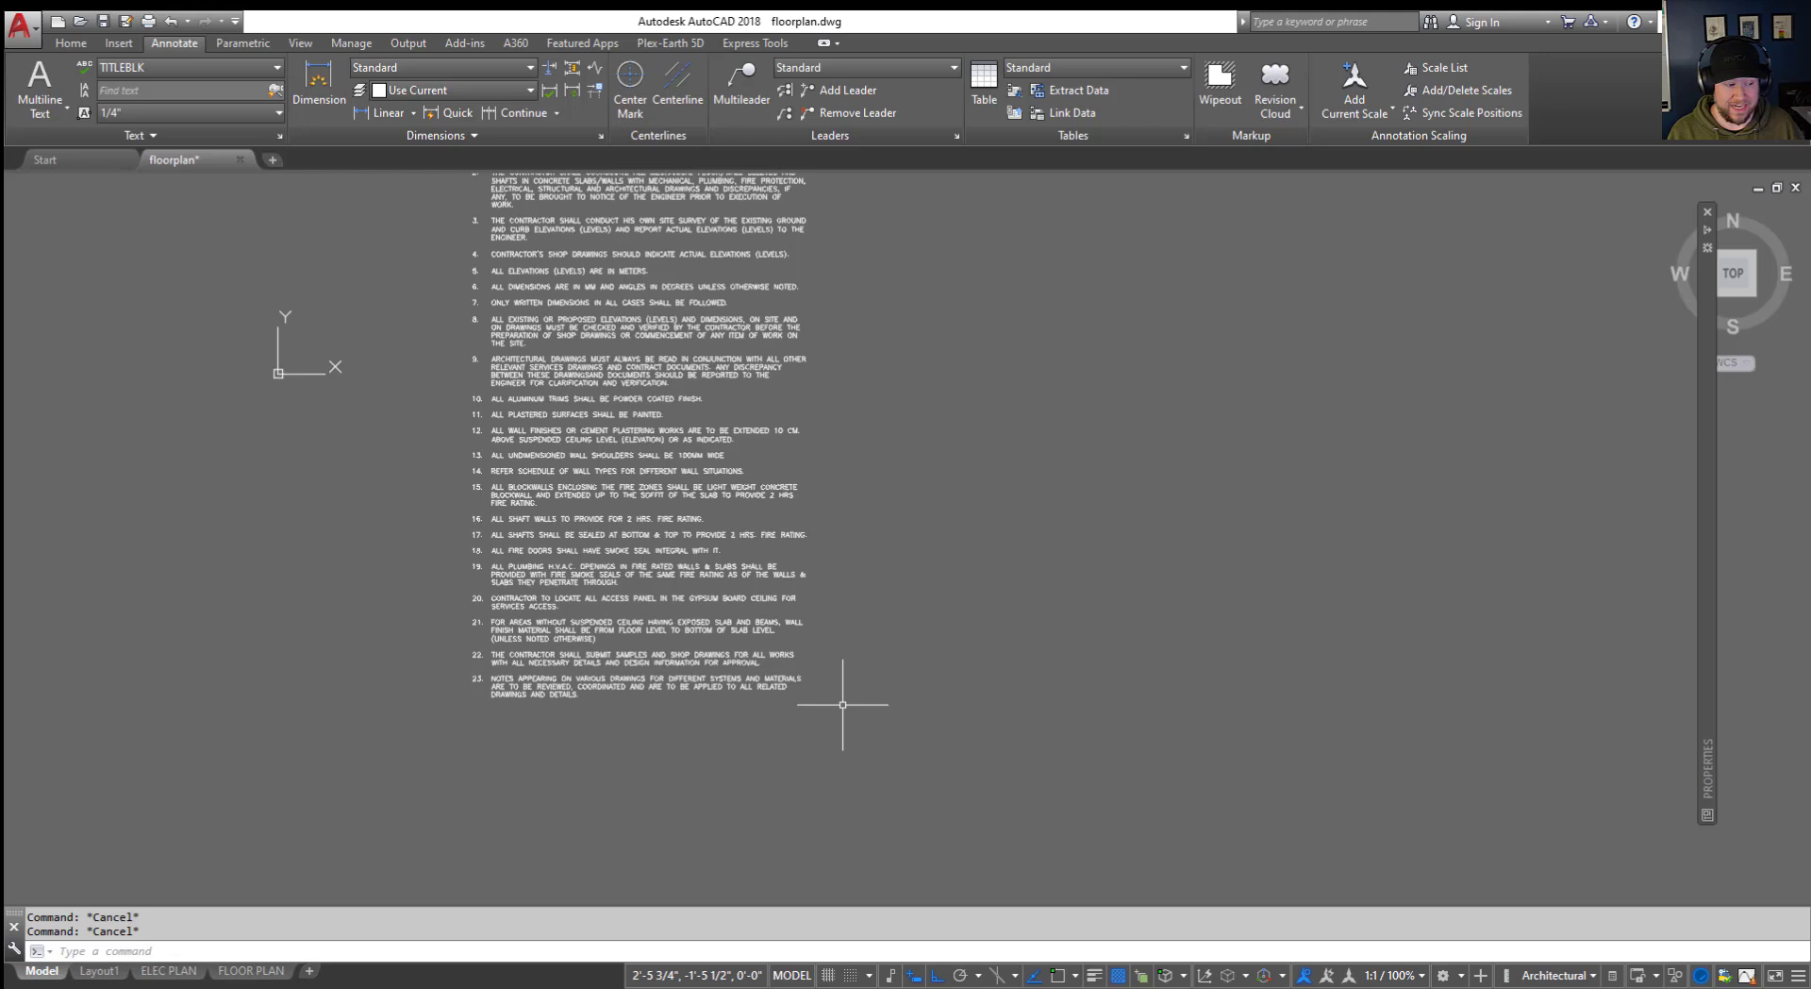
Step: Set the HIGHLIGHT variable to 0, then restore it to 1
type("HIGHLIGHT Enter new value for HIGHLIGHT <1>:")
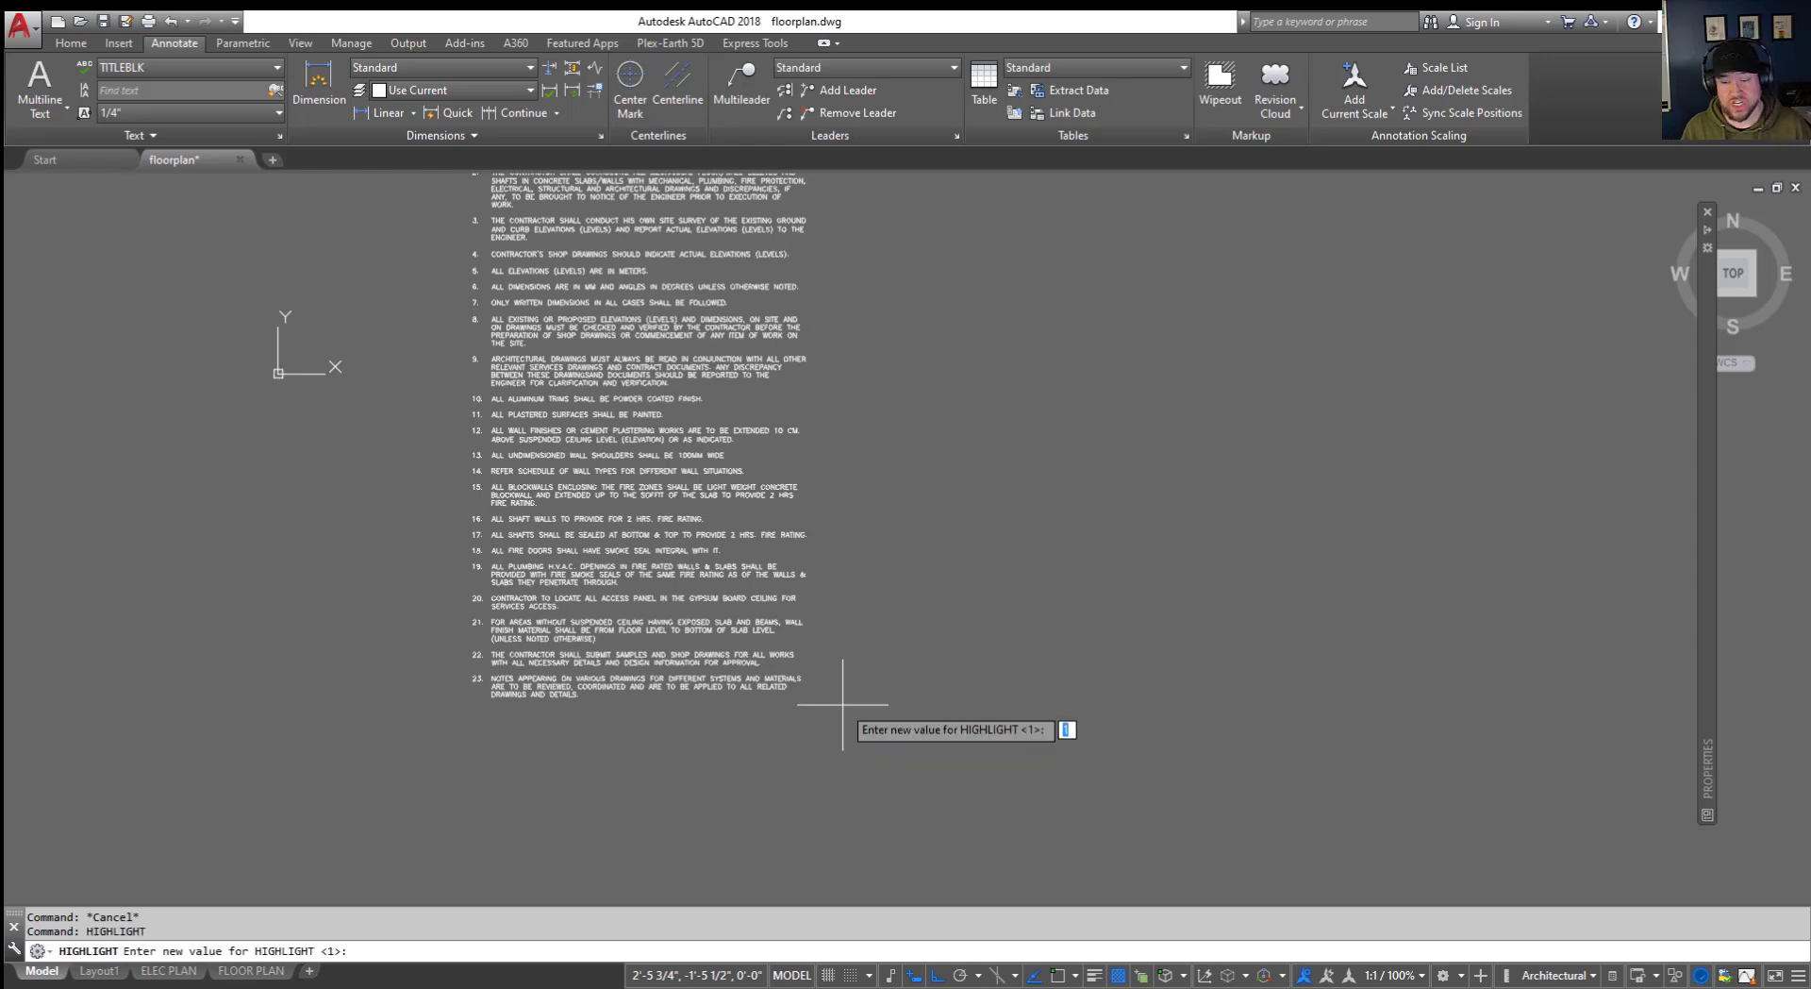
type("0")
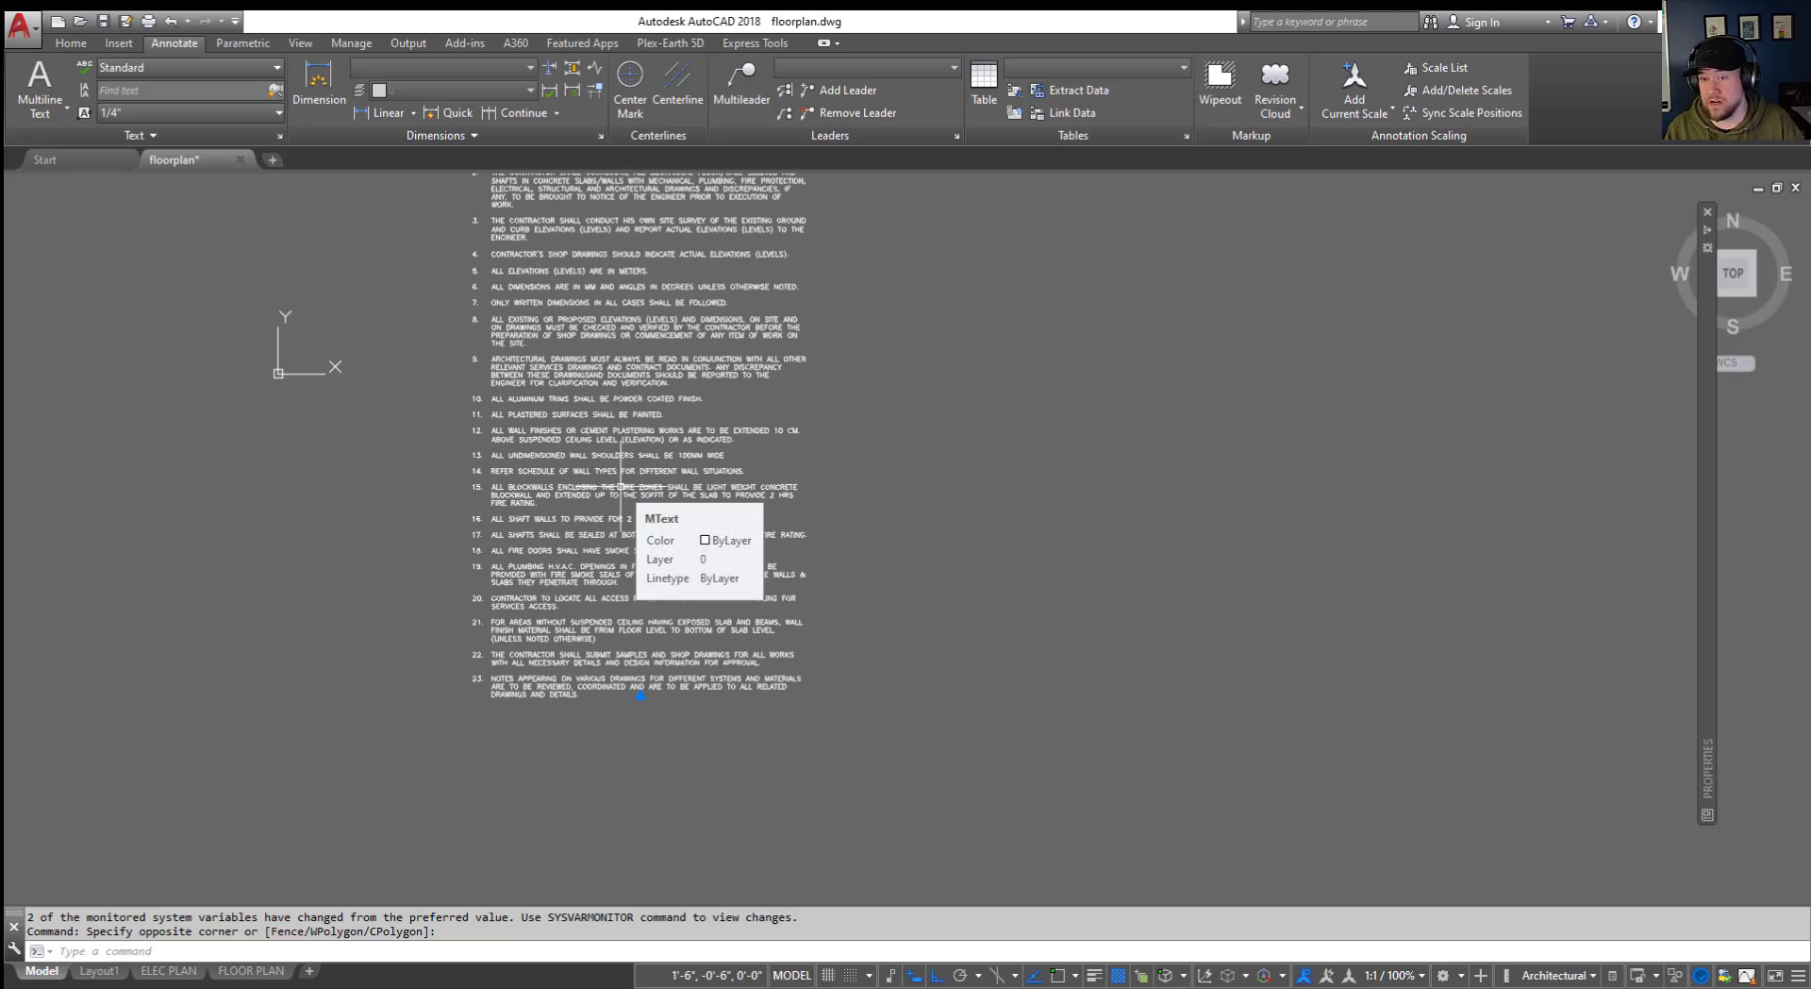
key("Escape")
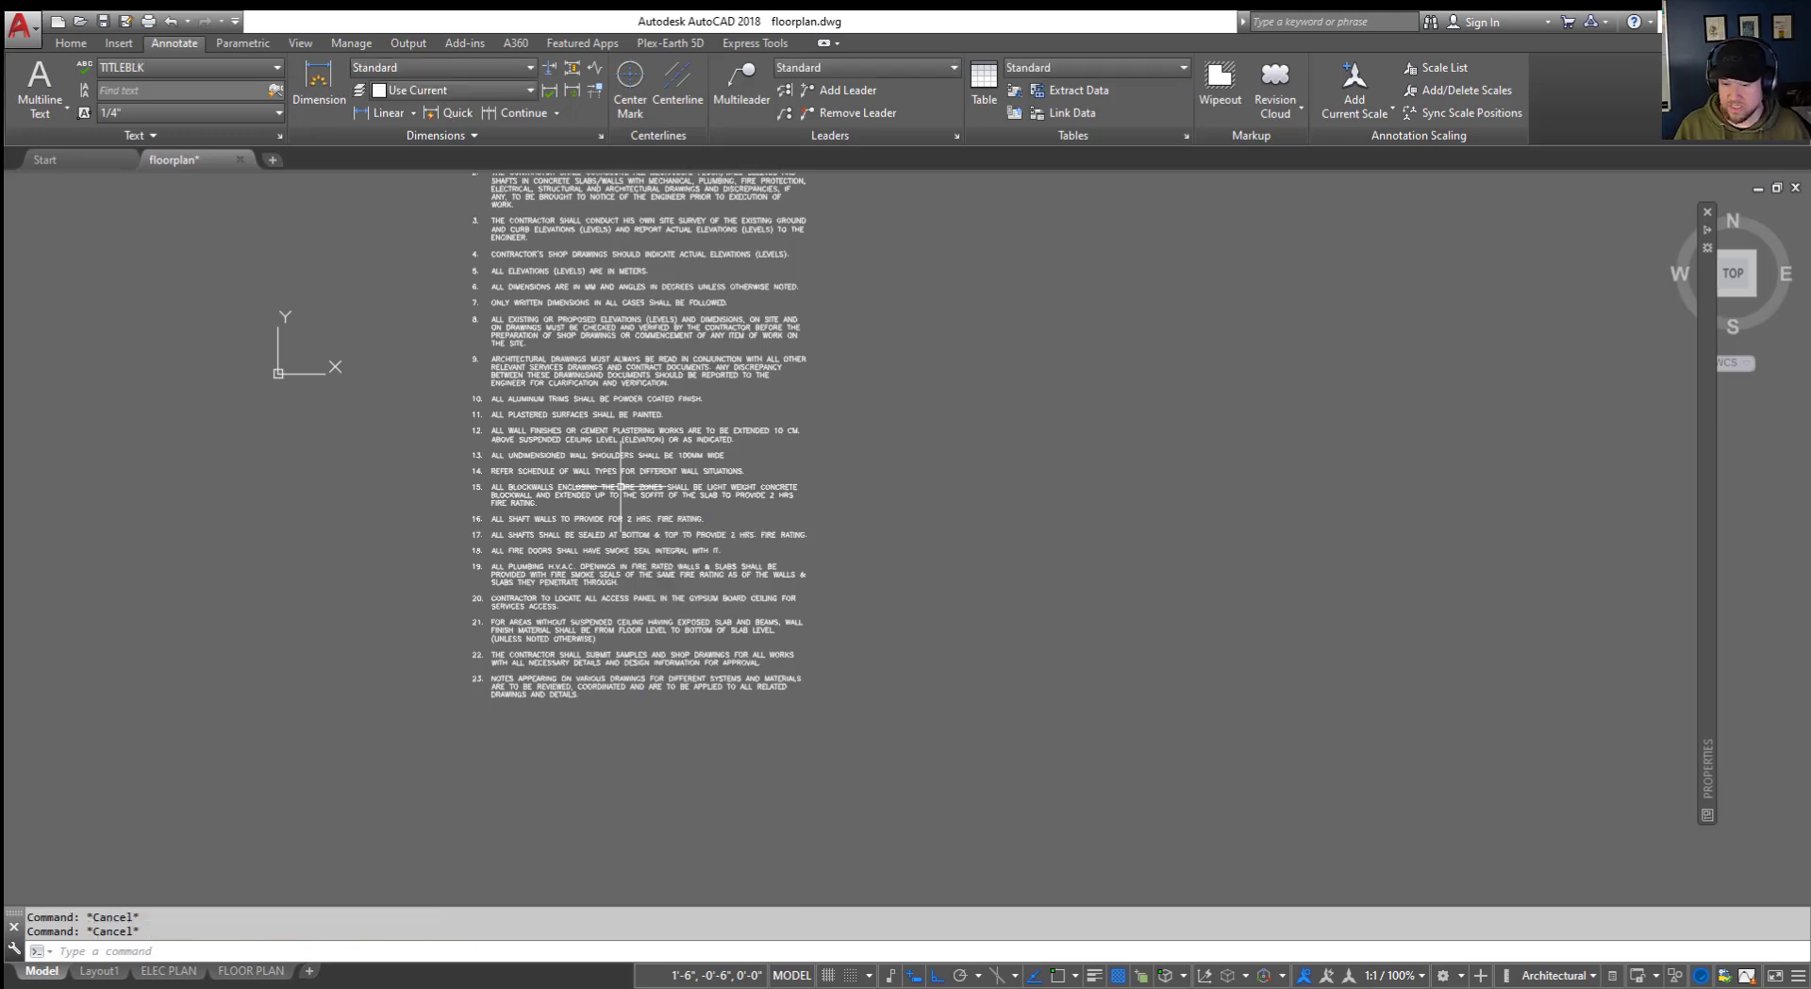
type("HIGHLIGHT Enter new value for HIGHLIGHT <0>:")
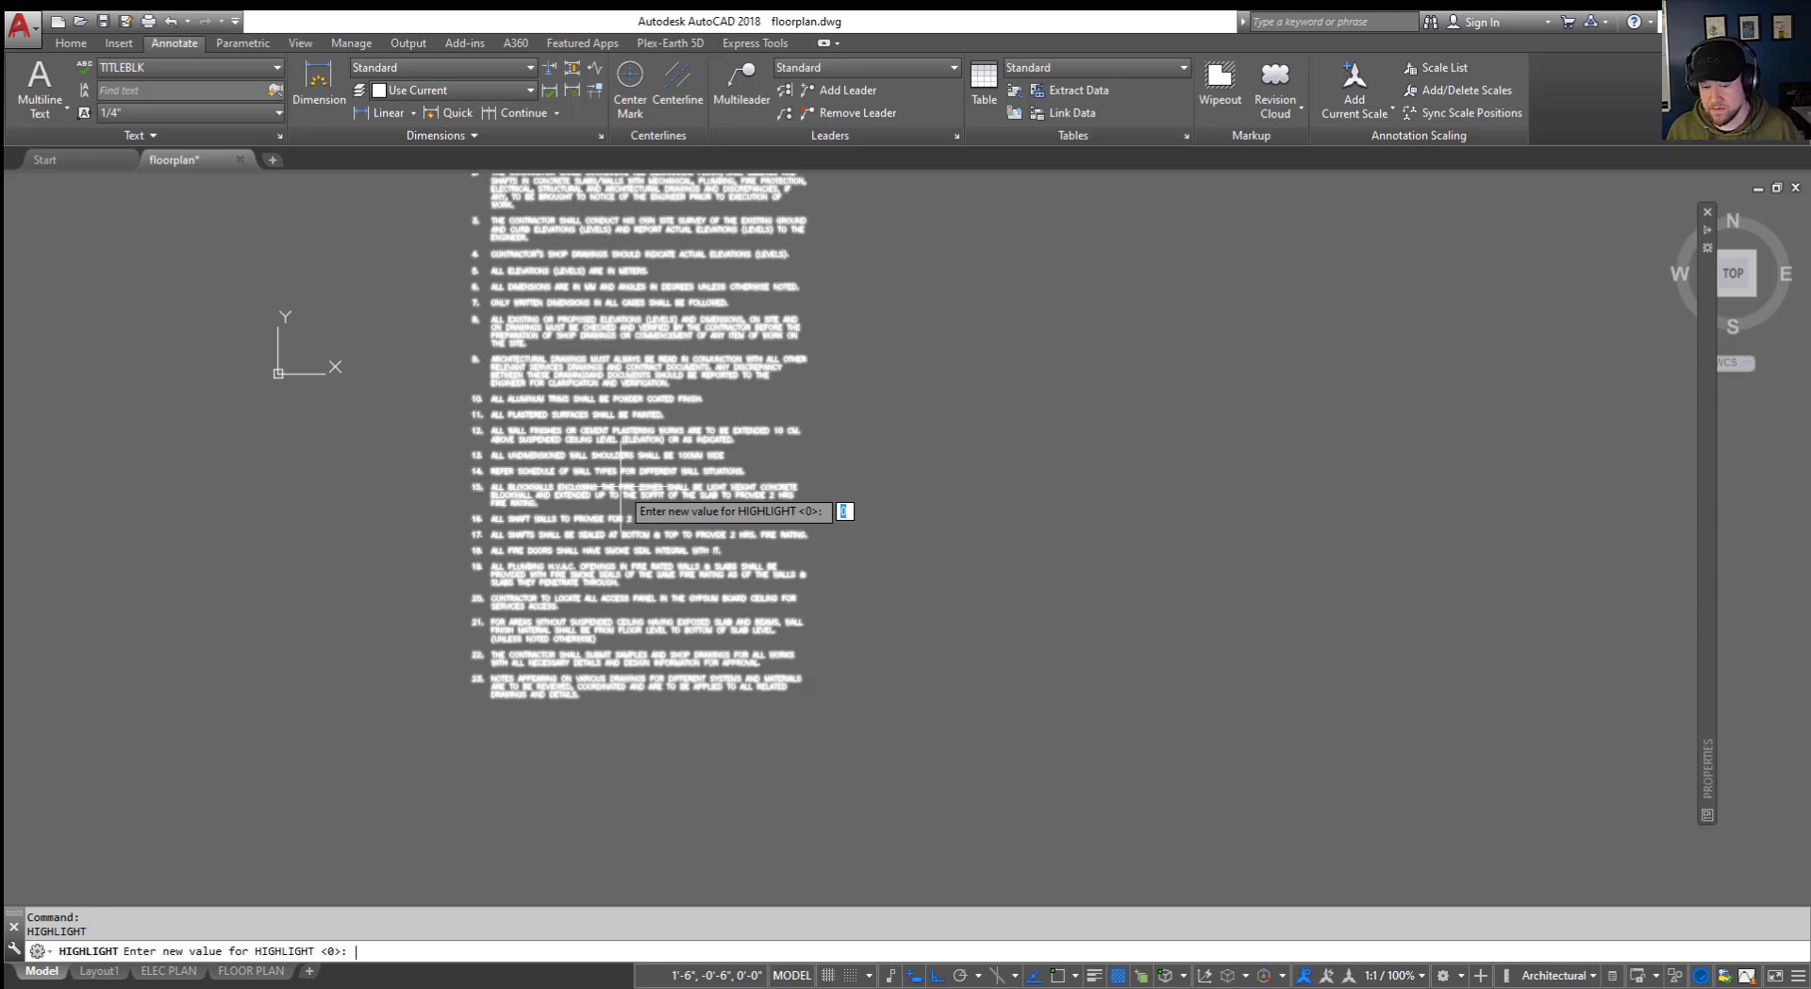
type("1")
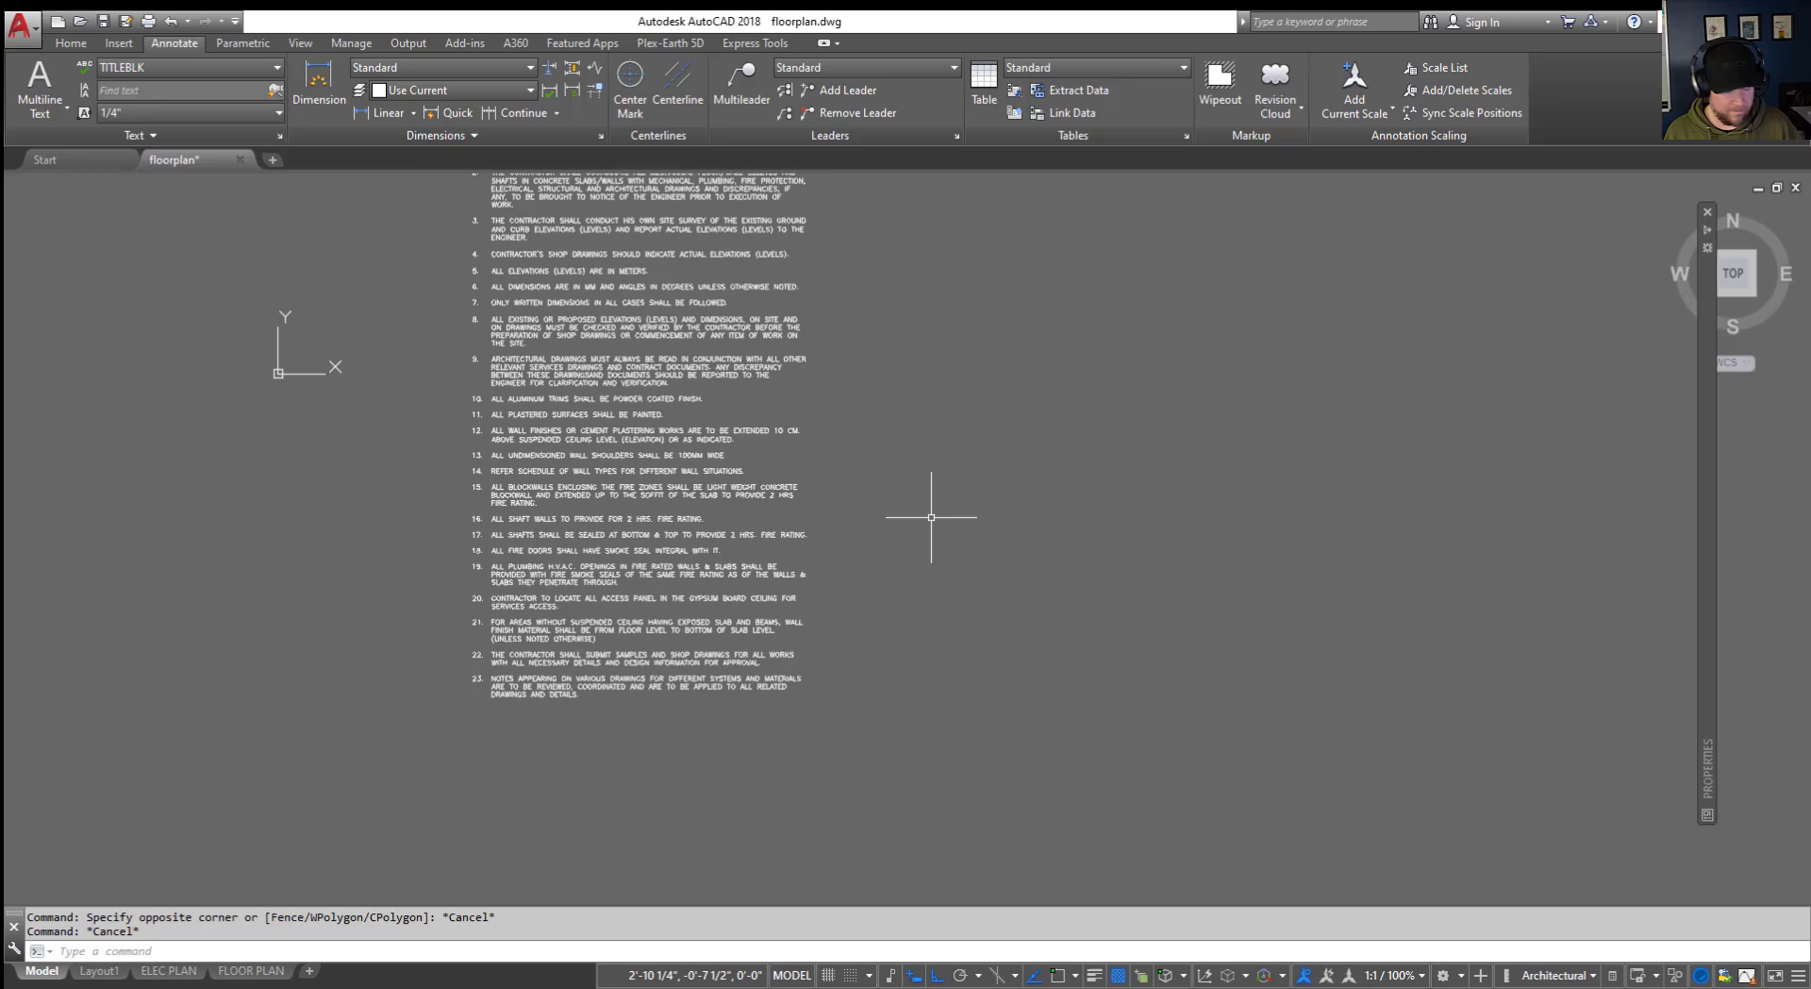
Step: Apply a Magenta selection effect colour in Options and test it on the notes
type("op")
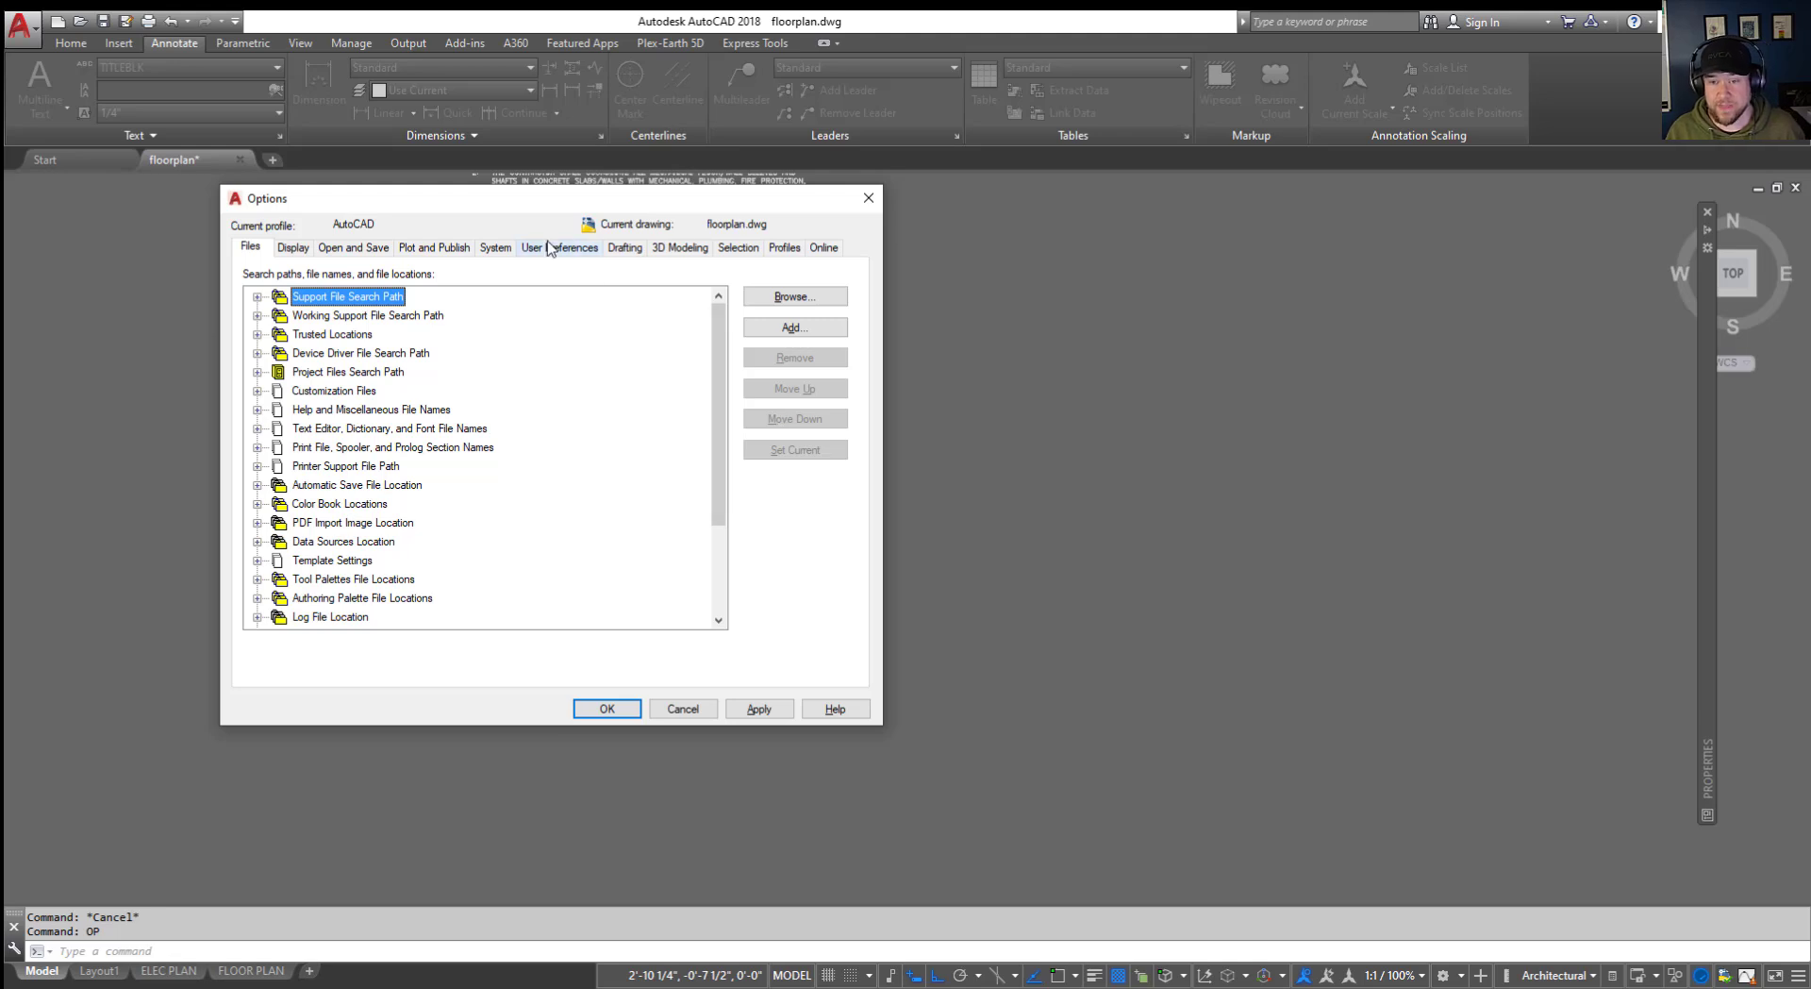
left_click(738, 248)
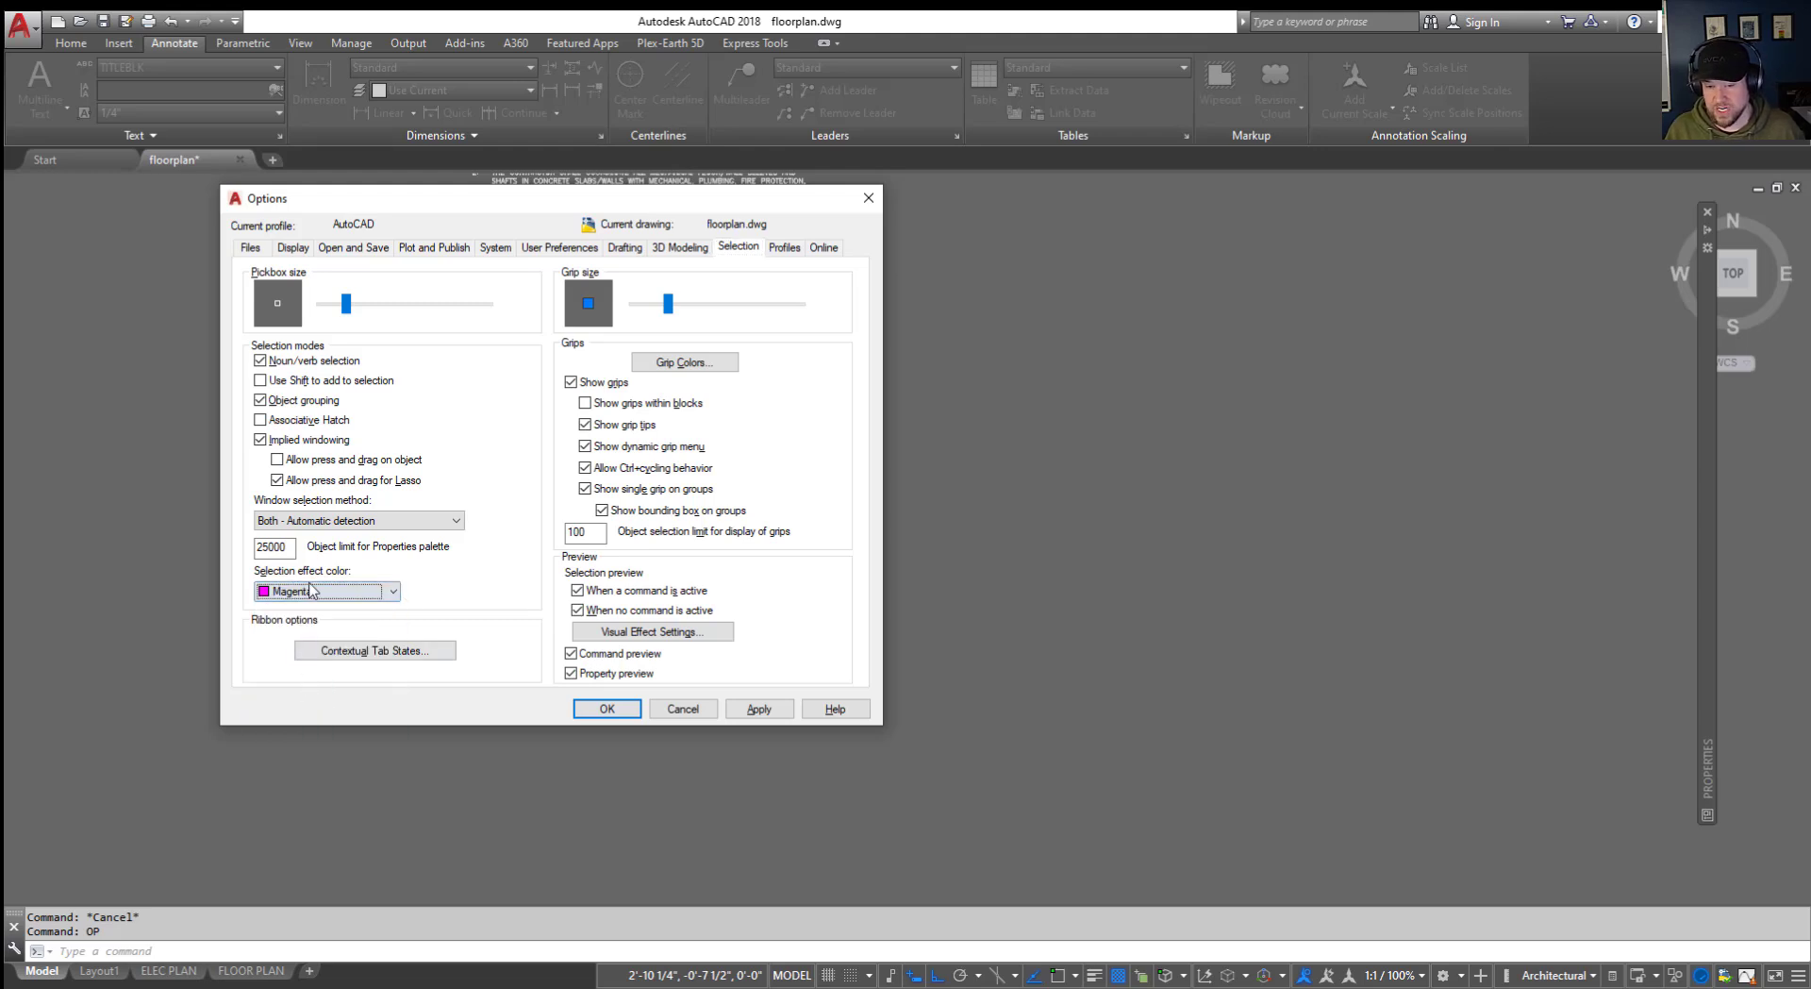
left_click(607, 708)
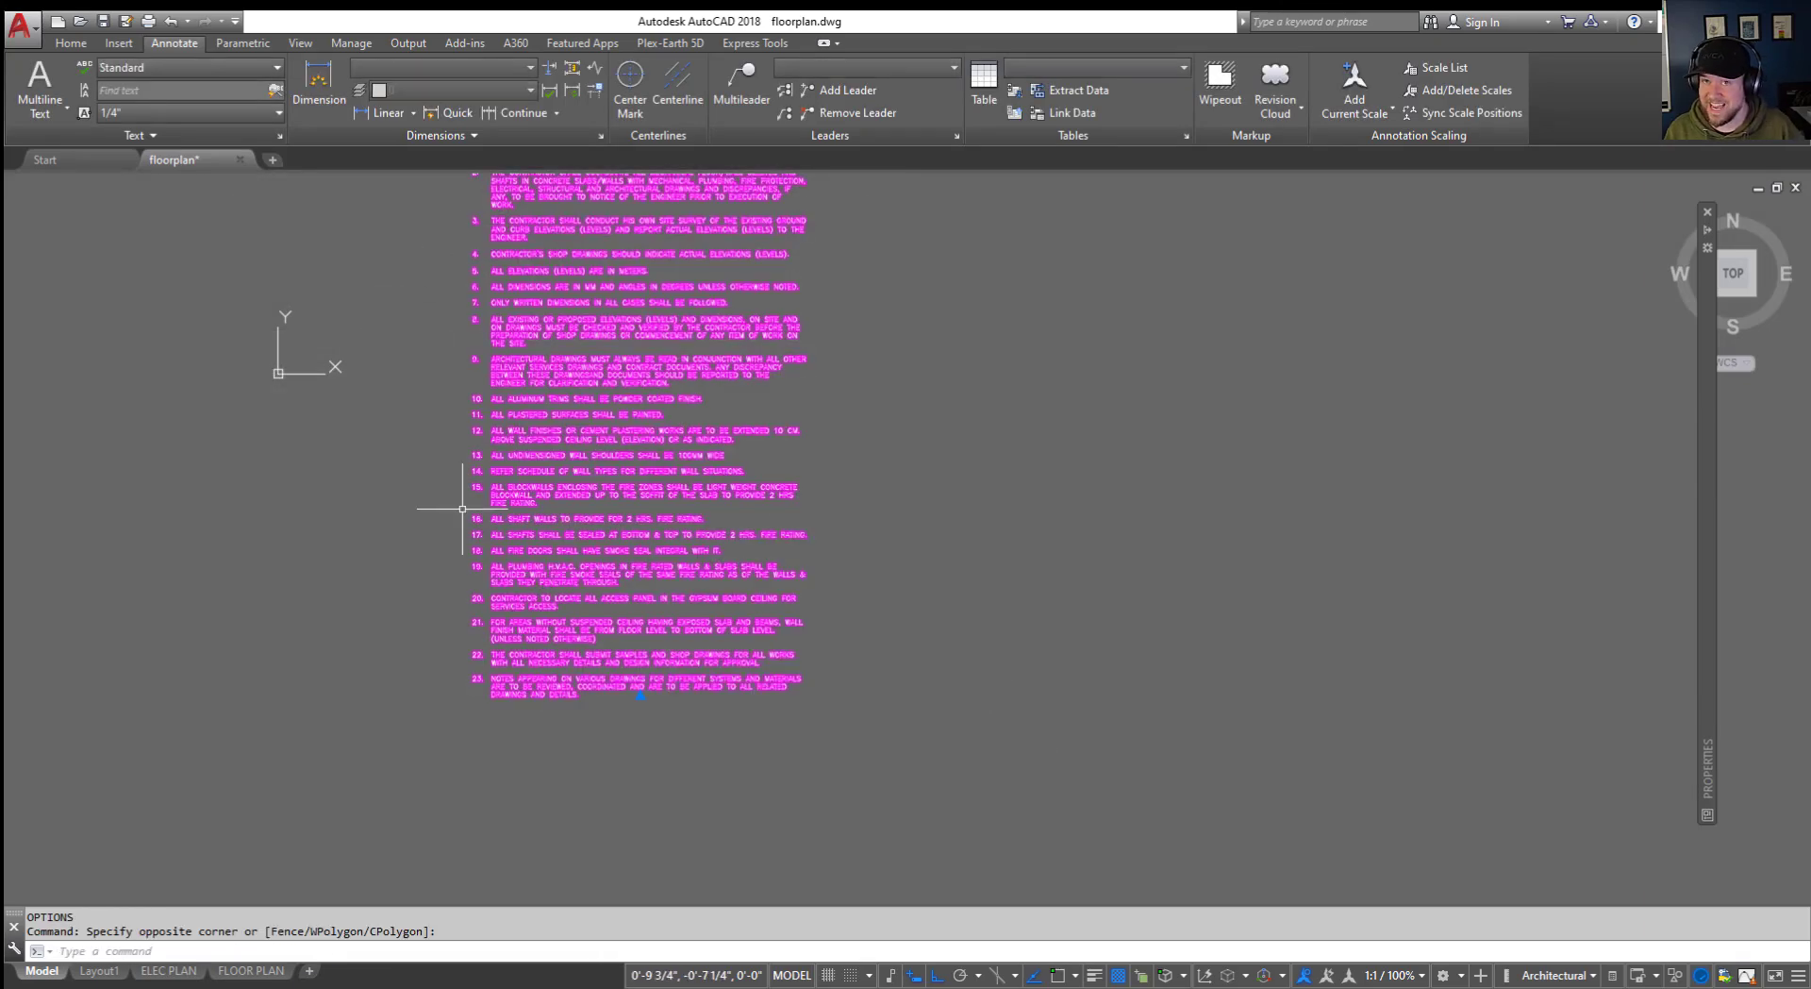
key("Escape")
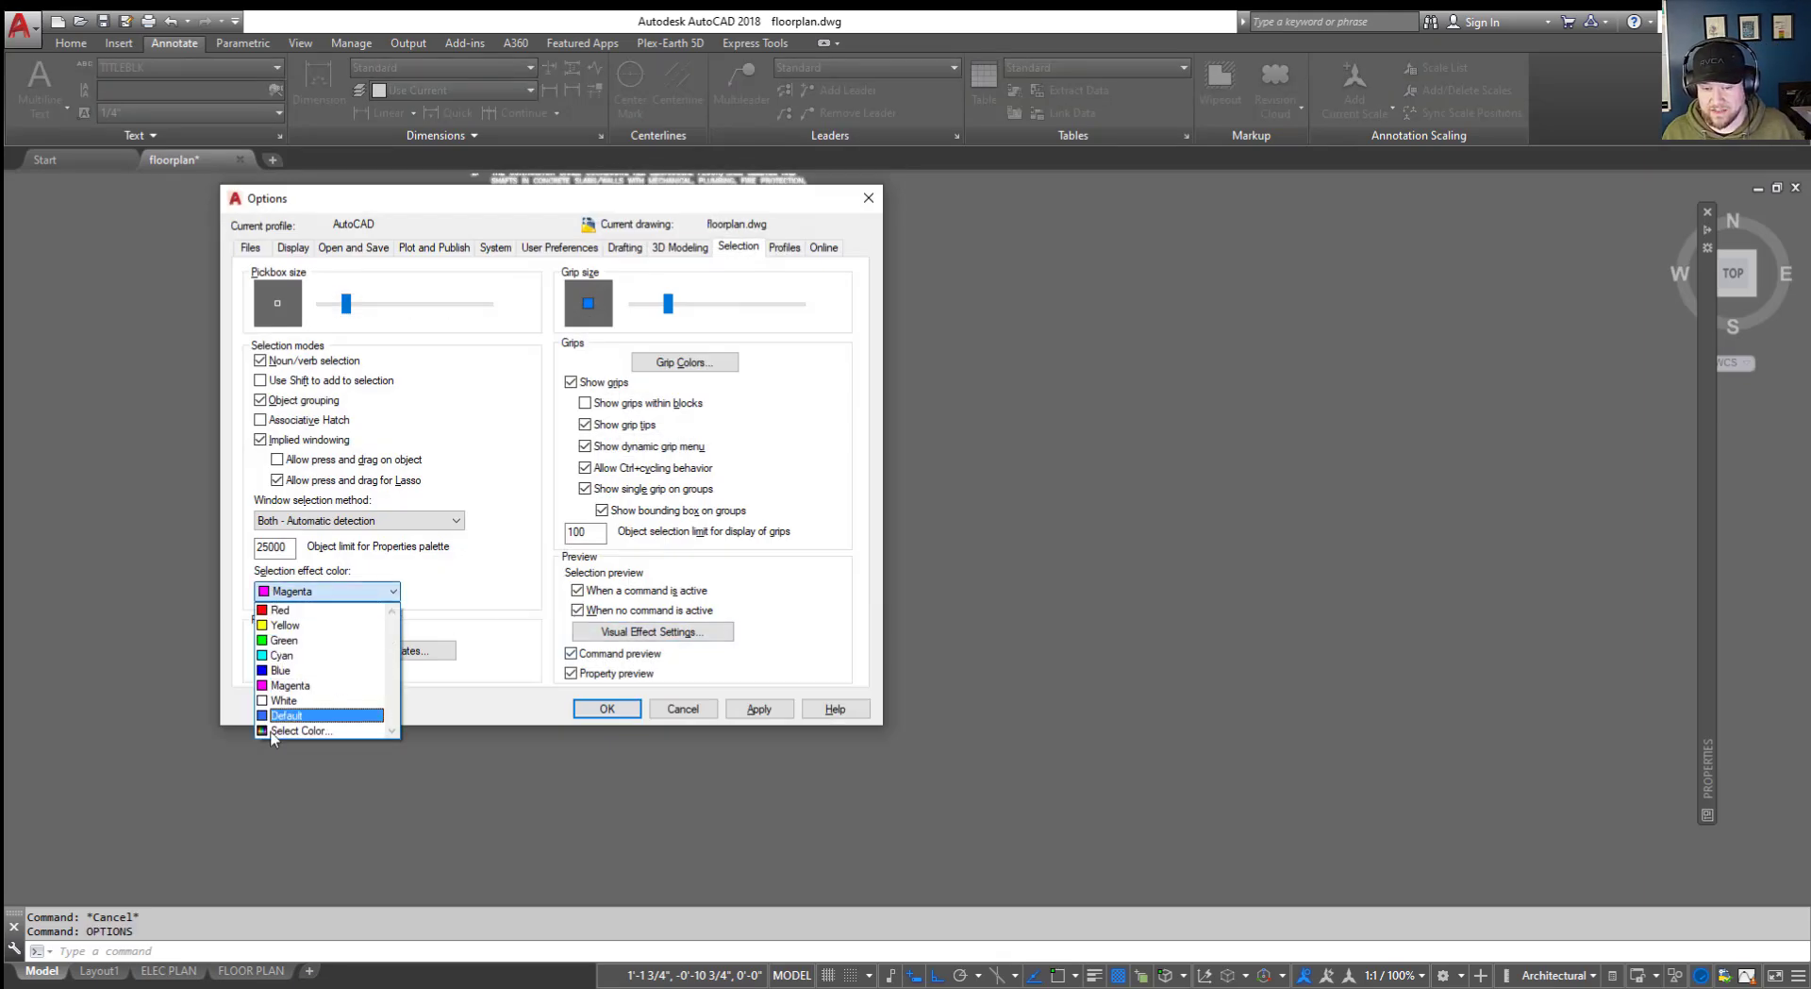
Step: Reset the selection effect colour to Default, discarding a green trial colour, and close Options
left_click(285, 714)
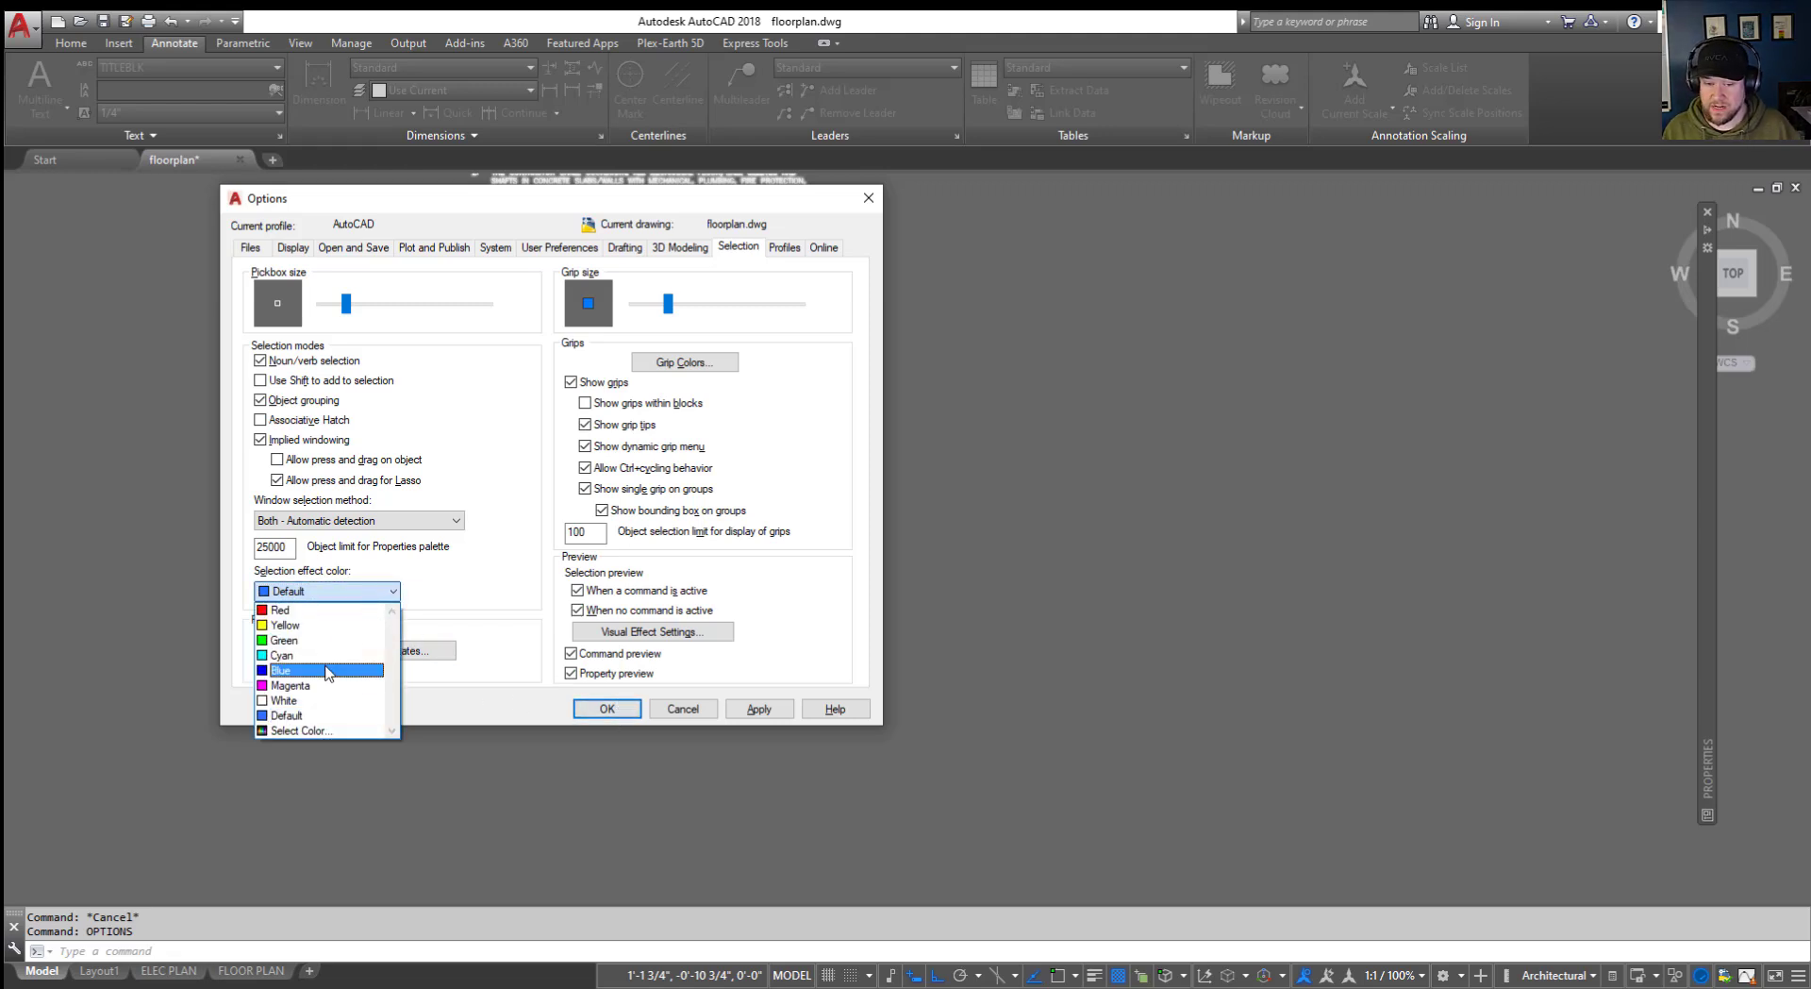
mouse_move(312, 730)
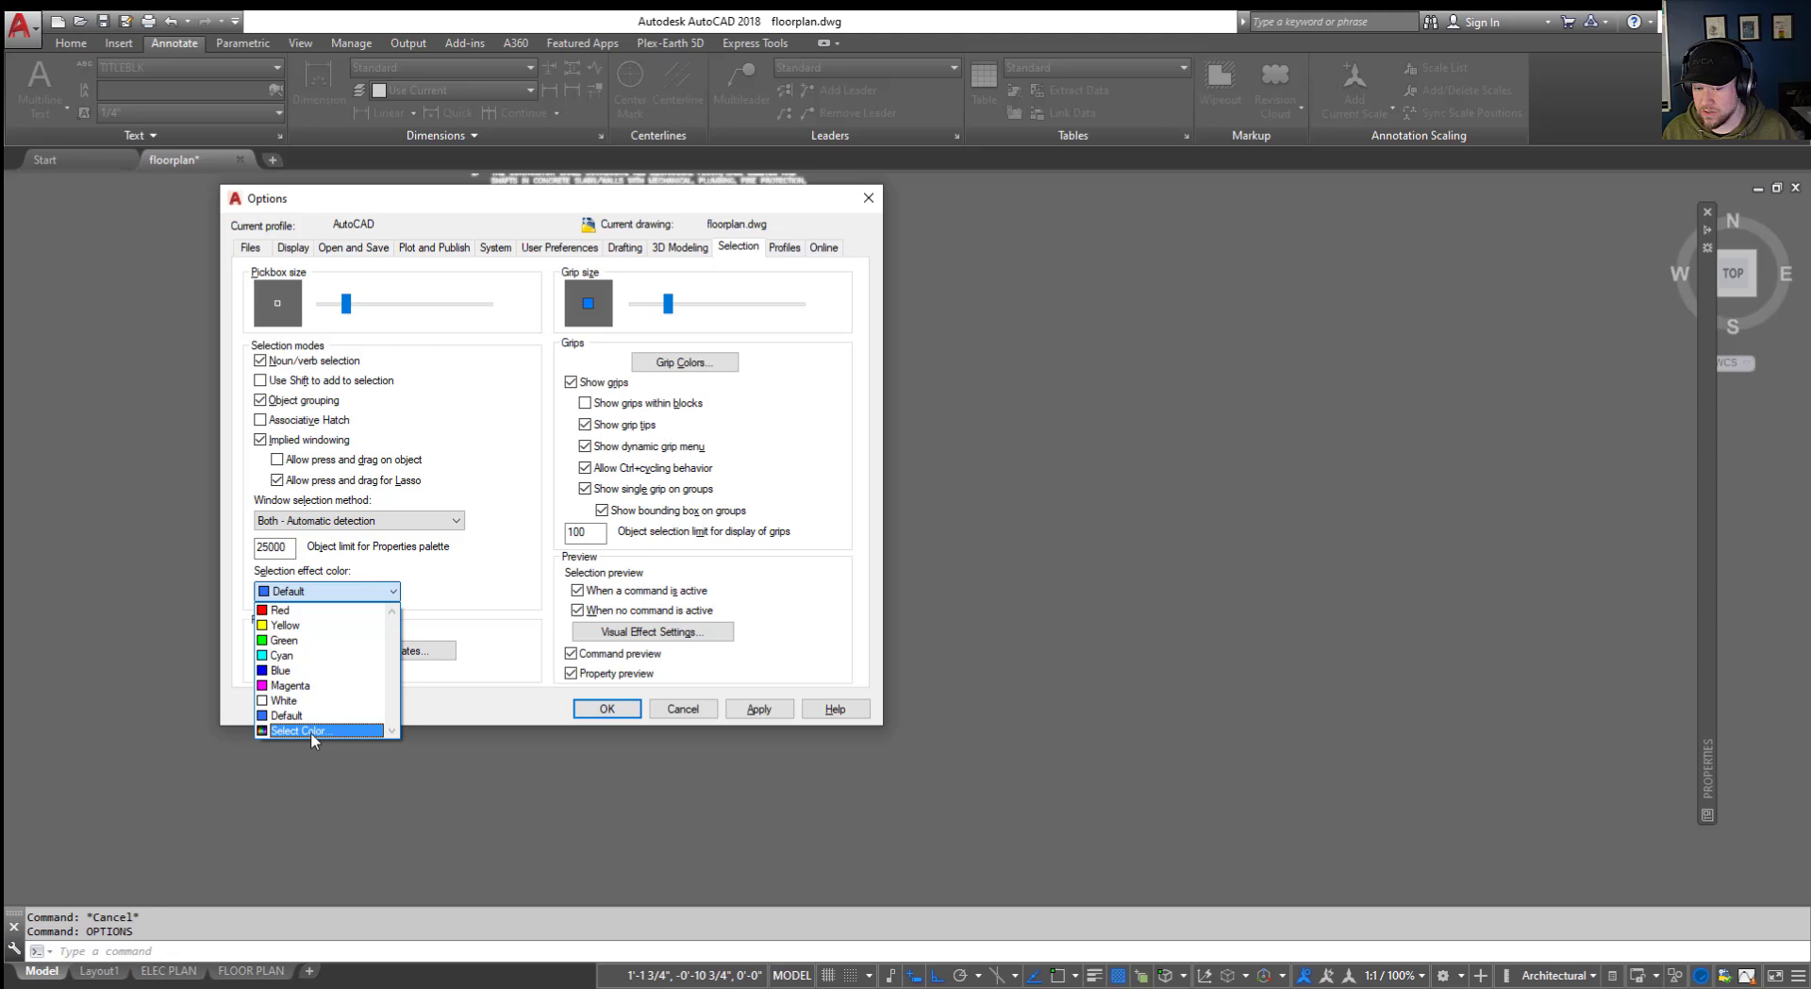
left_click(300, 730)
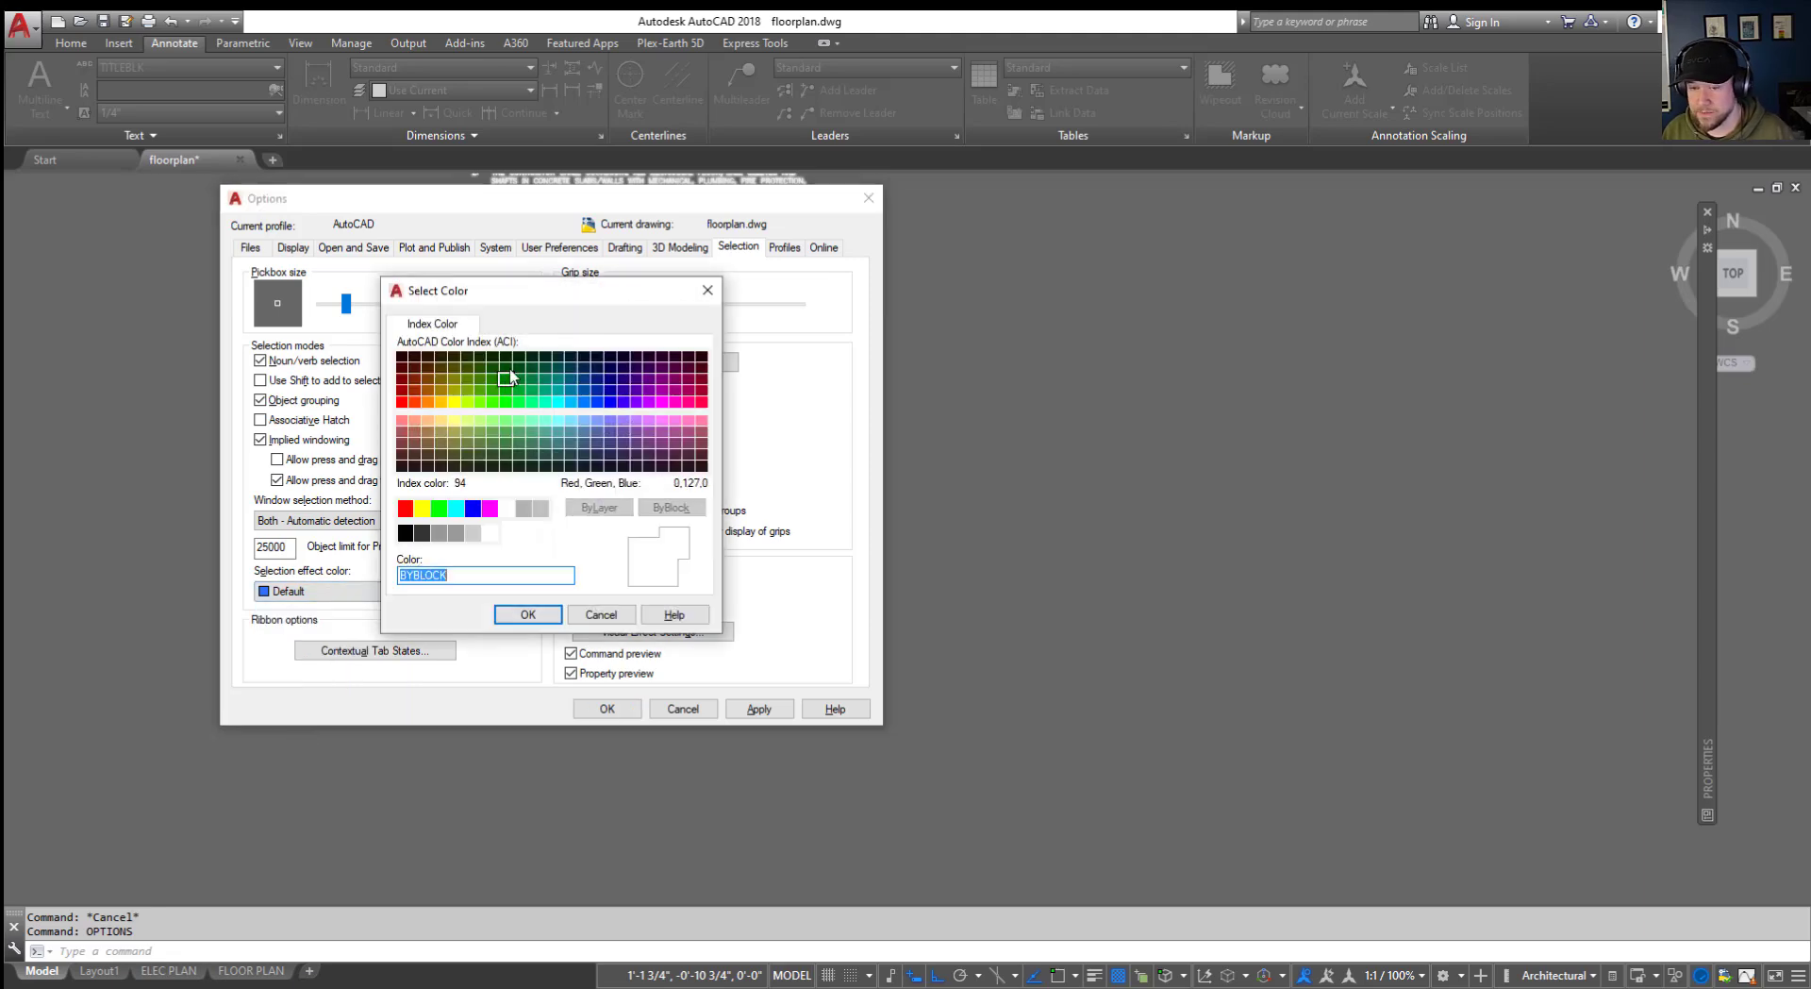
left_click(518, 380)
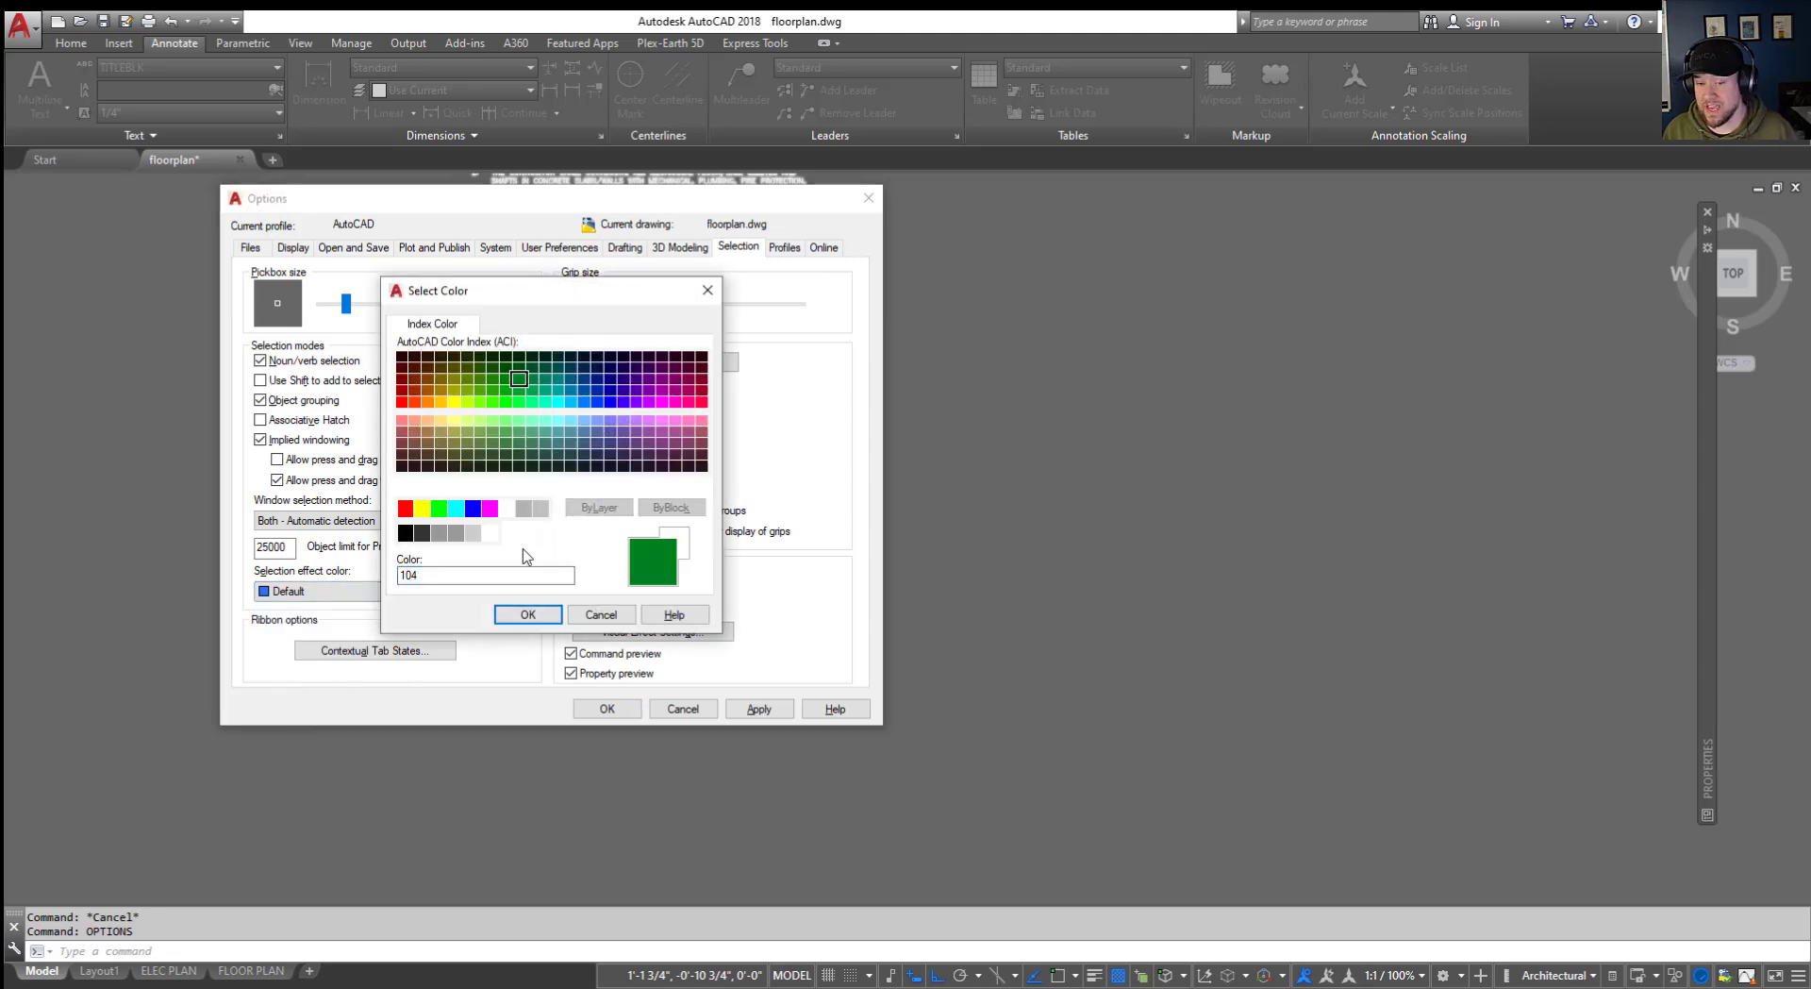
left_click(600, 613)
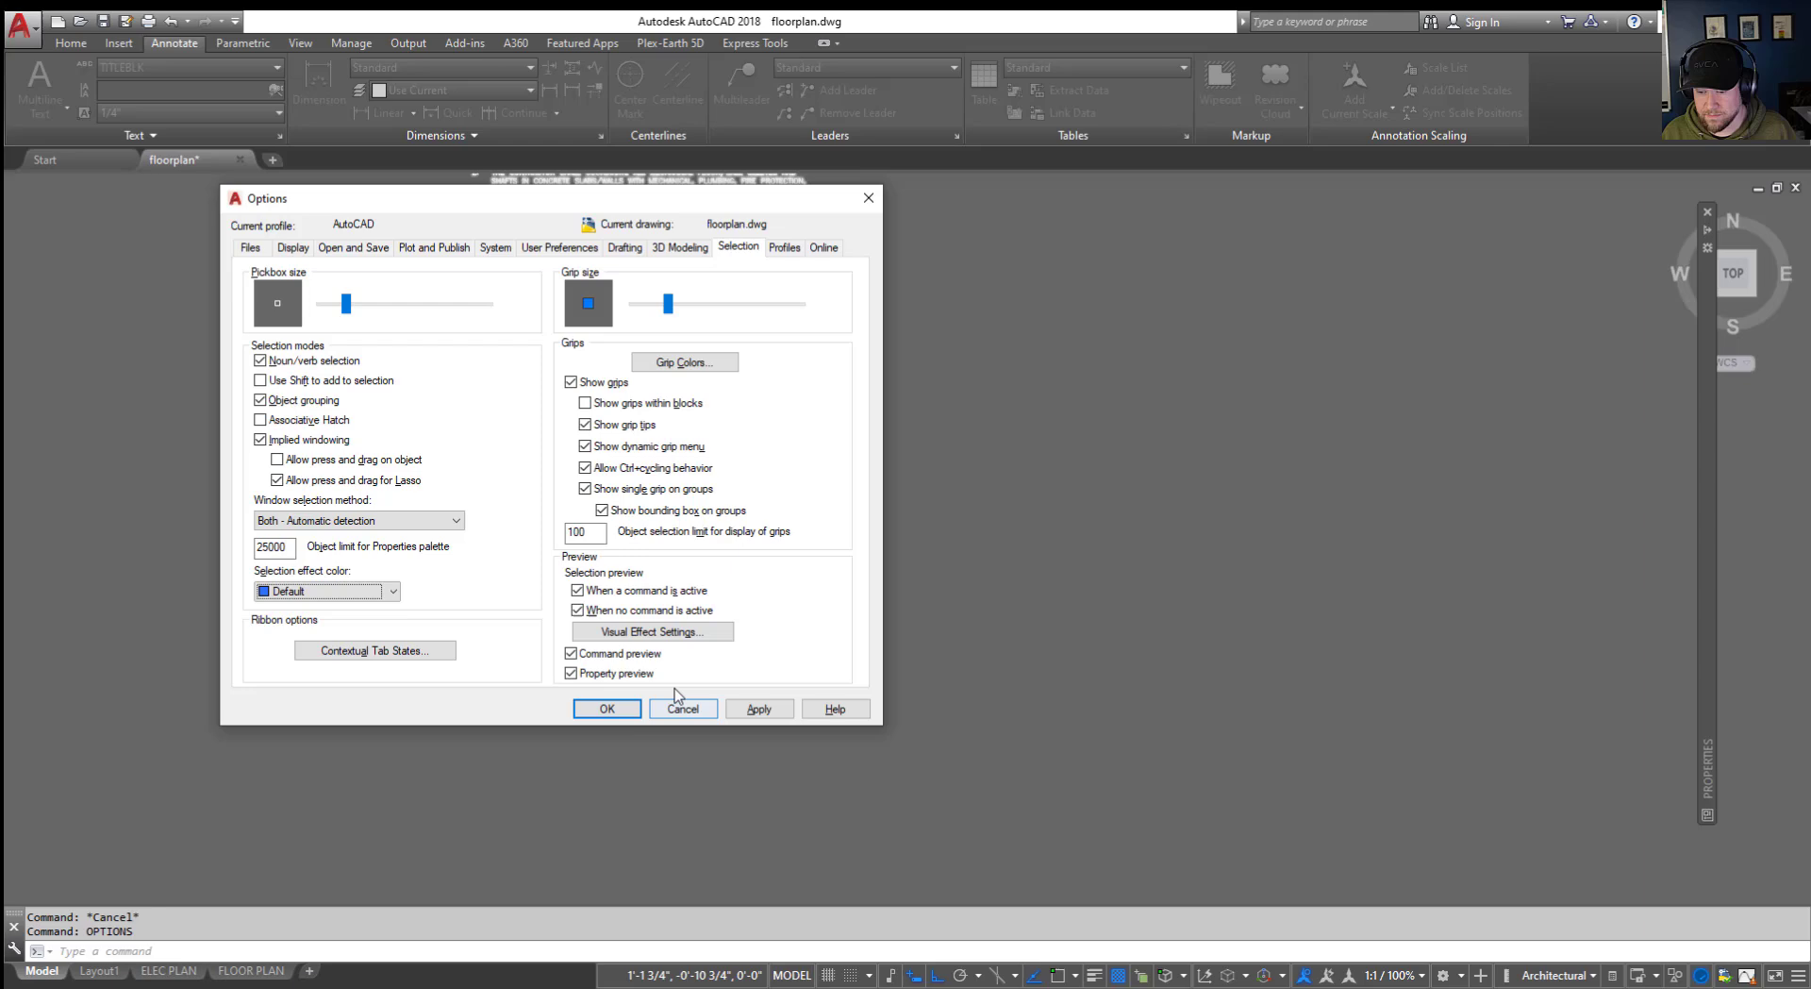
left_click(680, 708)
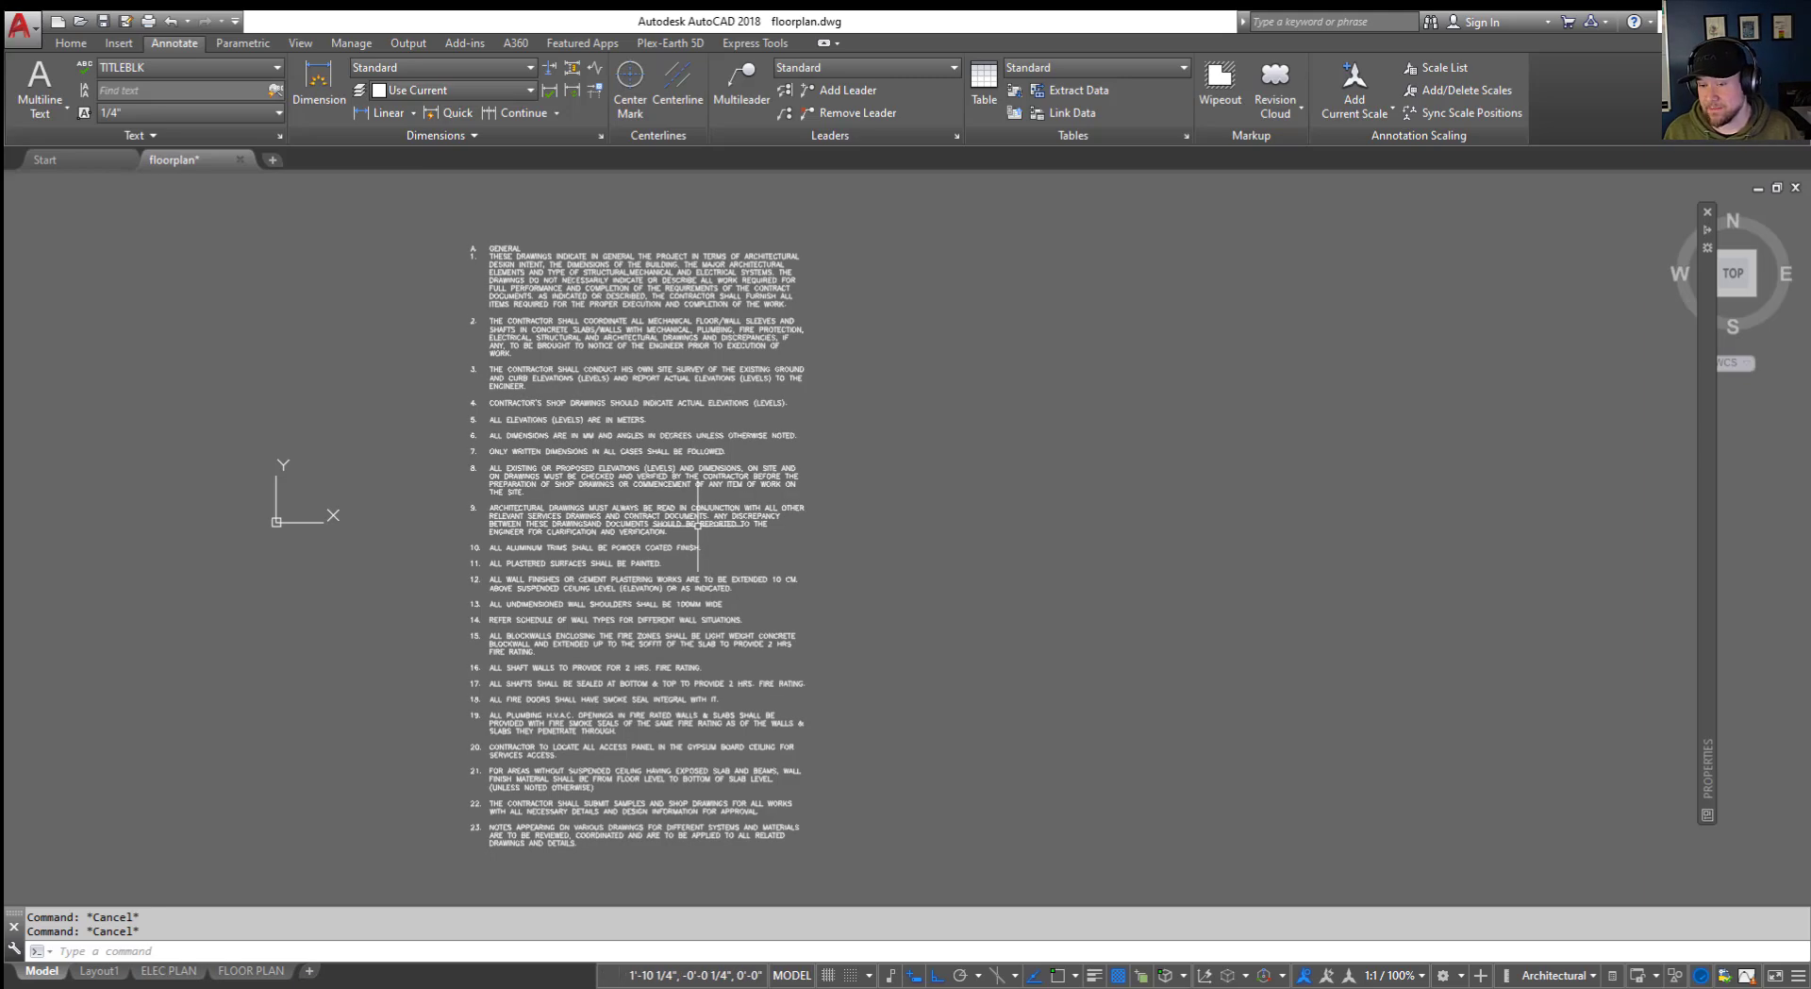
Step: Open the general notes in the multiline text editor and select notes 5 through 8
double_click(642, 520)
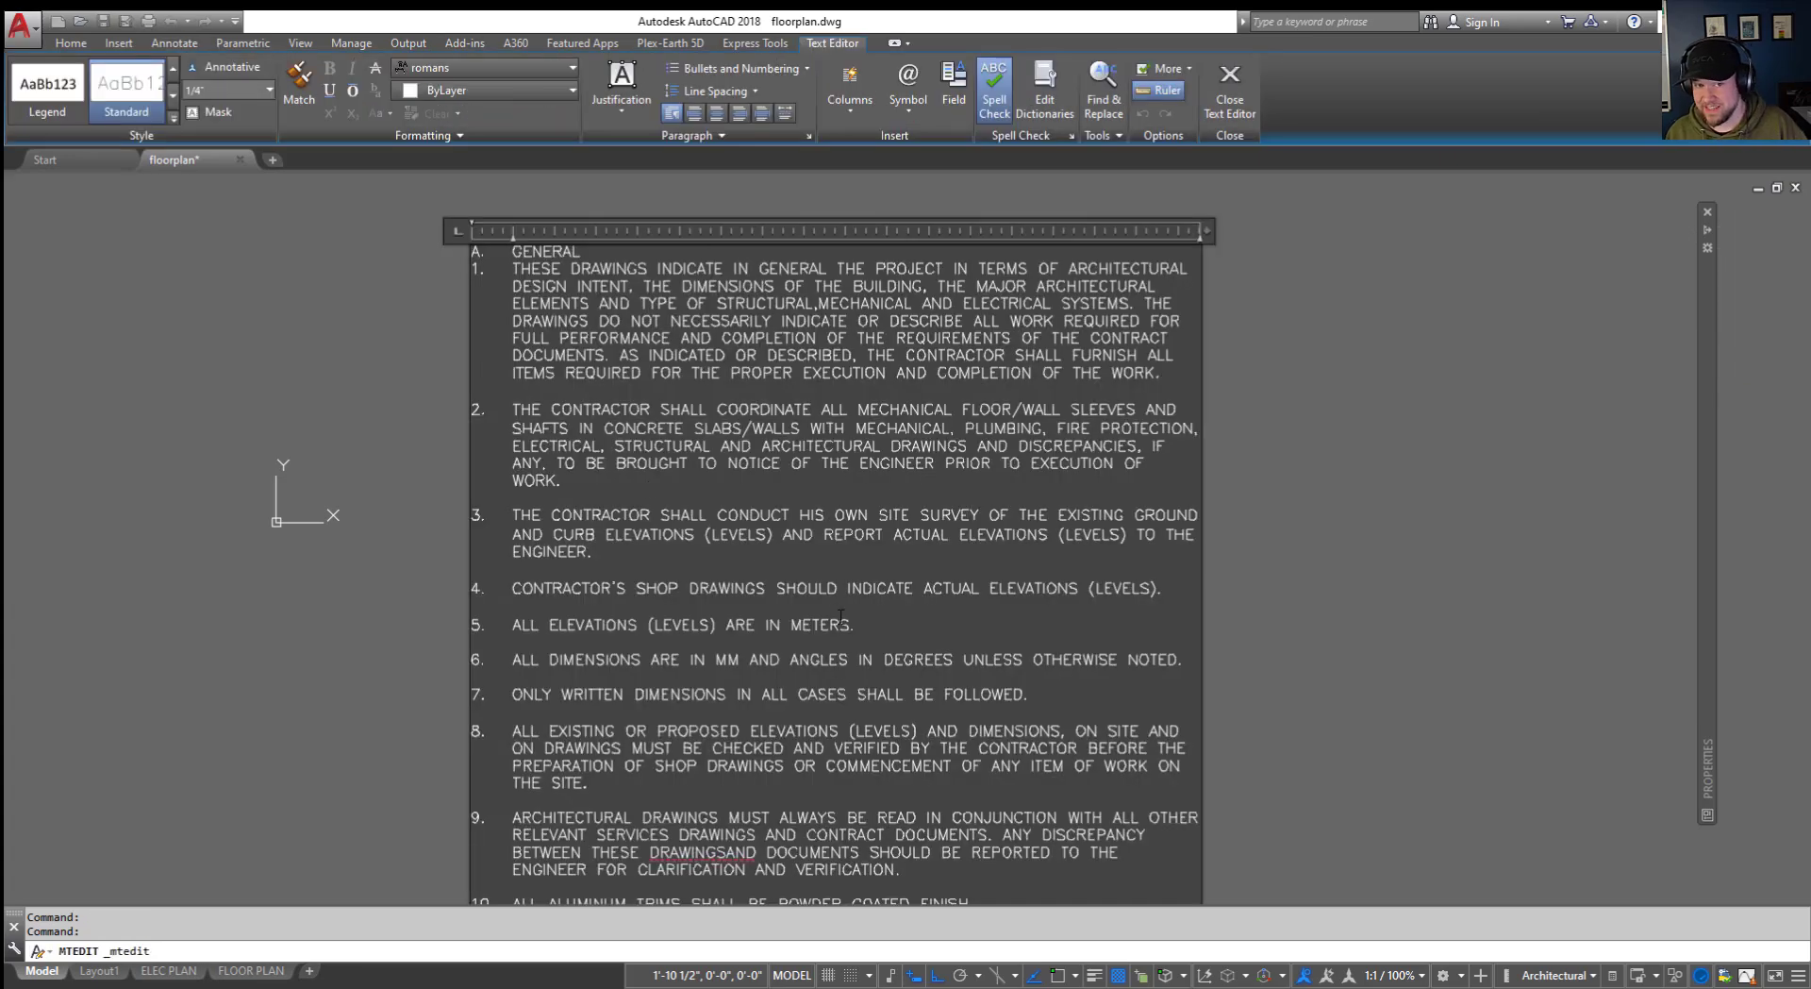
scroll("down", 3)
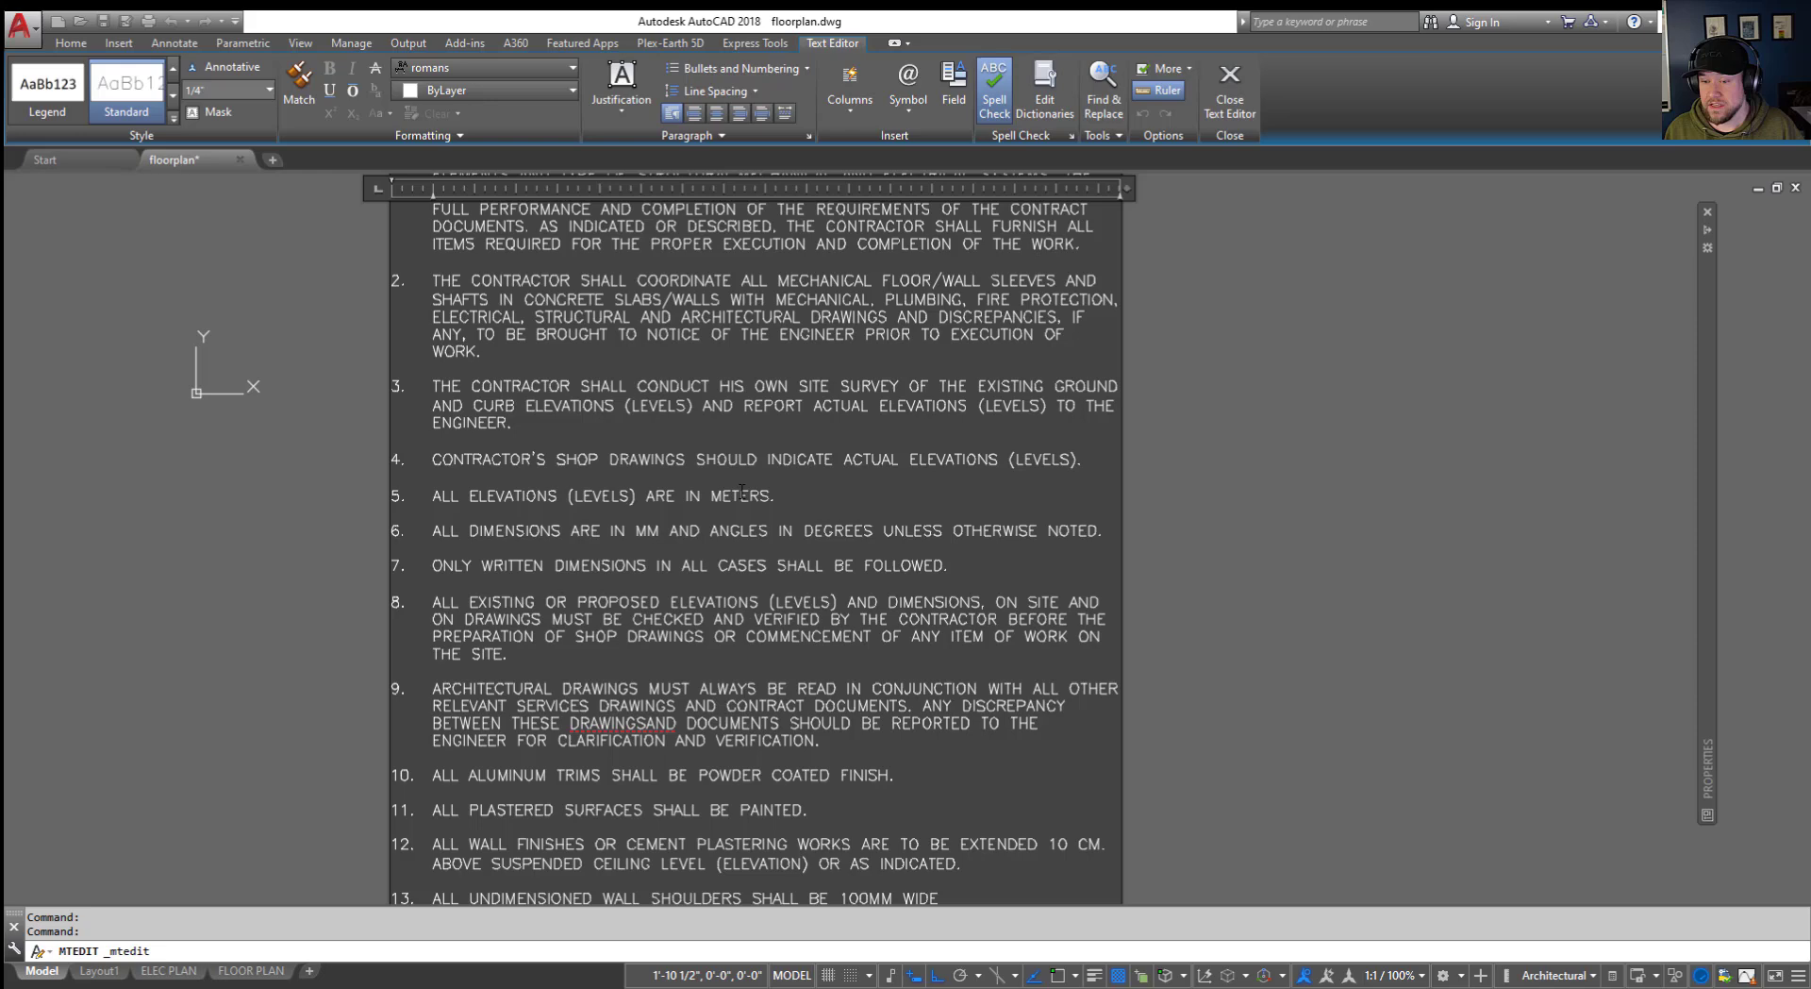
left_click_drag(431, 495, 776, 496)
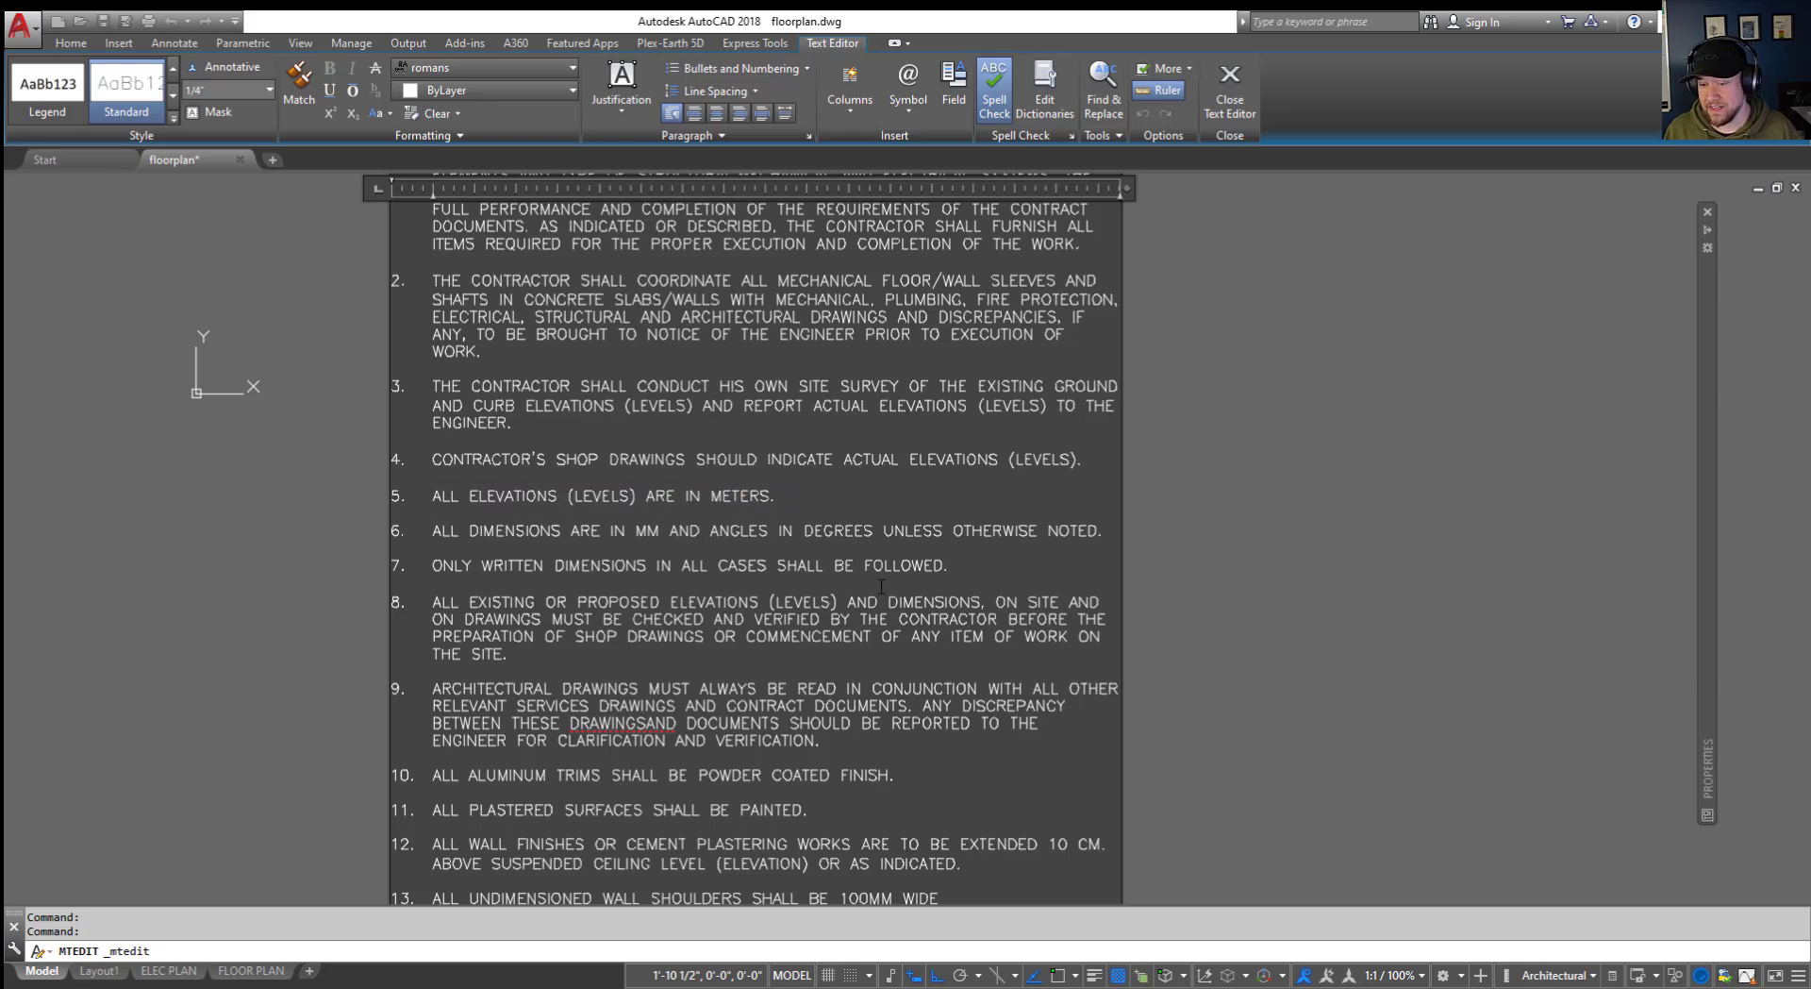
left_click_drag(432, 496, 980, 602)
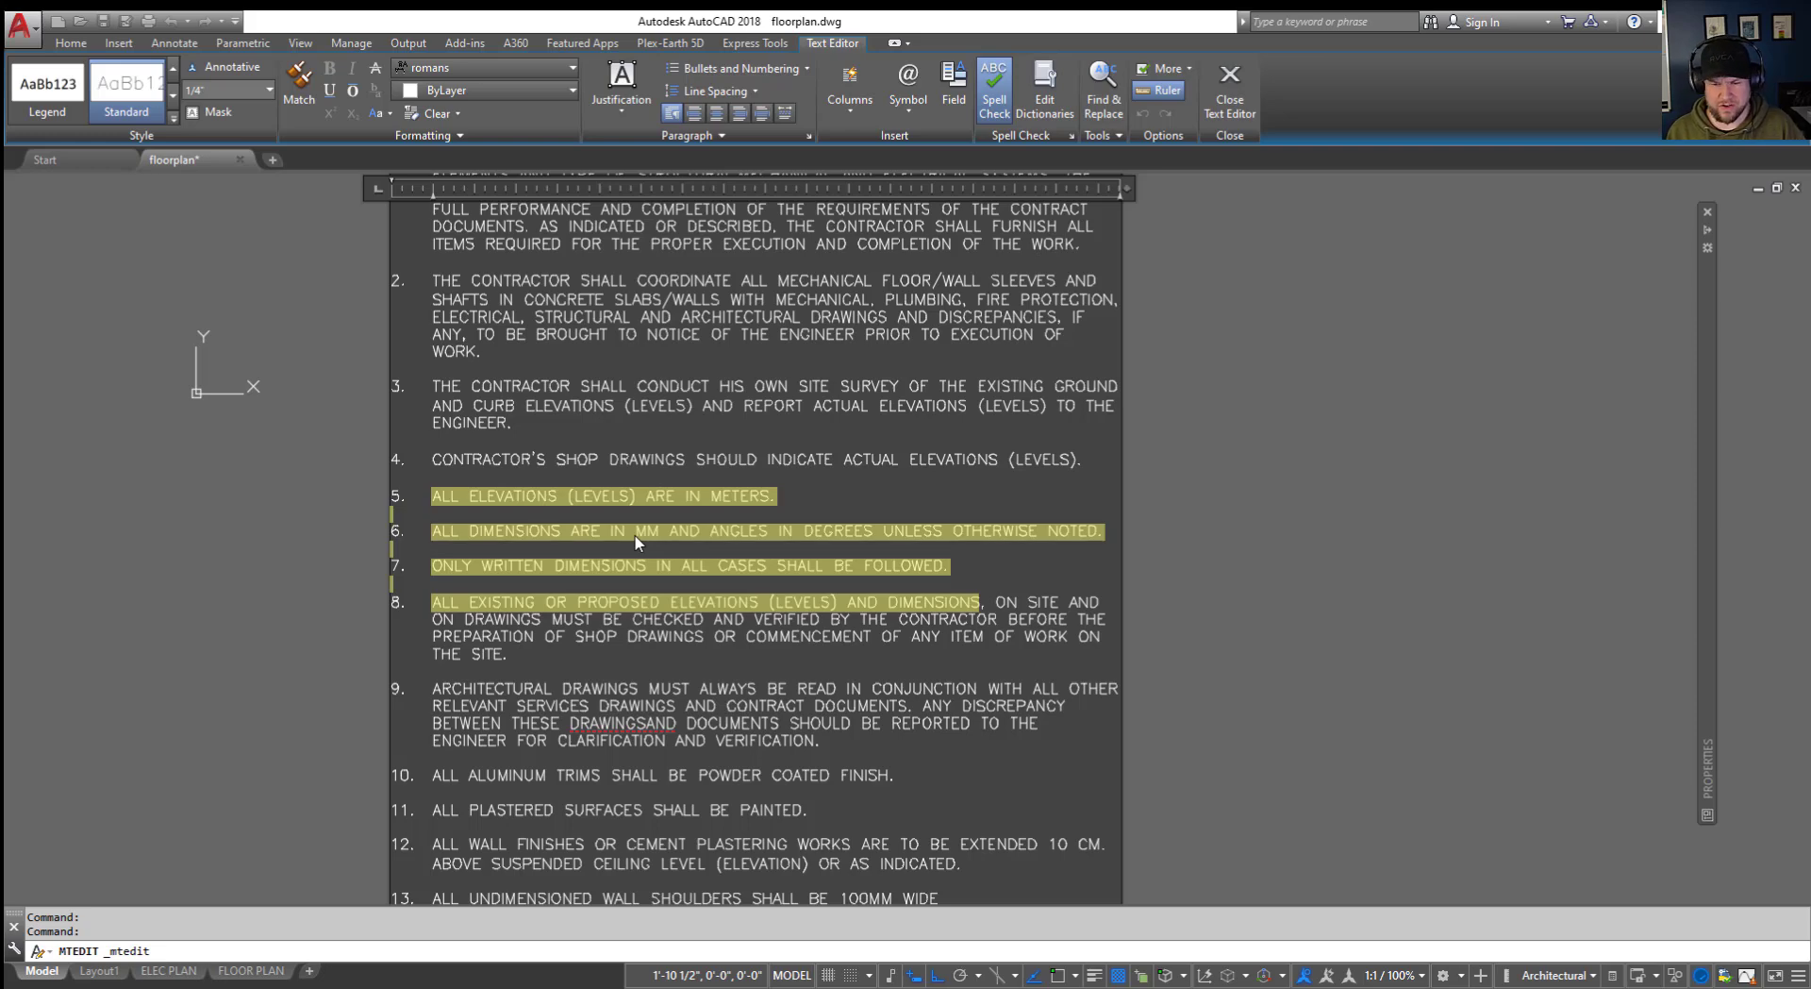
mouse_move(633, 542)
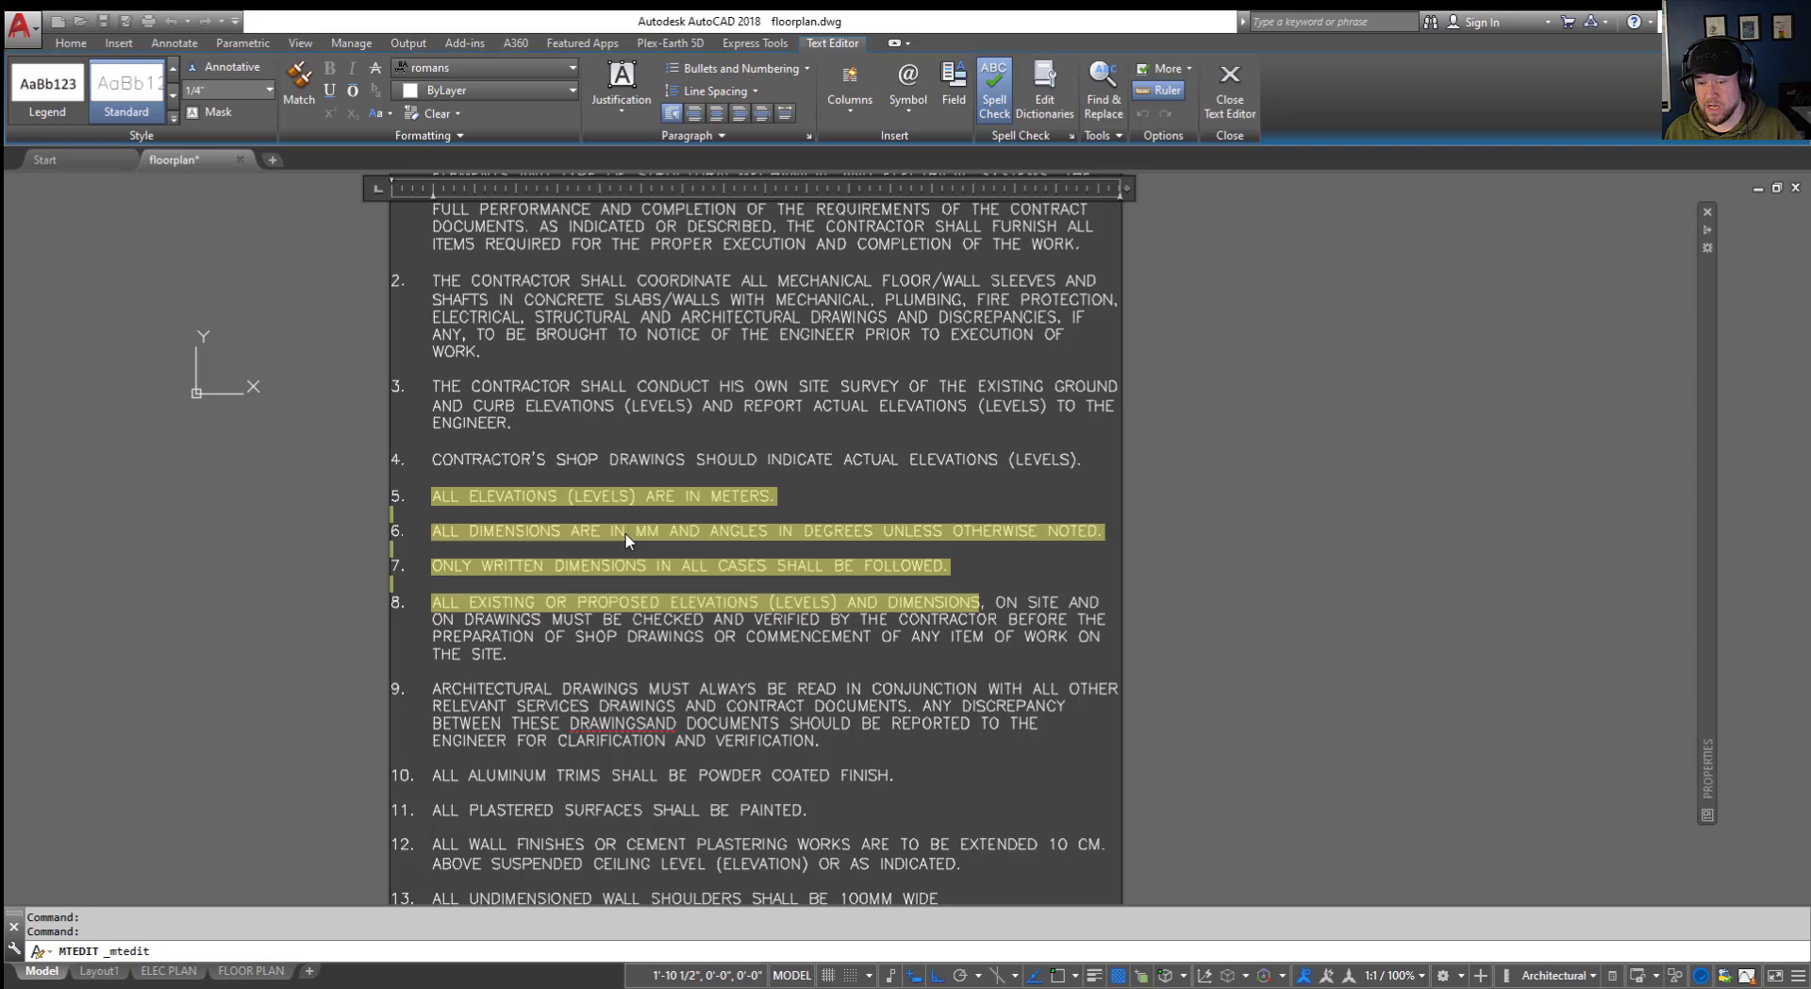
Step: Set the text highlight colour to a slightly darkened cyan True Color, previewing on paragraphs 3-5
right_click(623, 537)
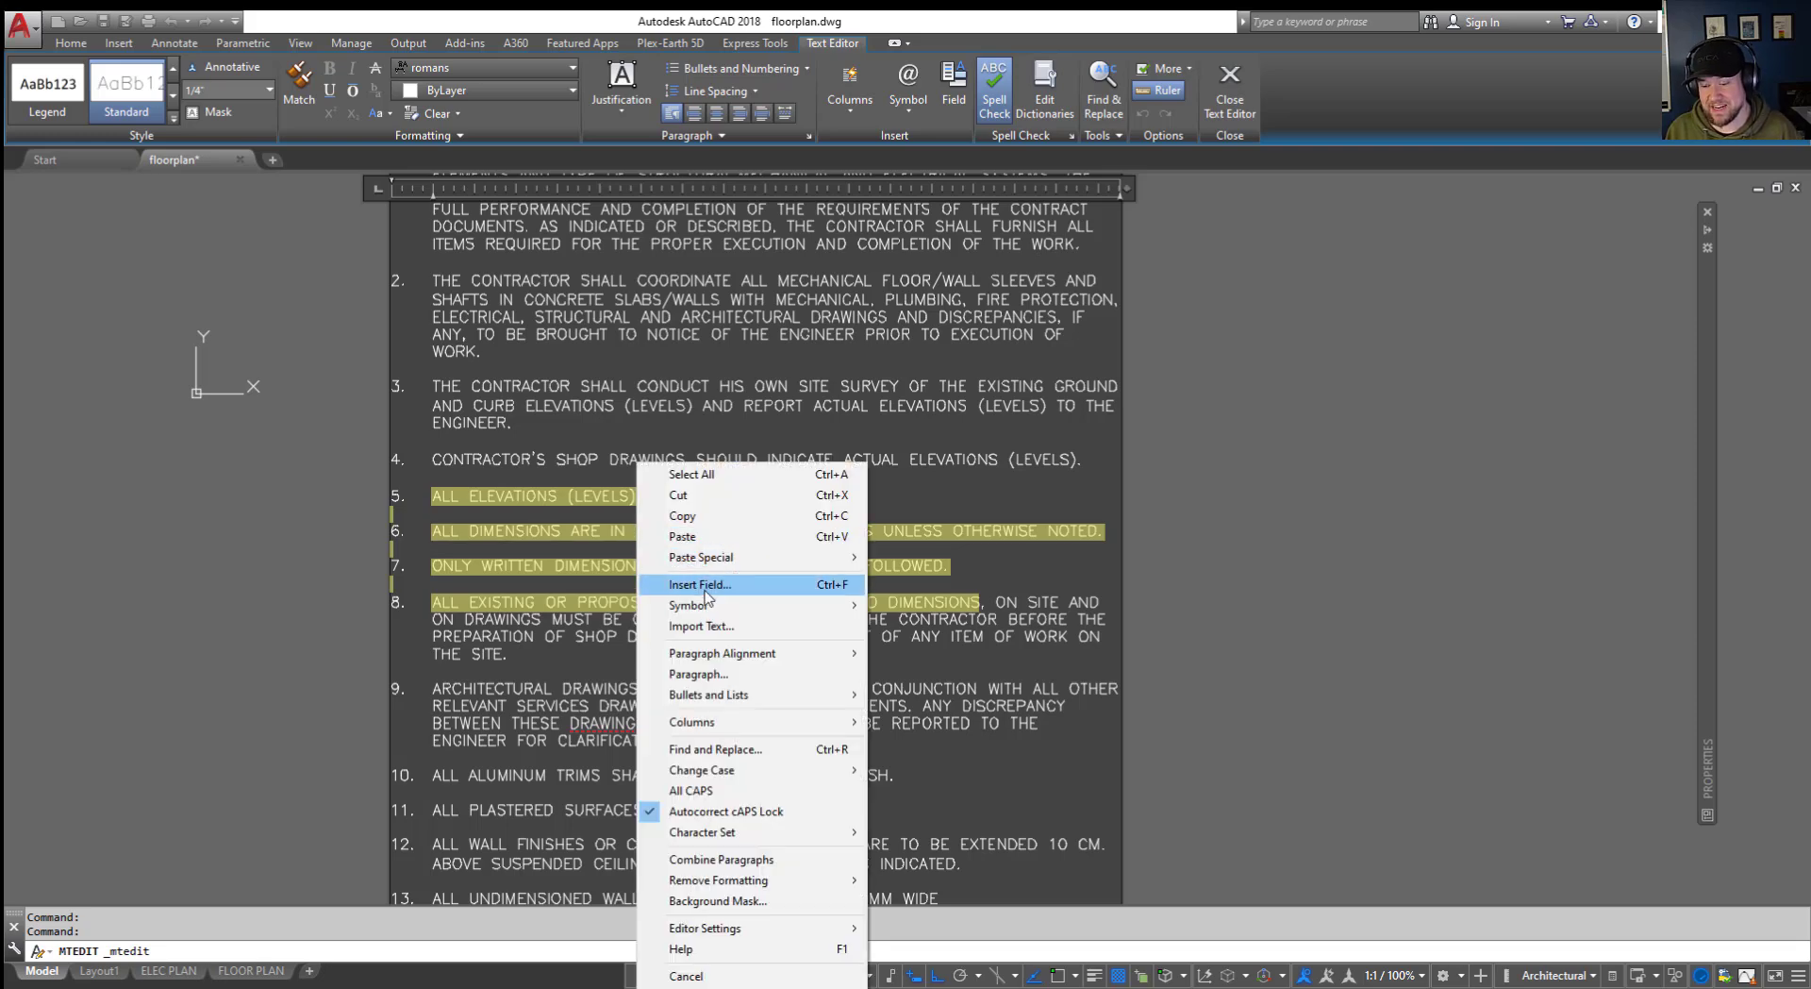
mouse_move(704, 928)
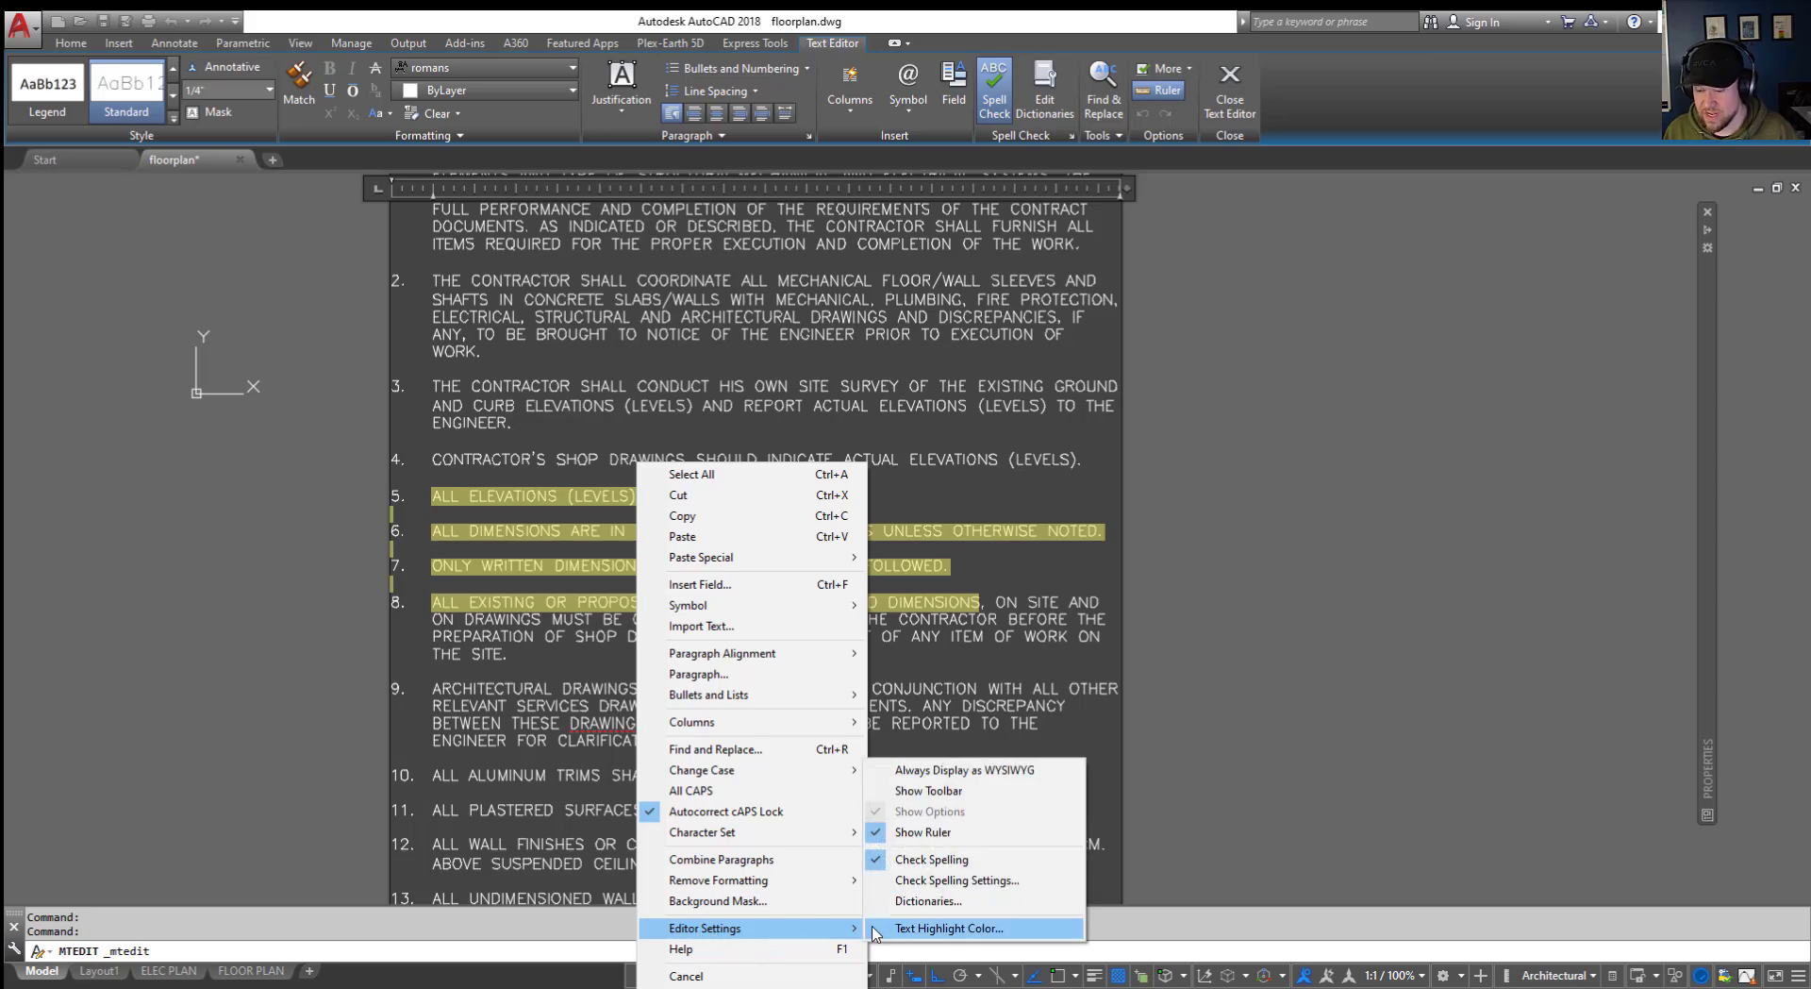
left_click(948, 928)
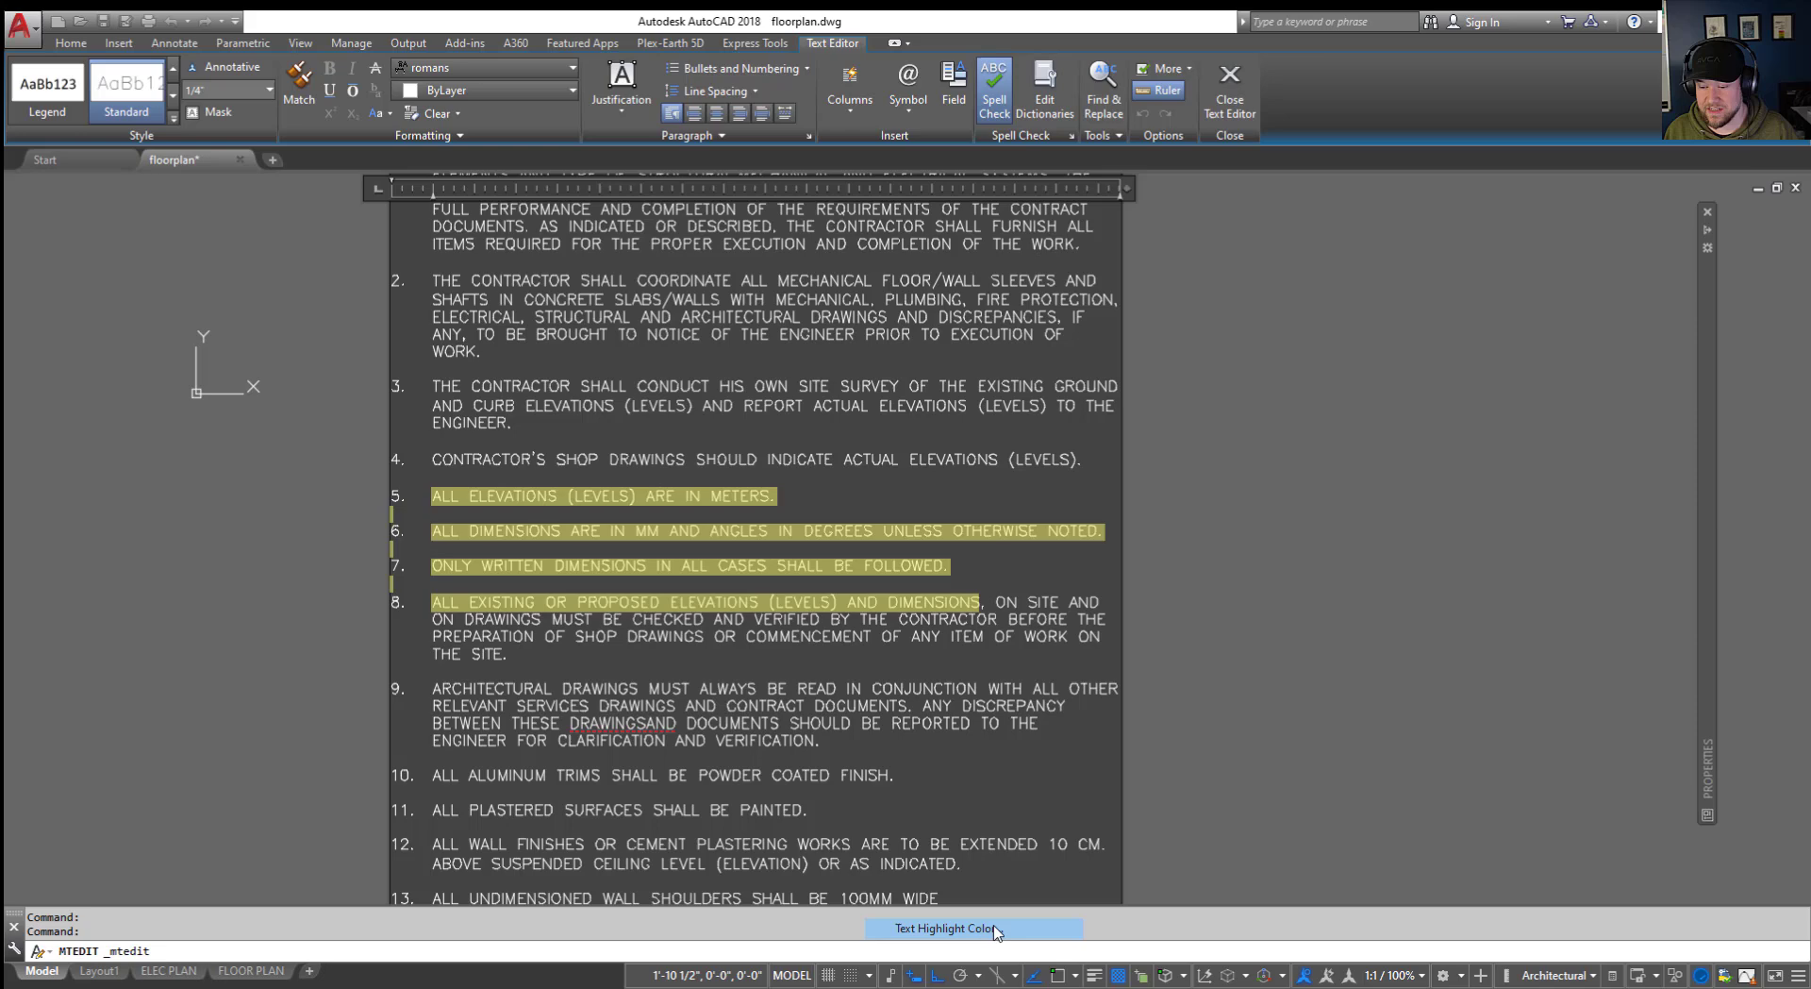
left_click(946, 927)
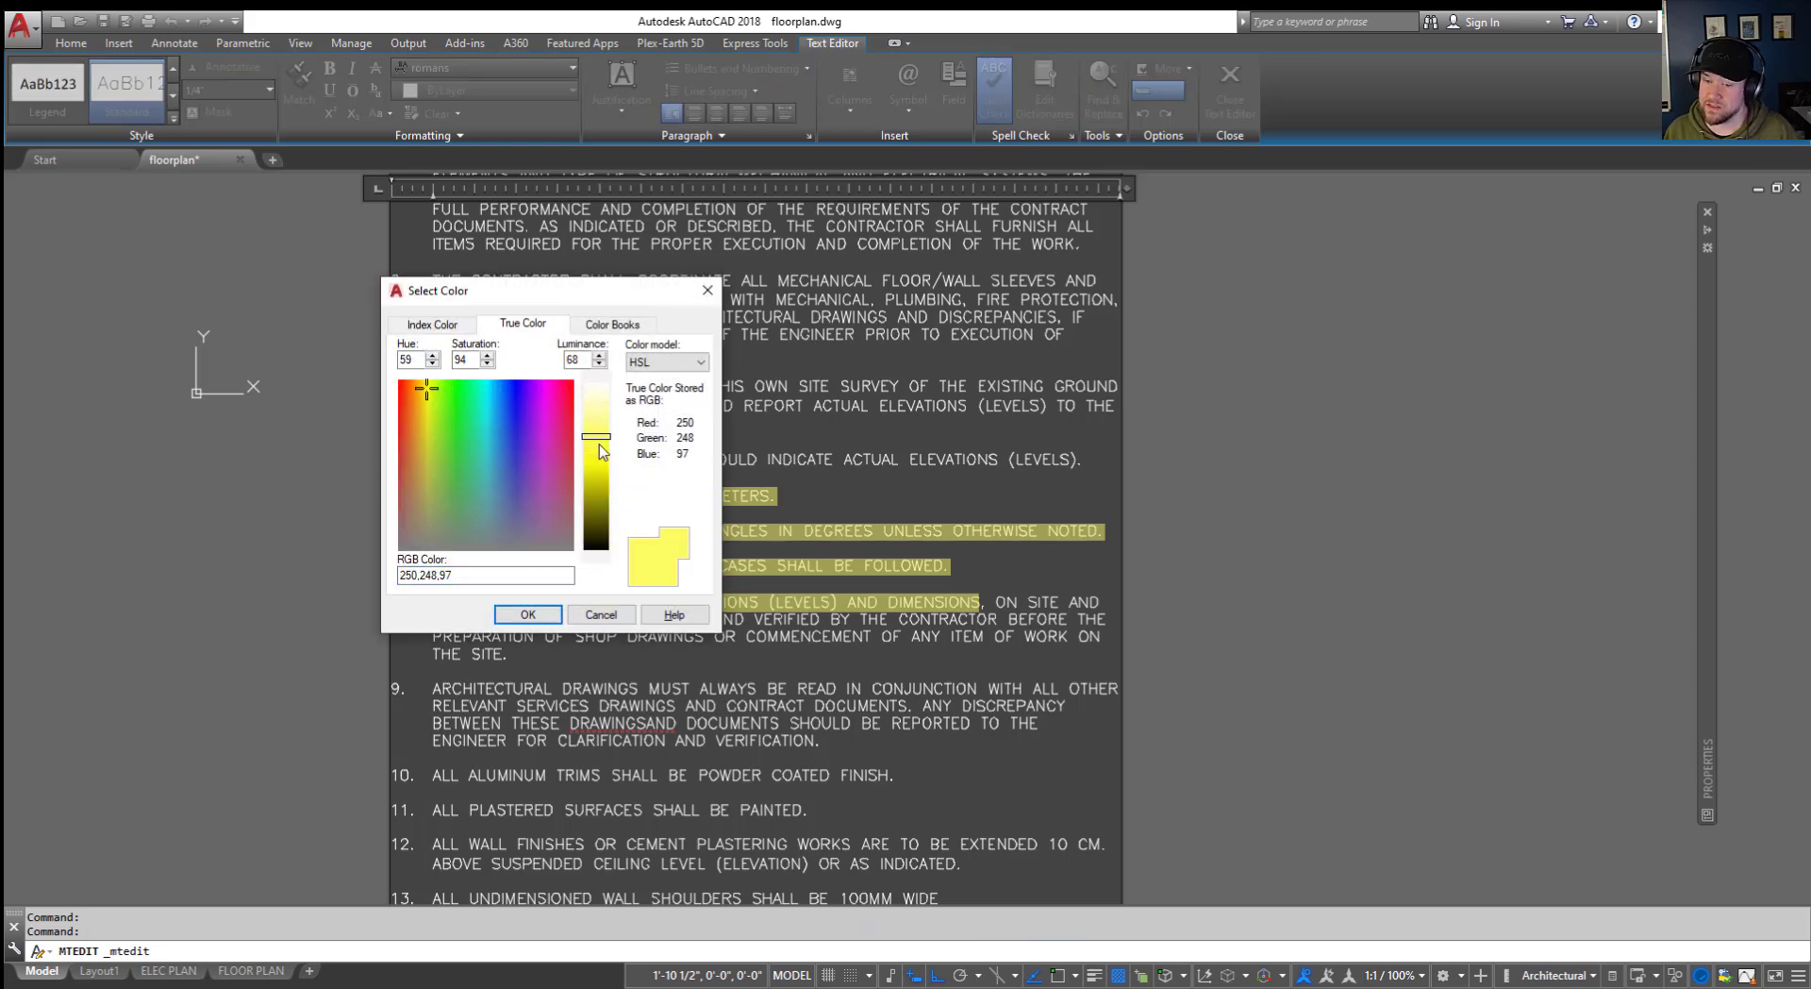
left_click(431, 324)
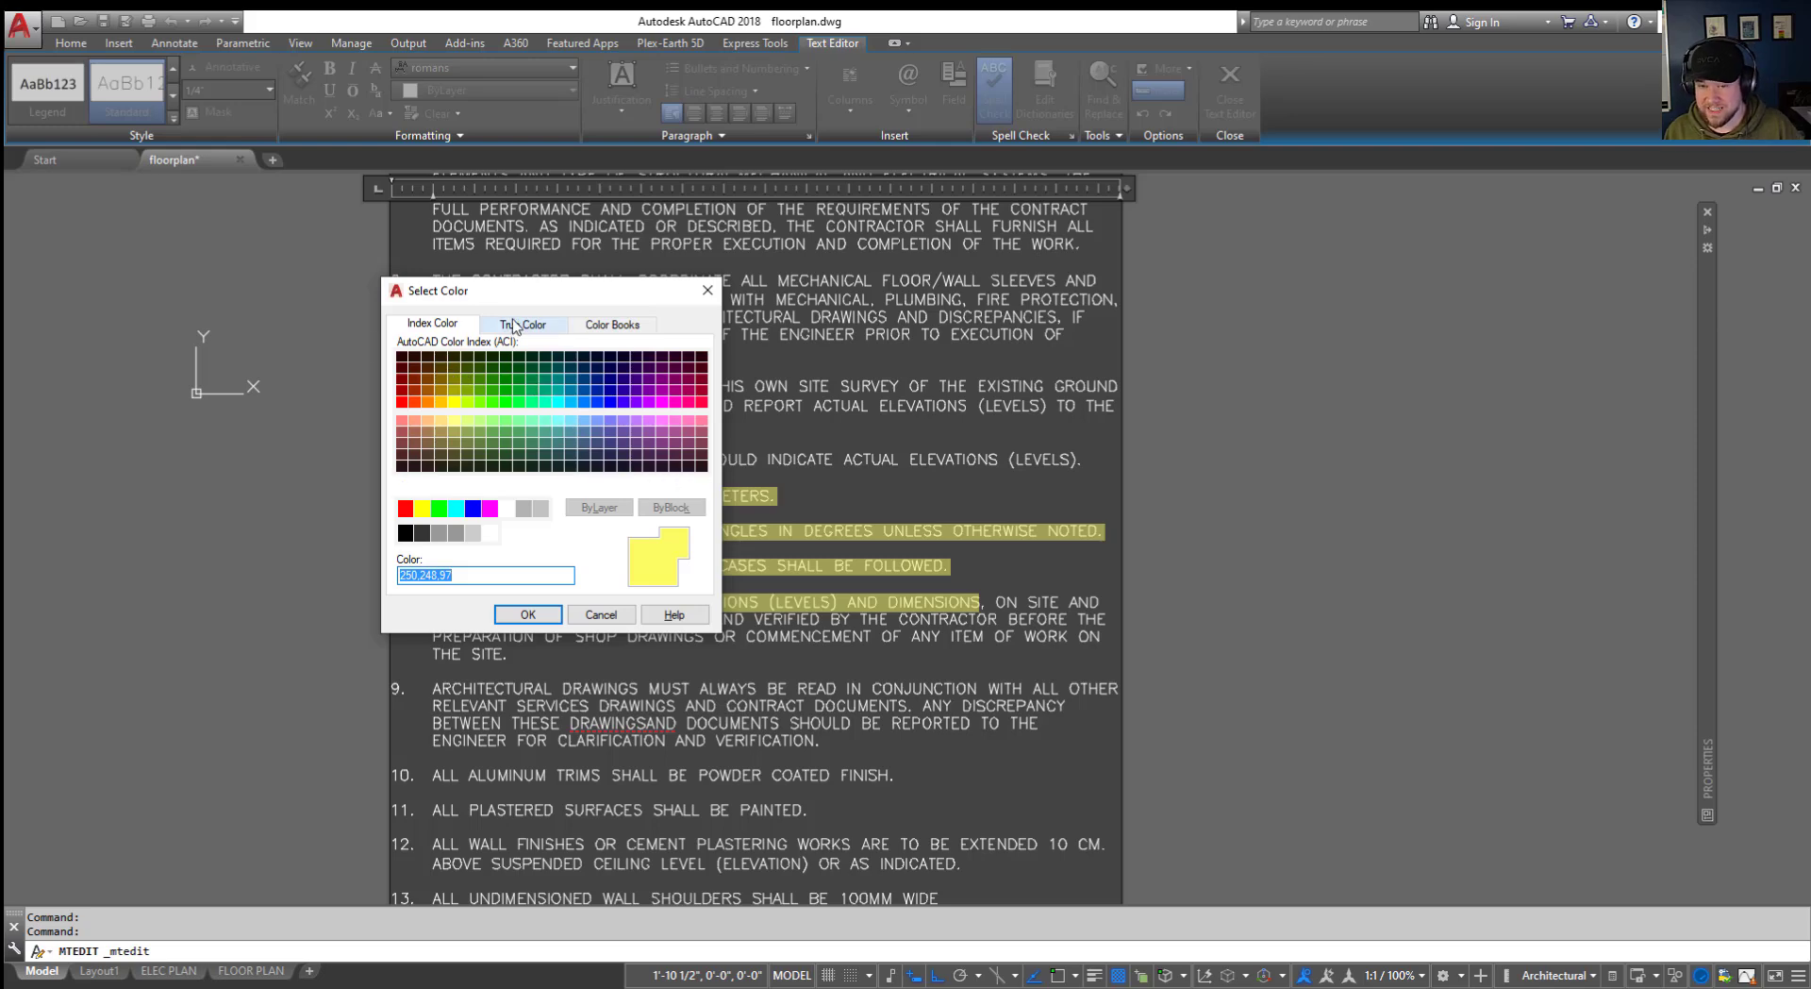
left_click(521, 324)
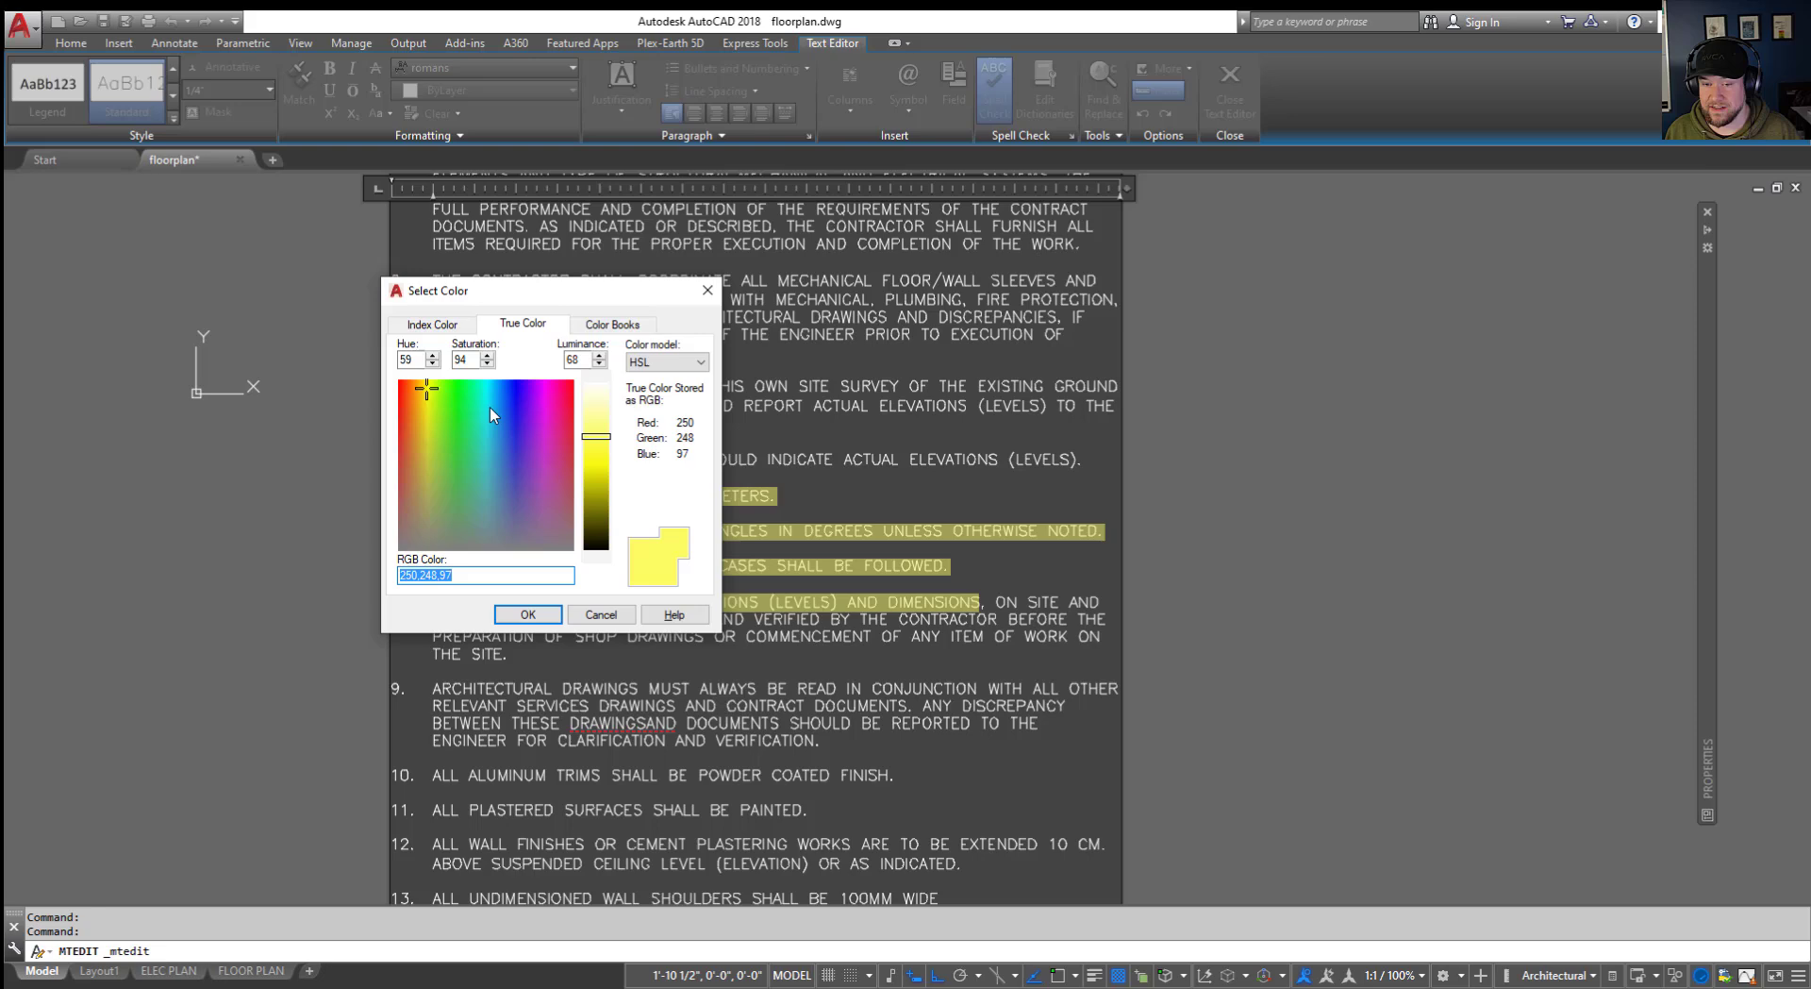
left_click(485, 410)
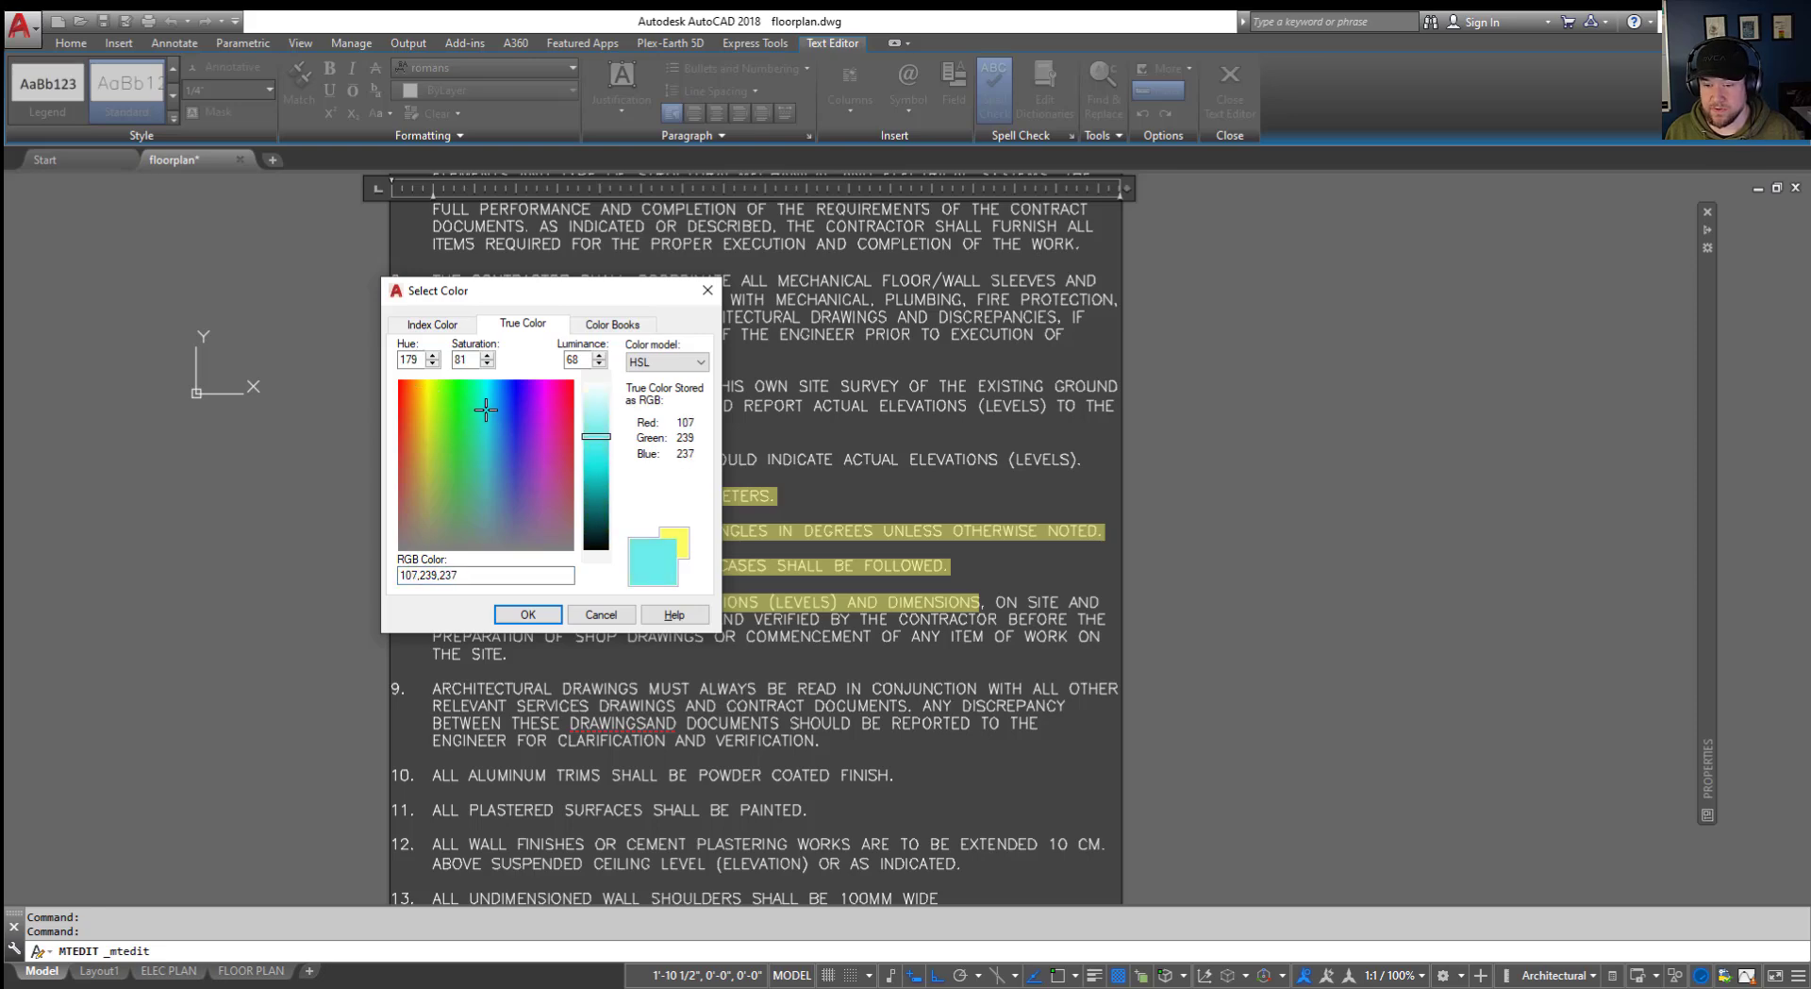
left_click_drag(596, 437, 595, 485)
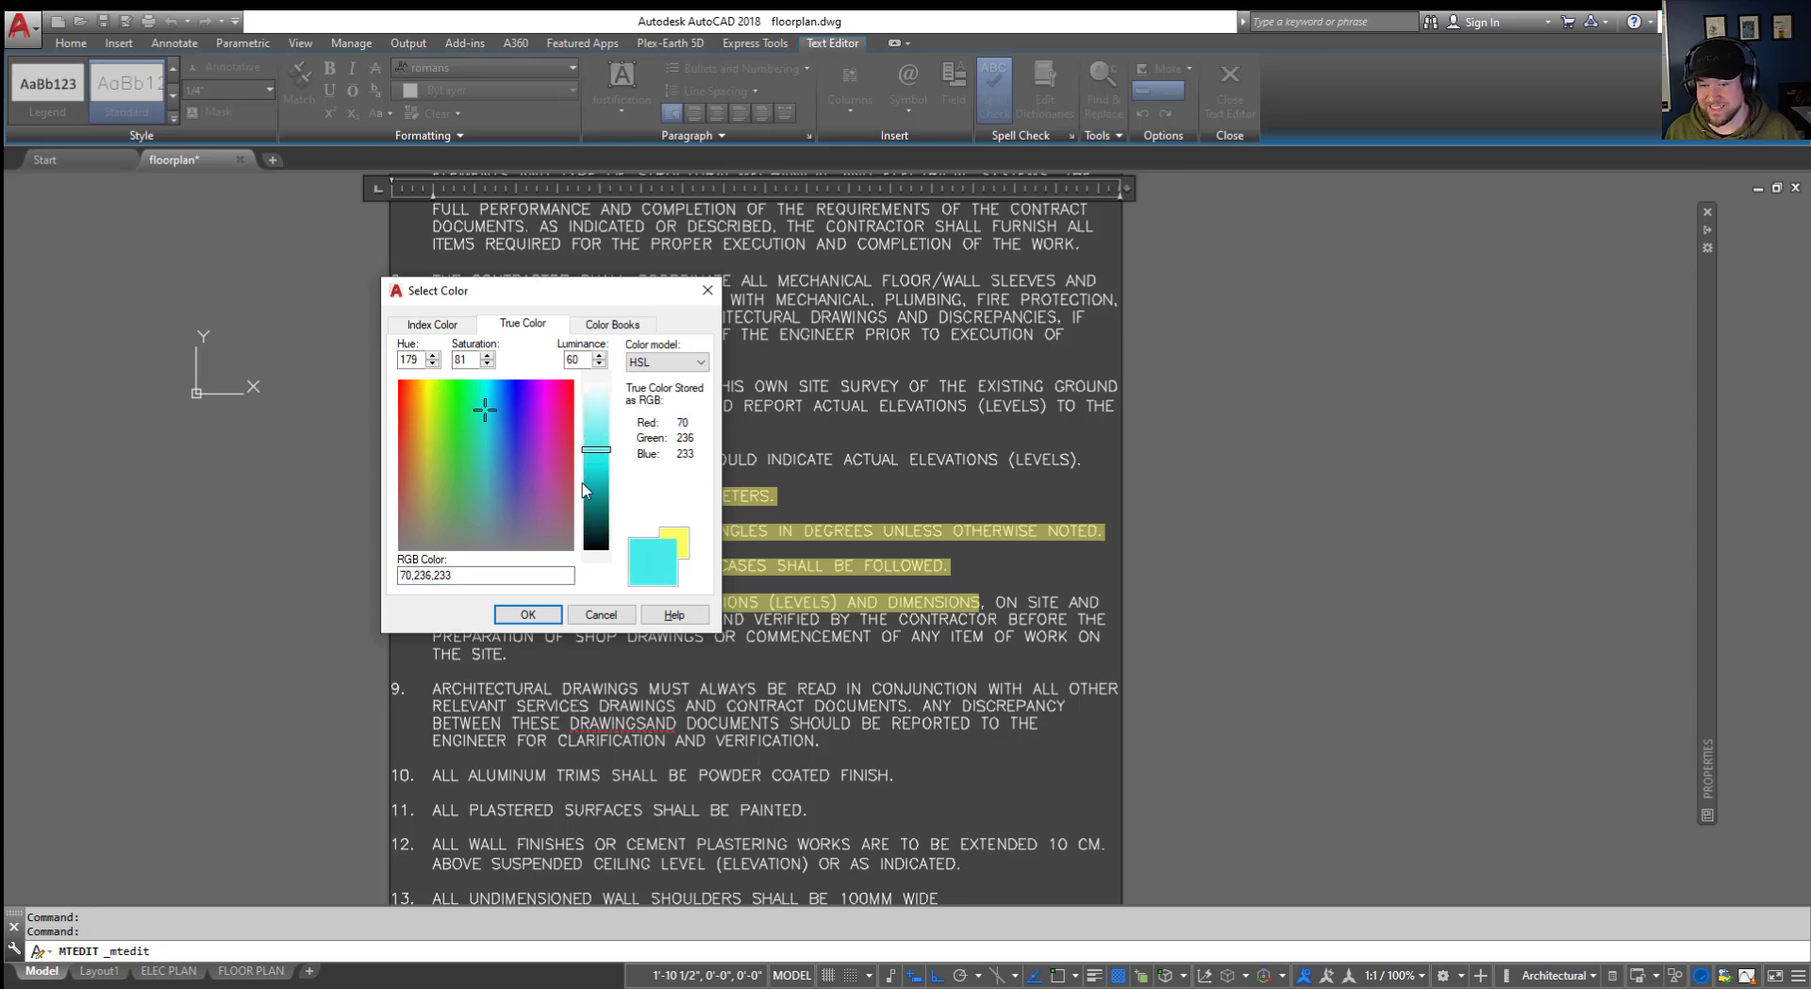
left_click(527, 613)
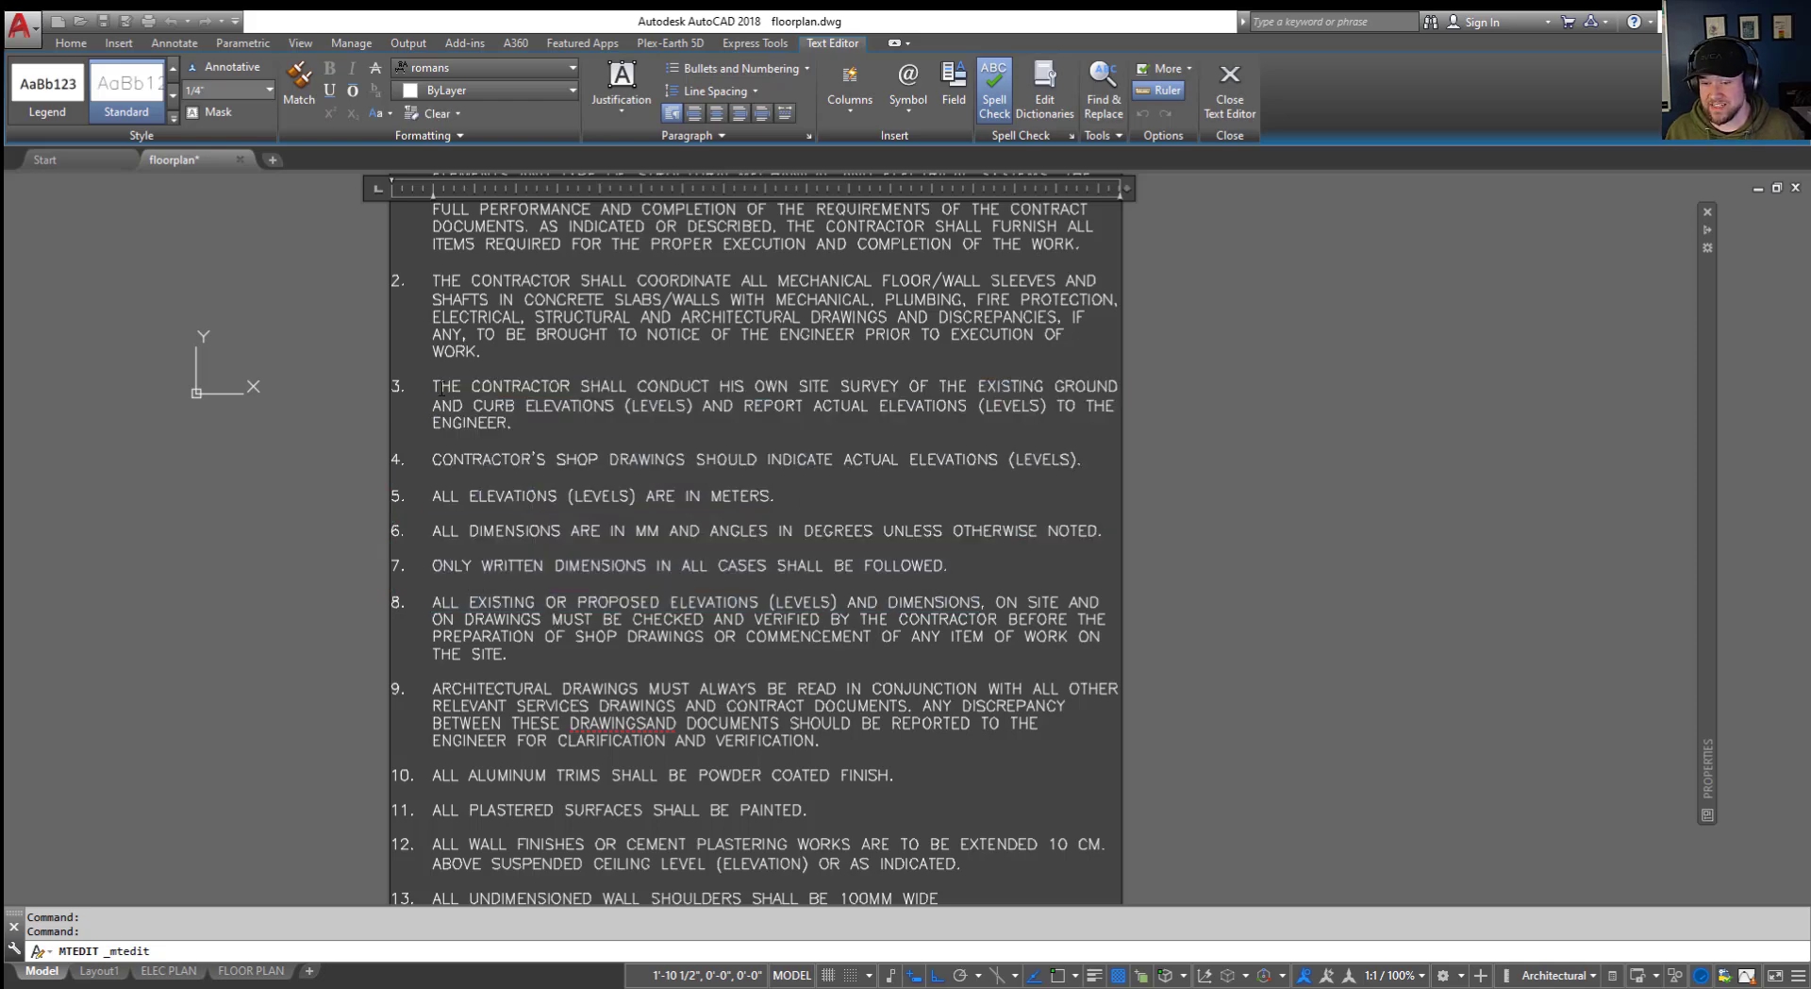
left_click_drag(431, 386, 777, 495)
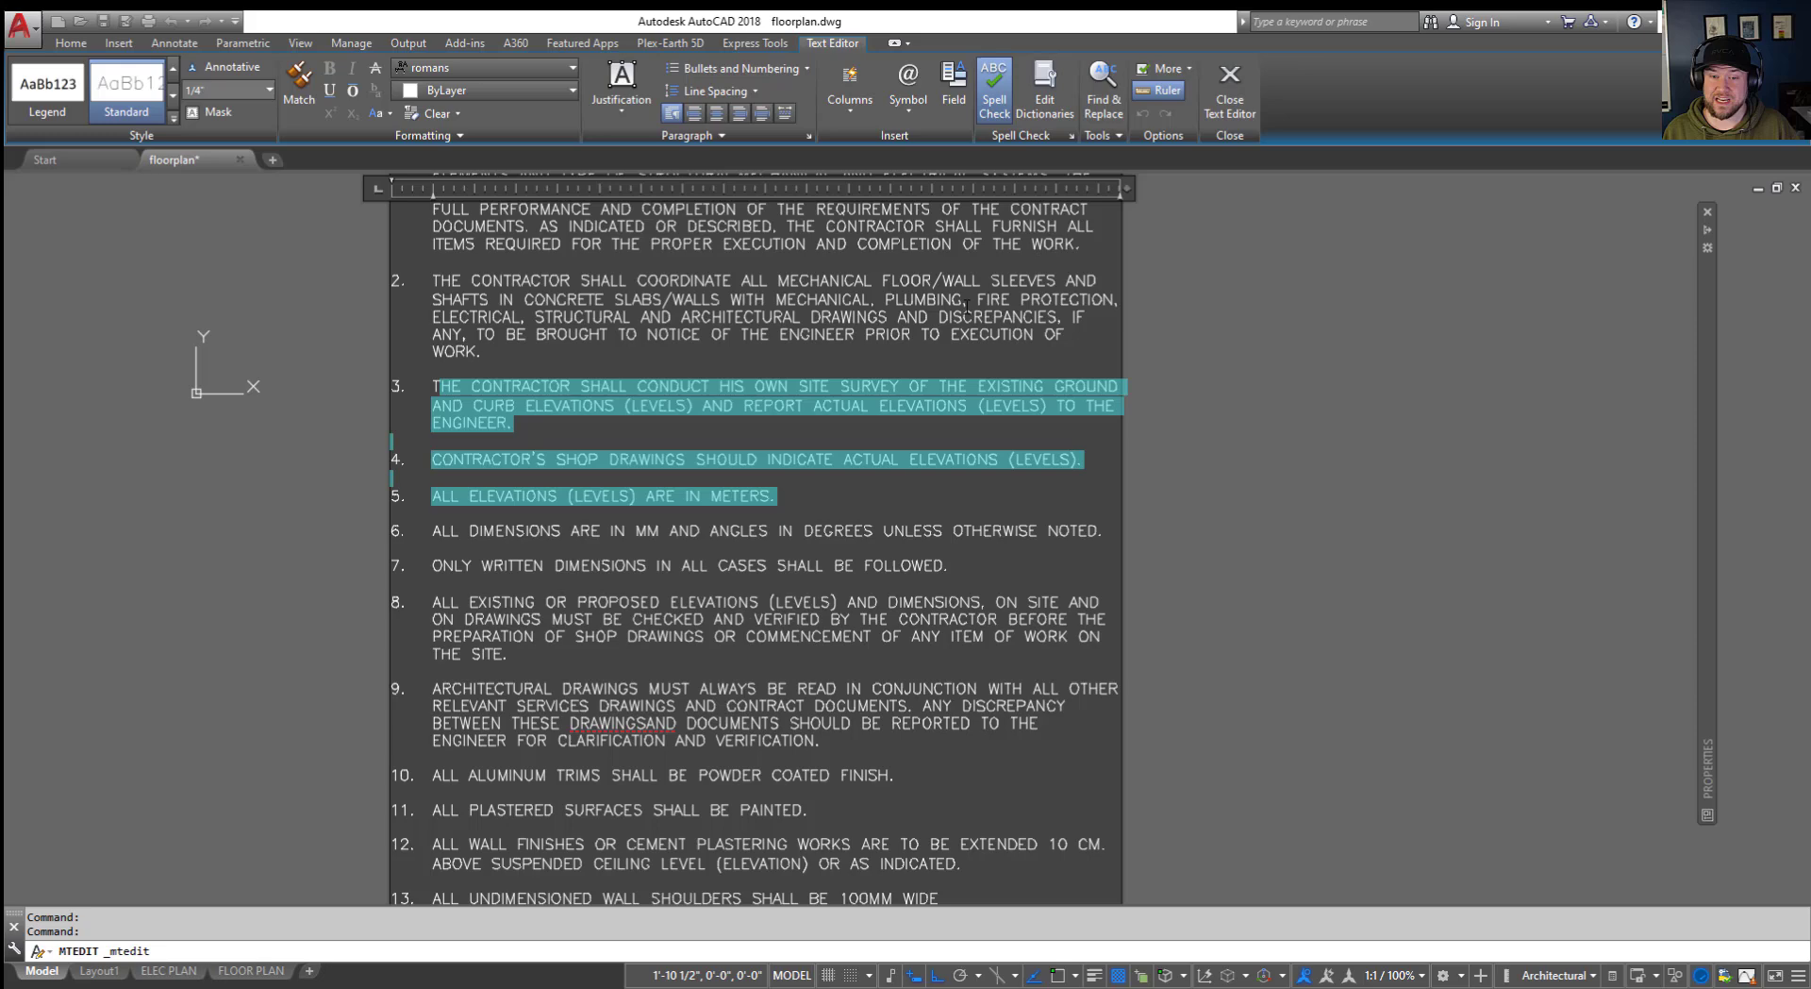
mouse_move(1260, 623)
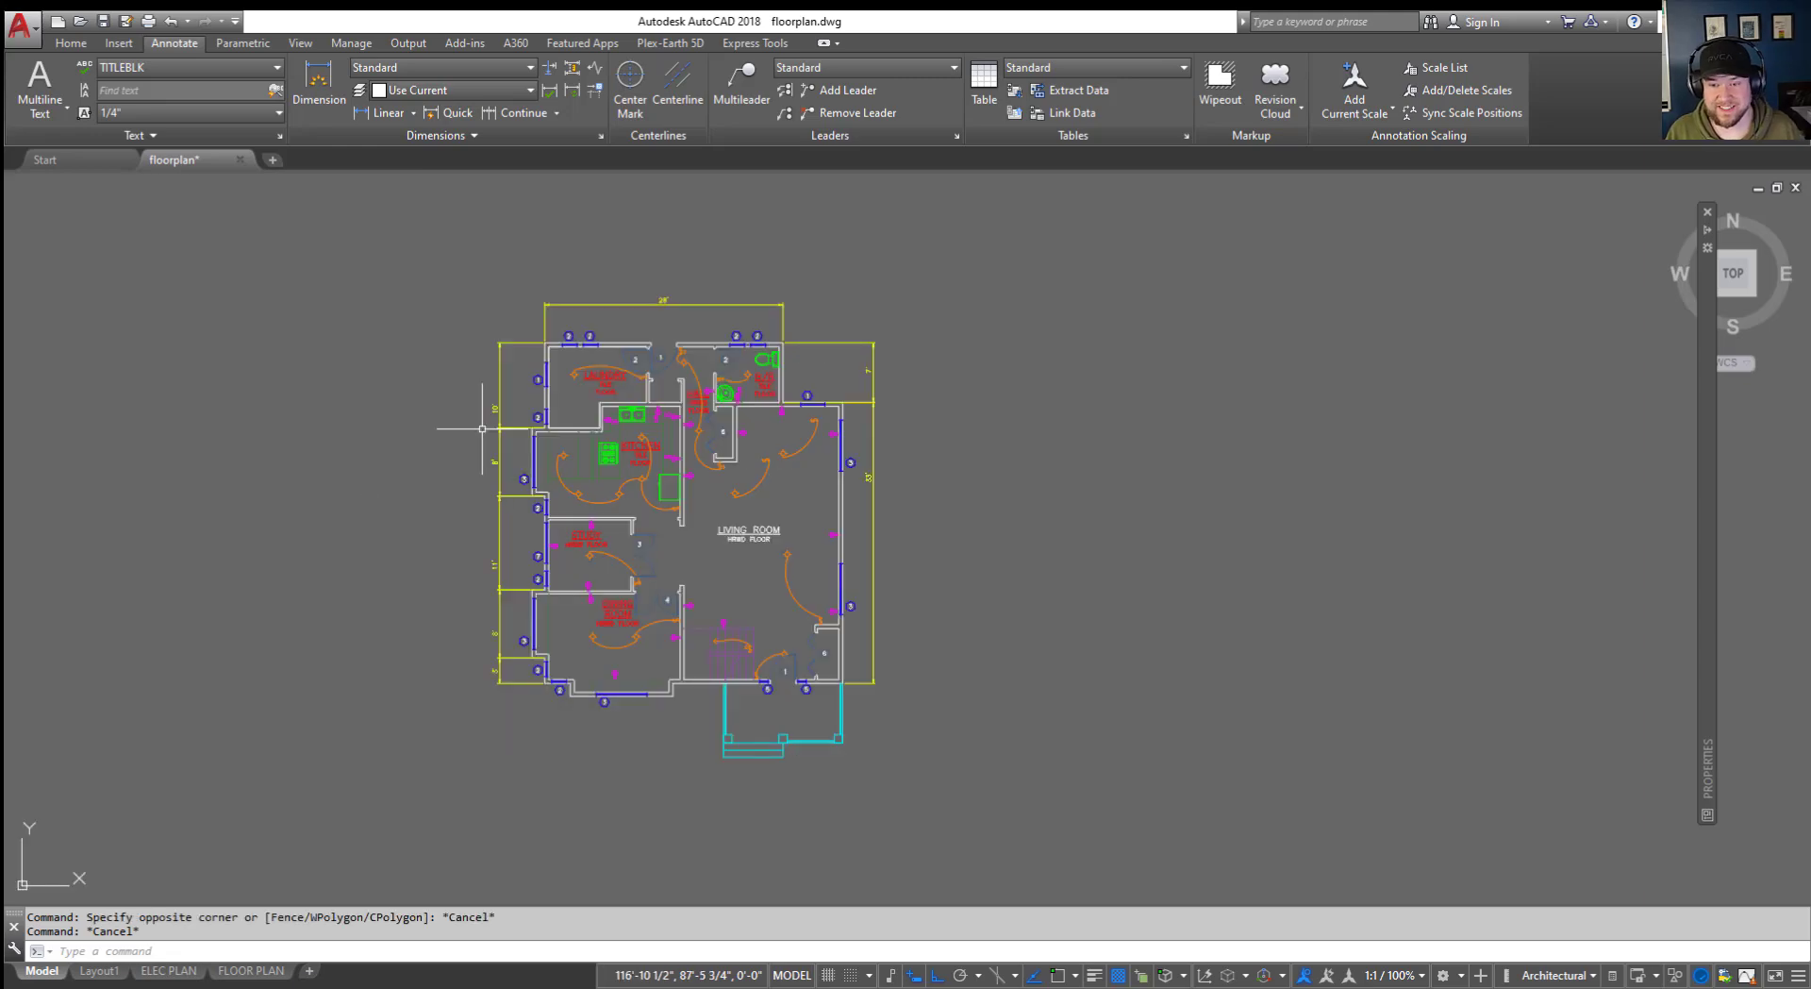
mouse_move(460, 439)
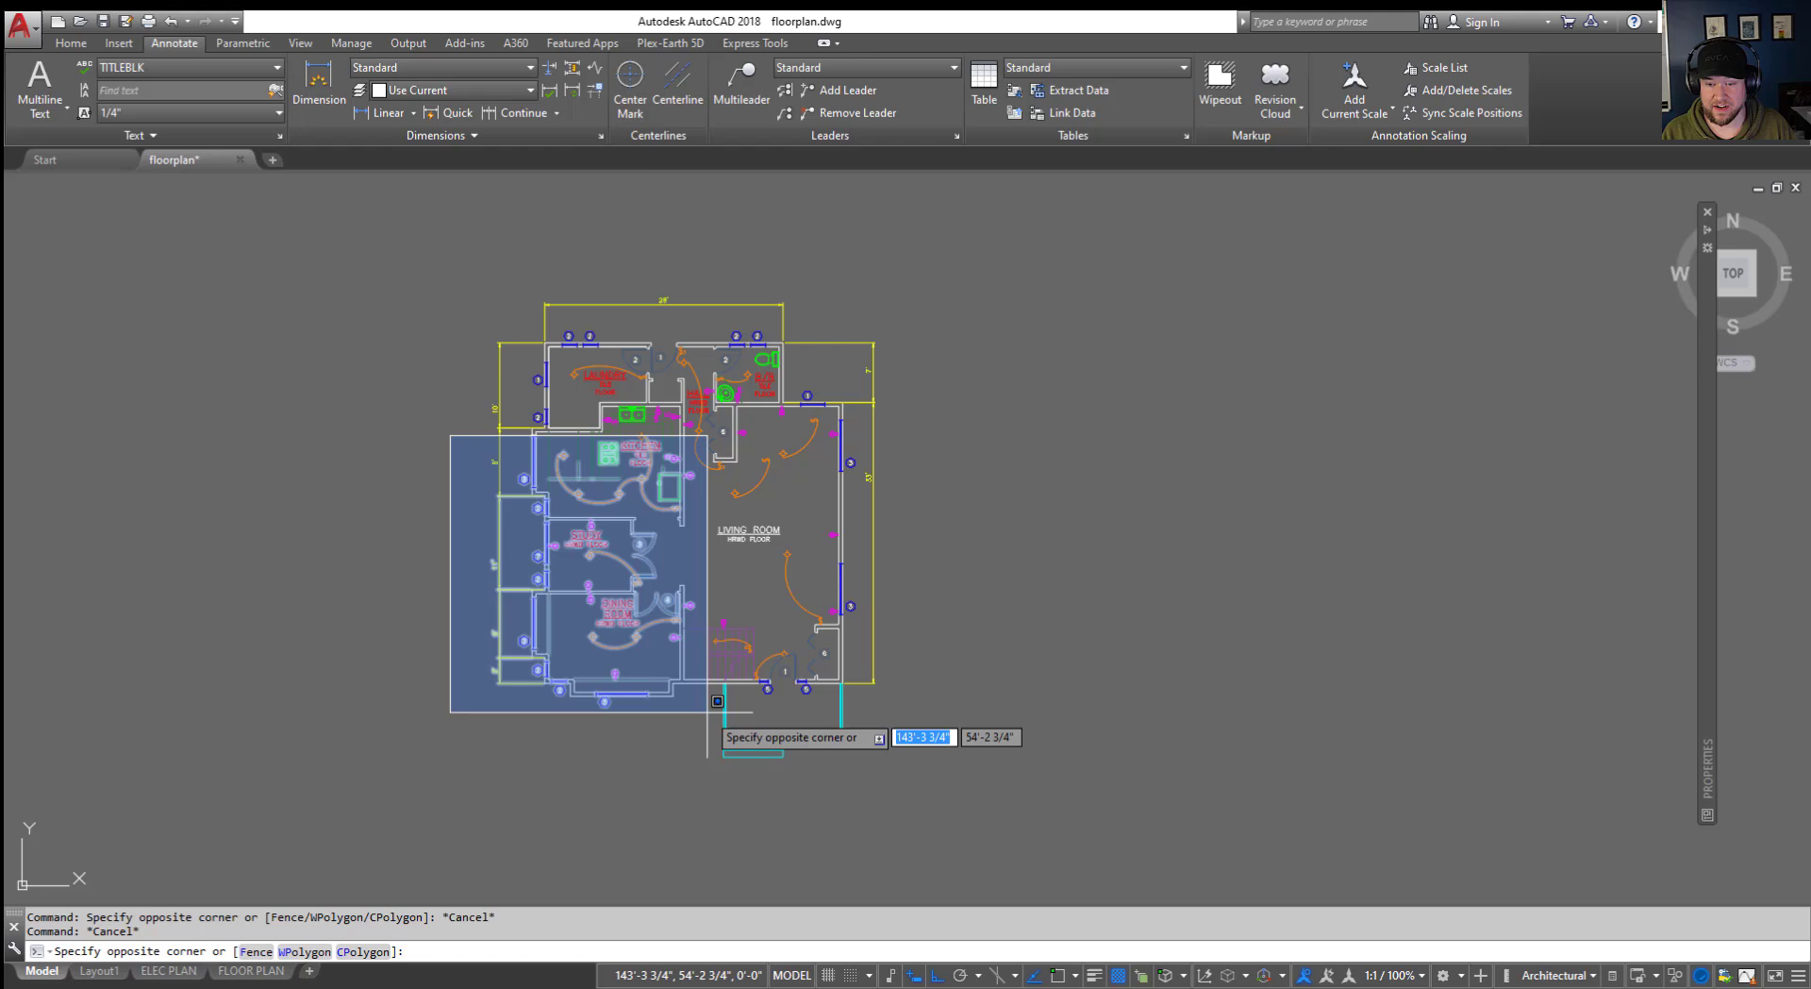
mouse_move(734, 679)
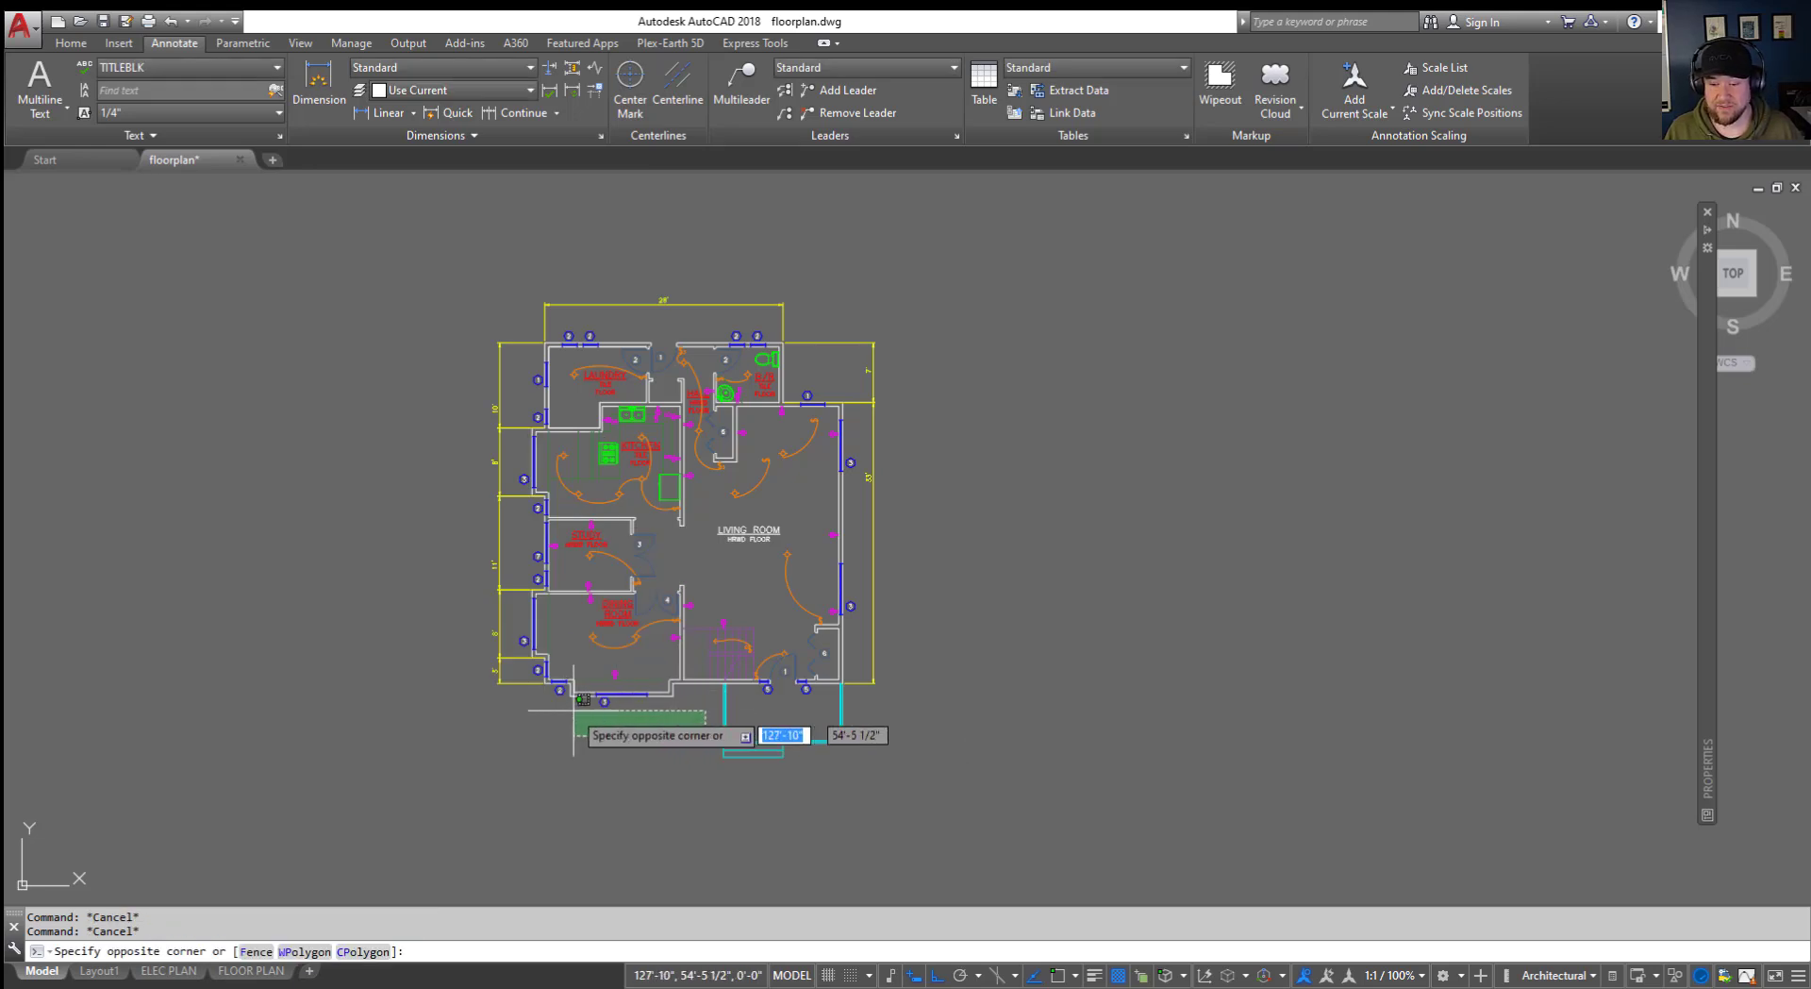
mouse_move(478, 524)
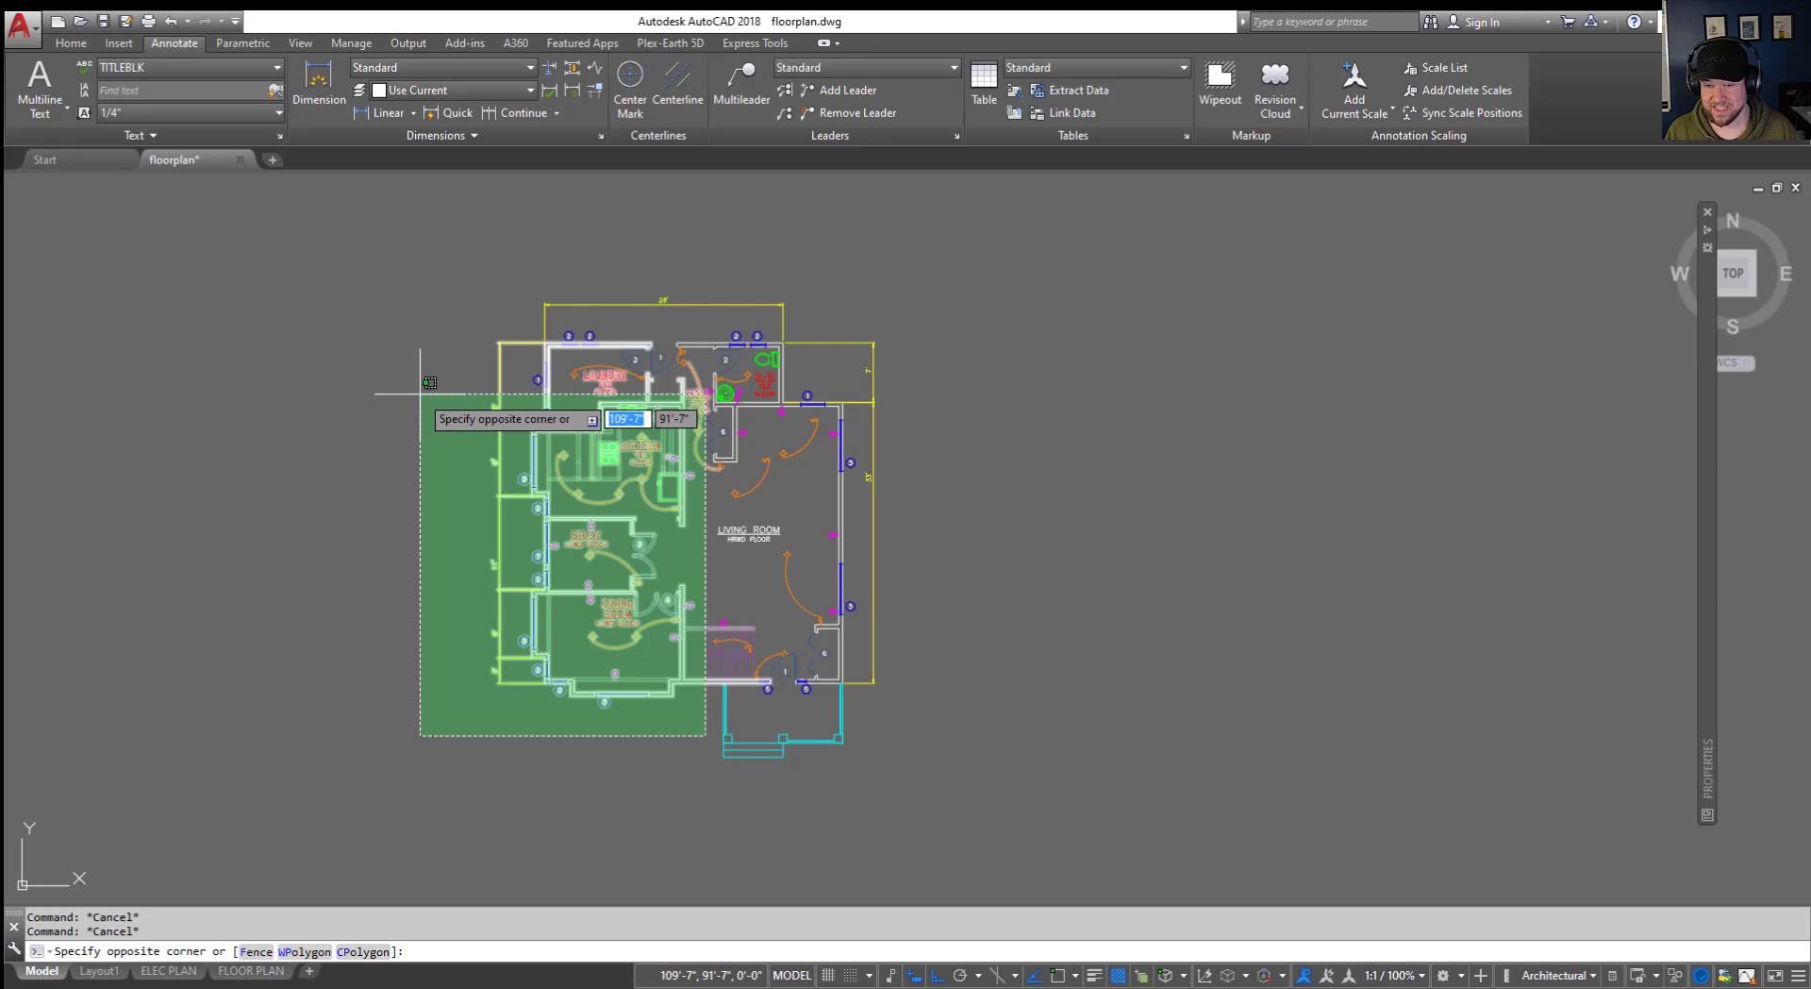
left_click(419, 392)
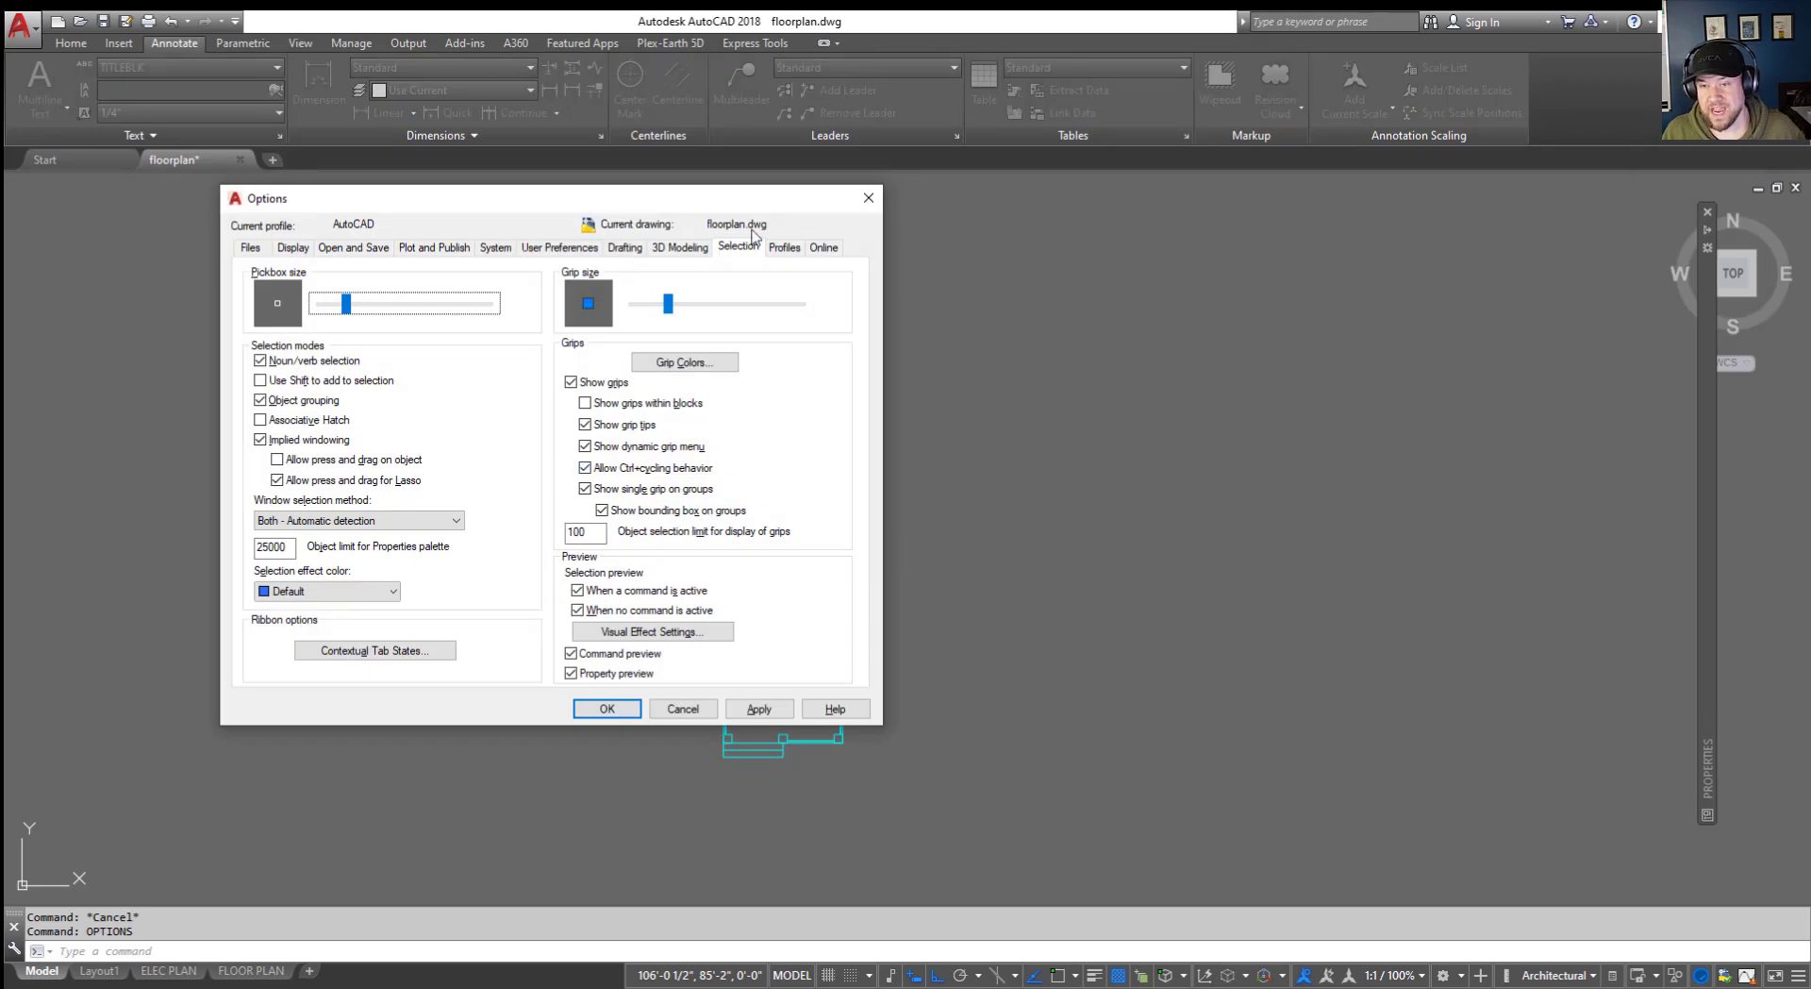
mouse_move(730, 313)
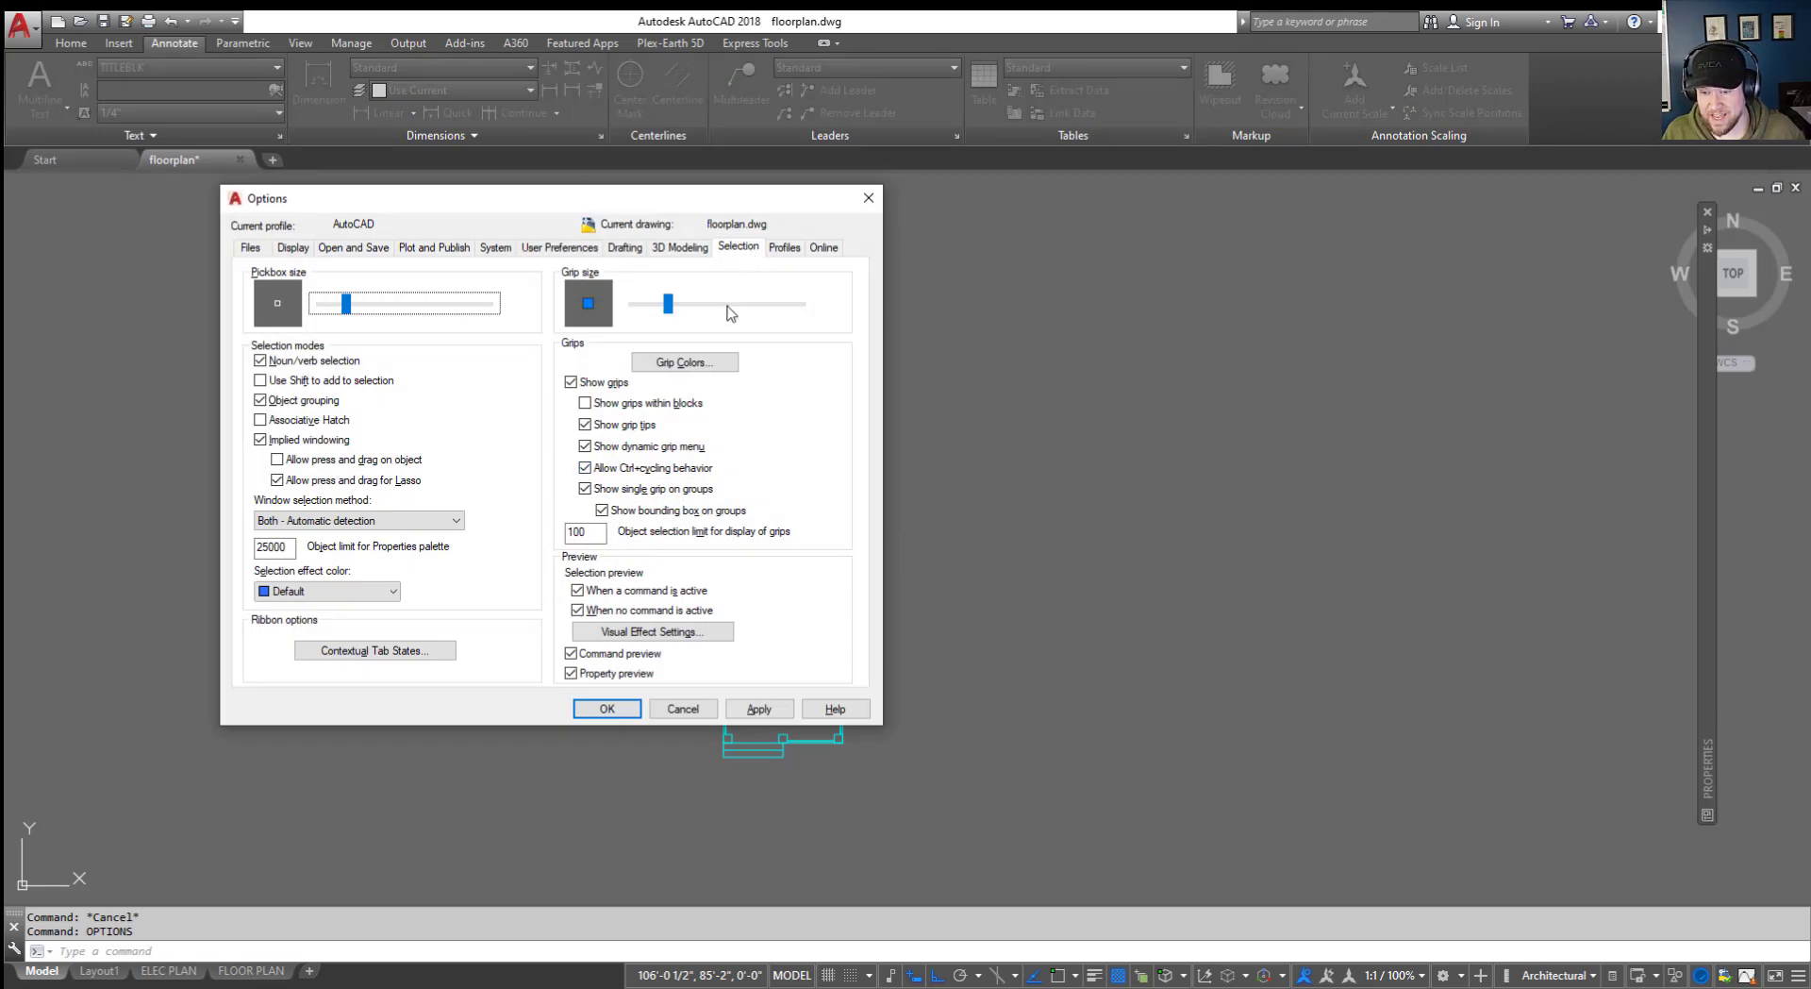
mouse_move(650, 630)
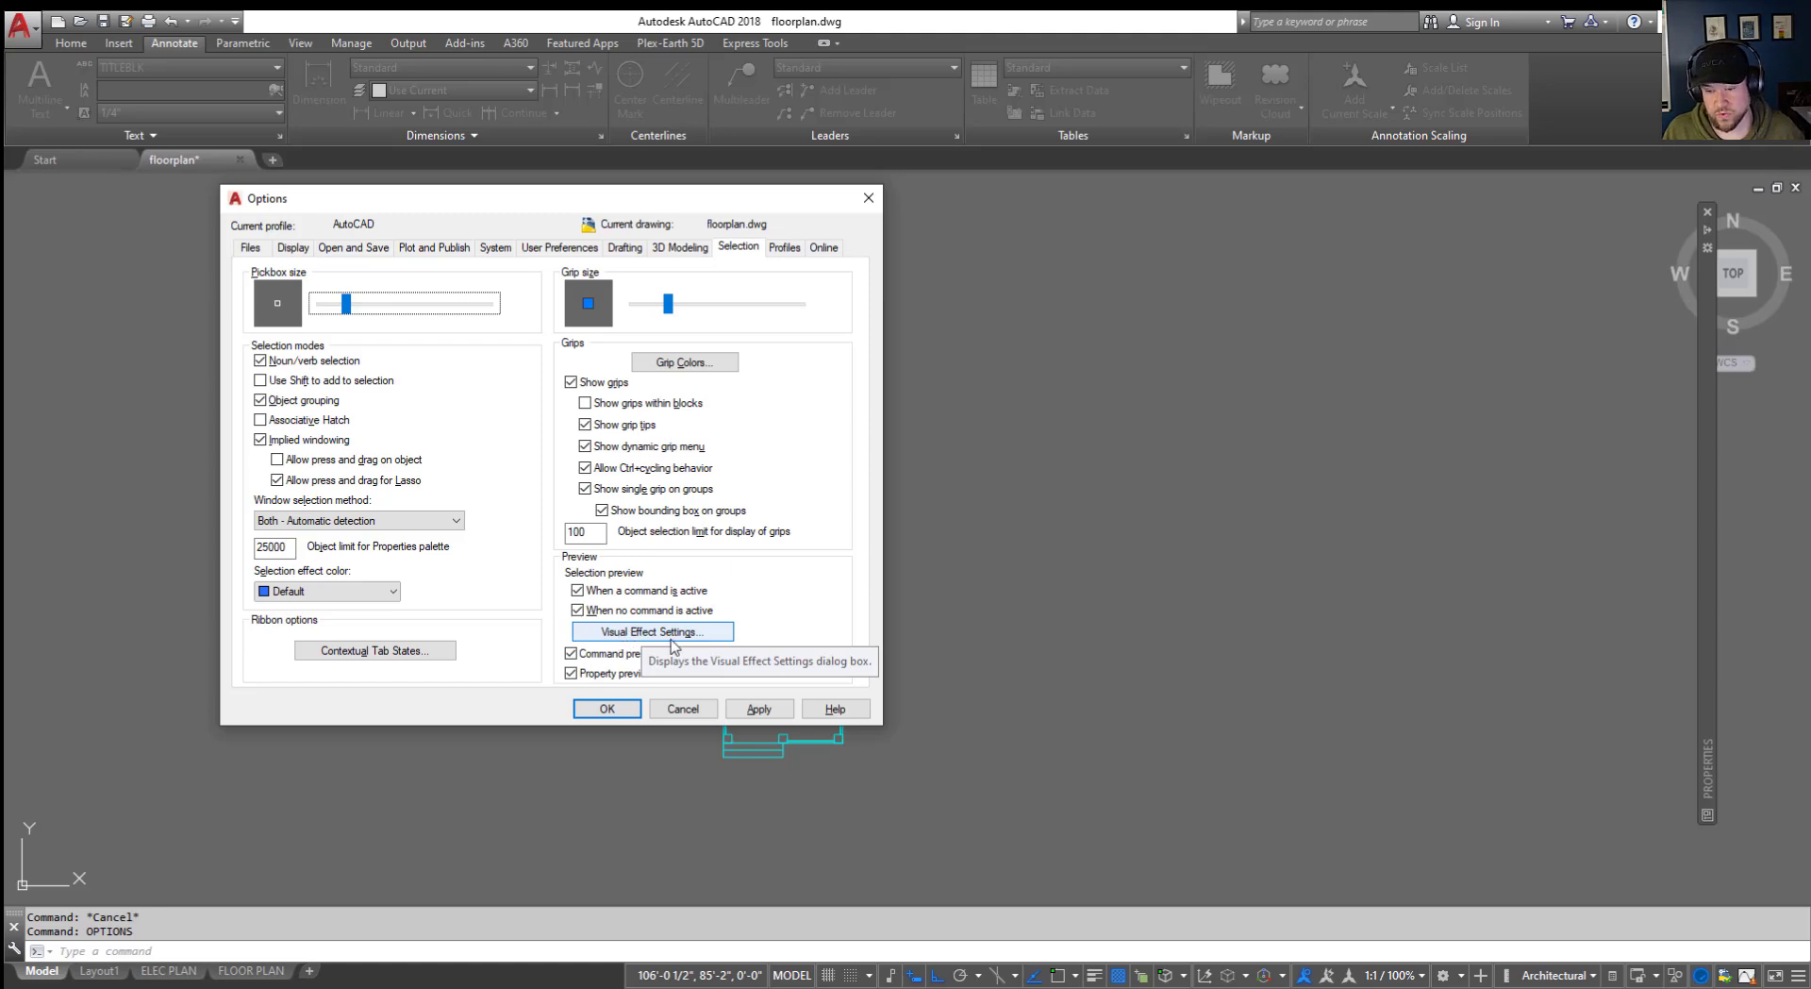
Step: Review the window and crossing selection area colours, then cancel Options without changes
left_click(652, 630)
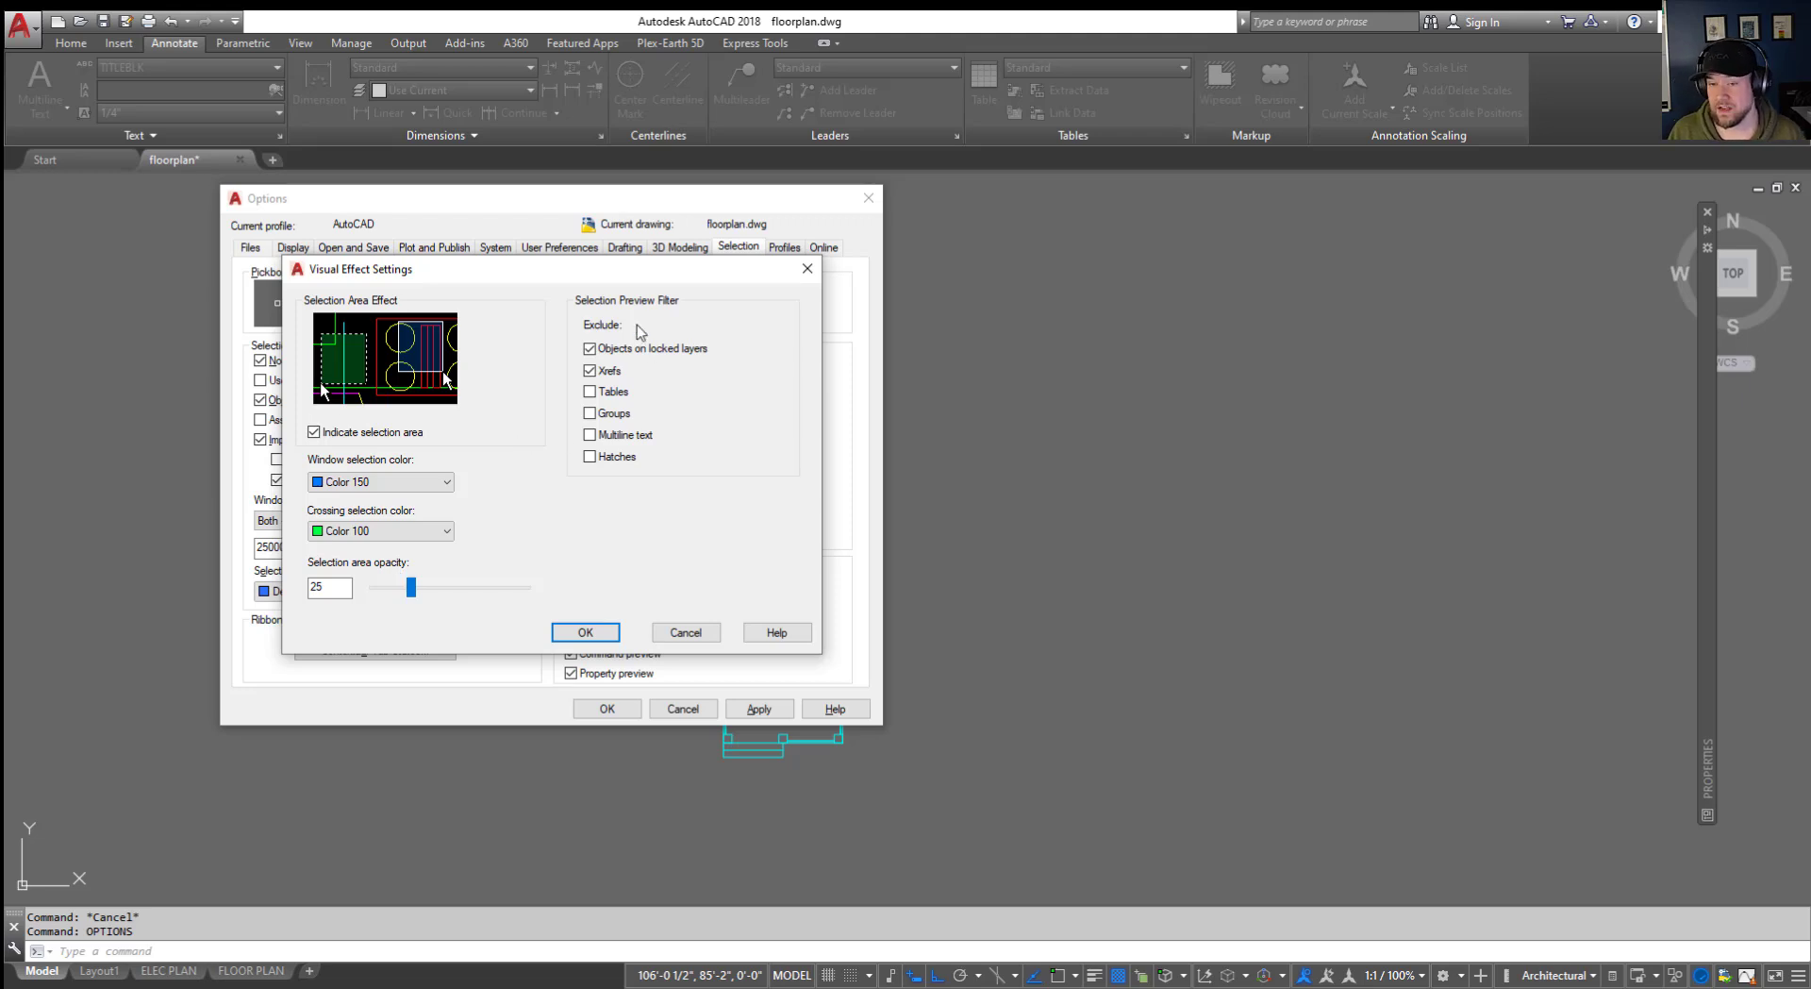
mouse_move(768, 412)
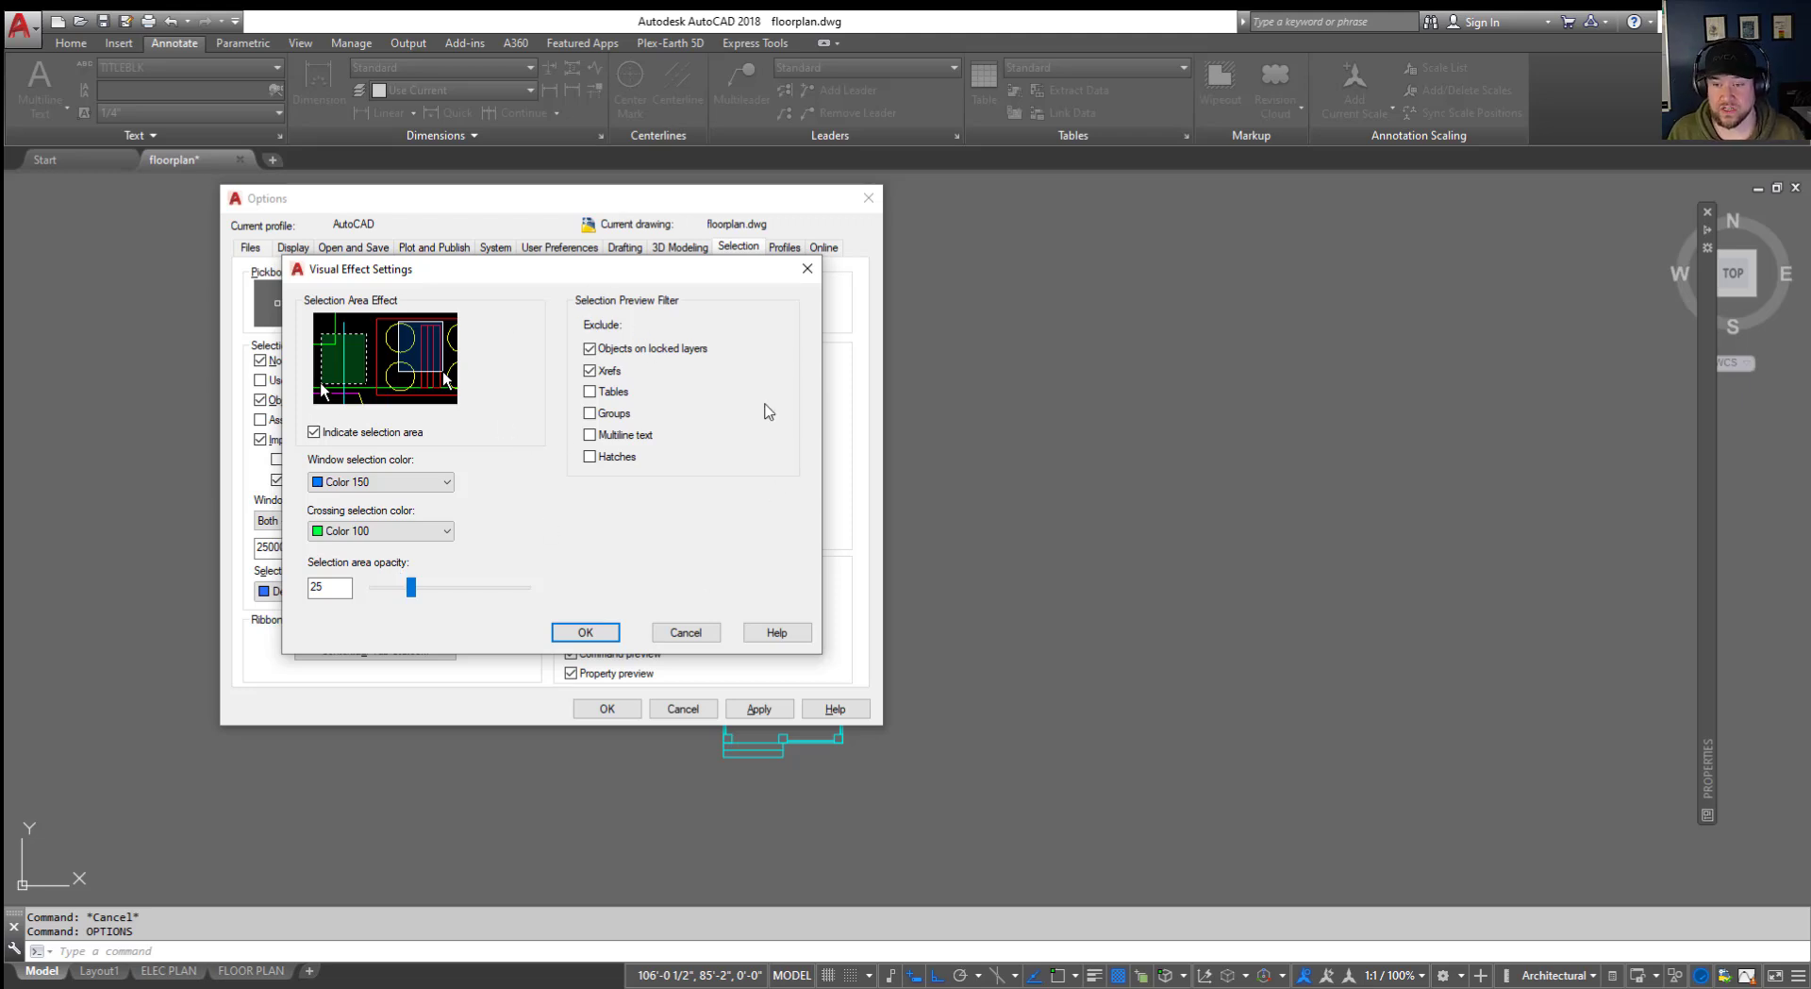
mouse_move(577, 410)
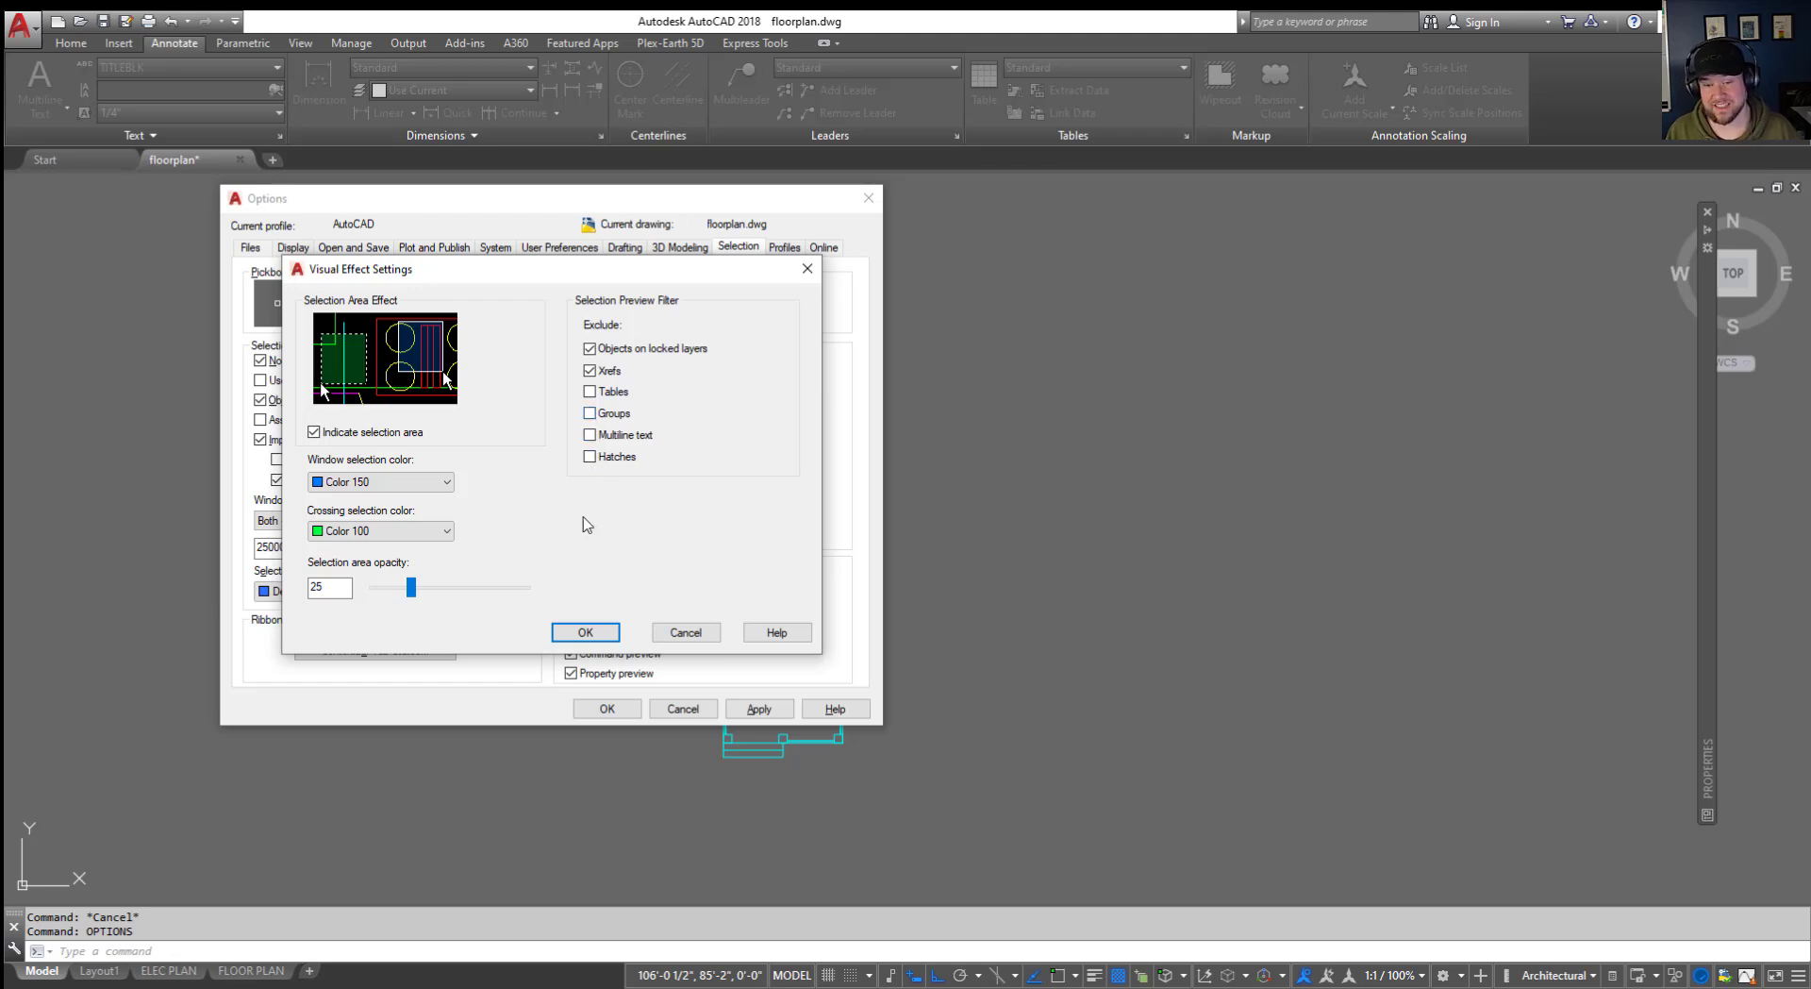
mouse_move(575, 562)
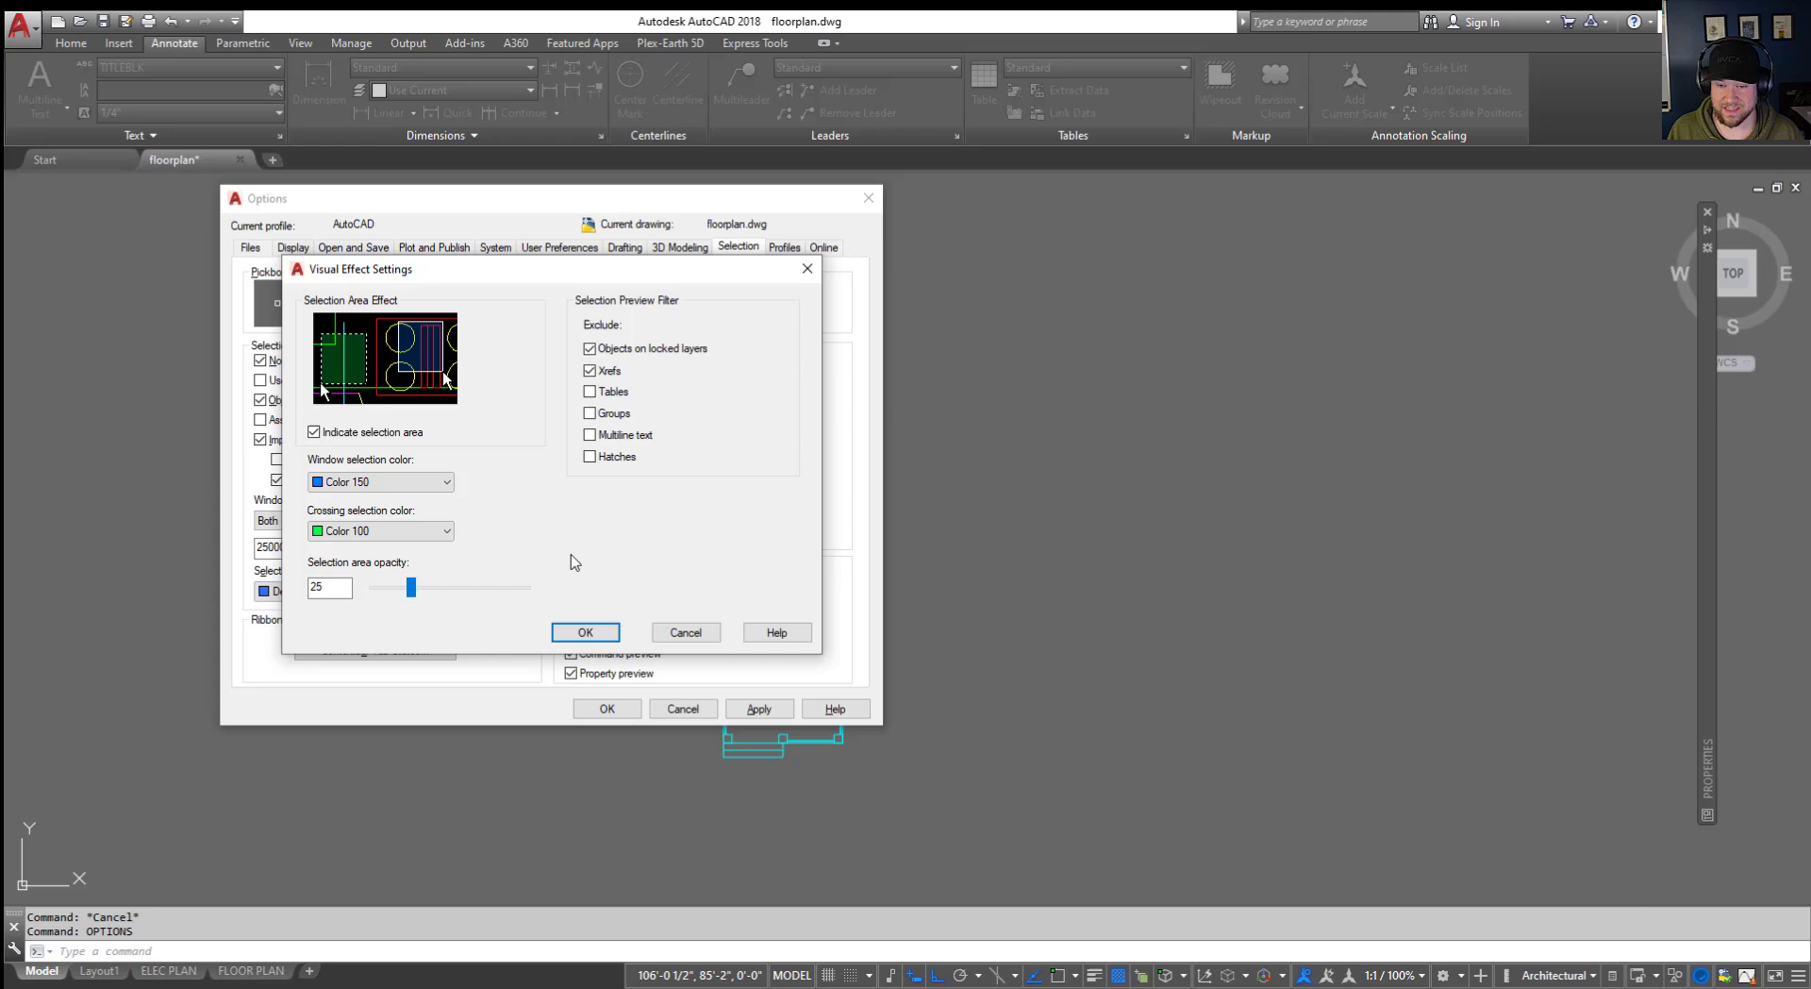
left_click(585, 632)
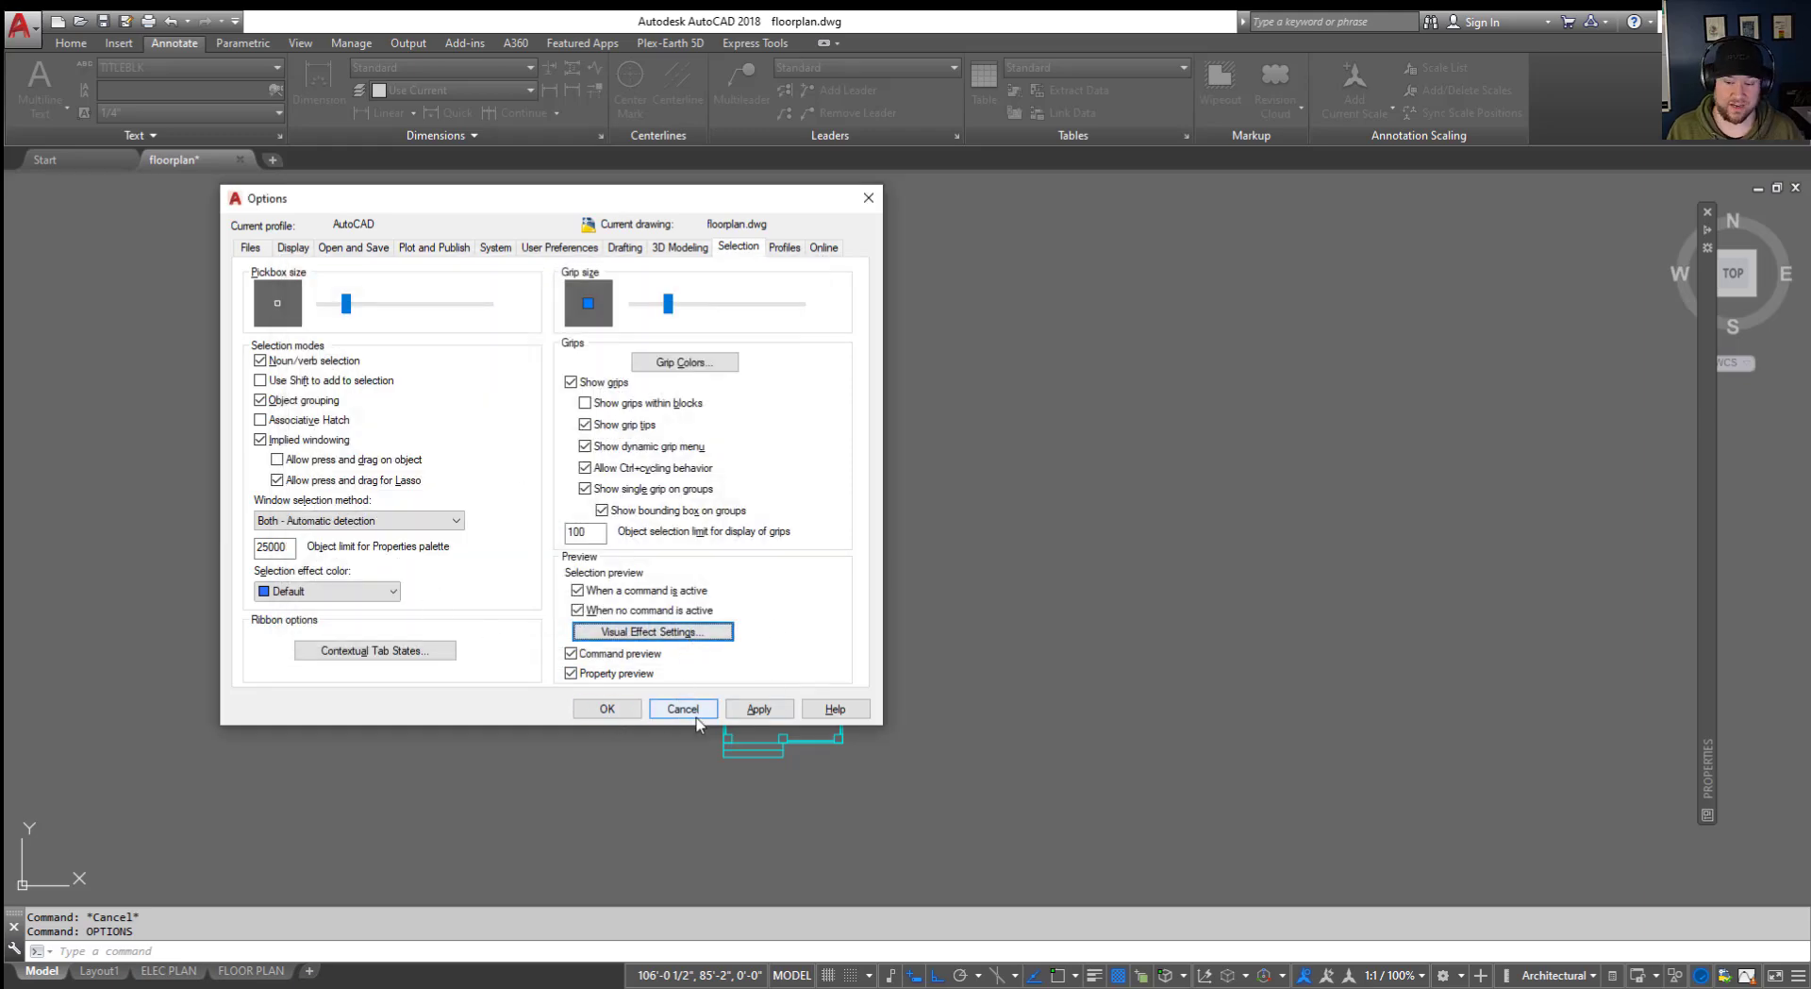
left_click(681, 708)
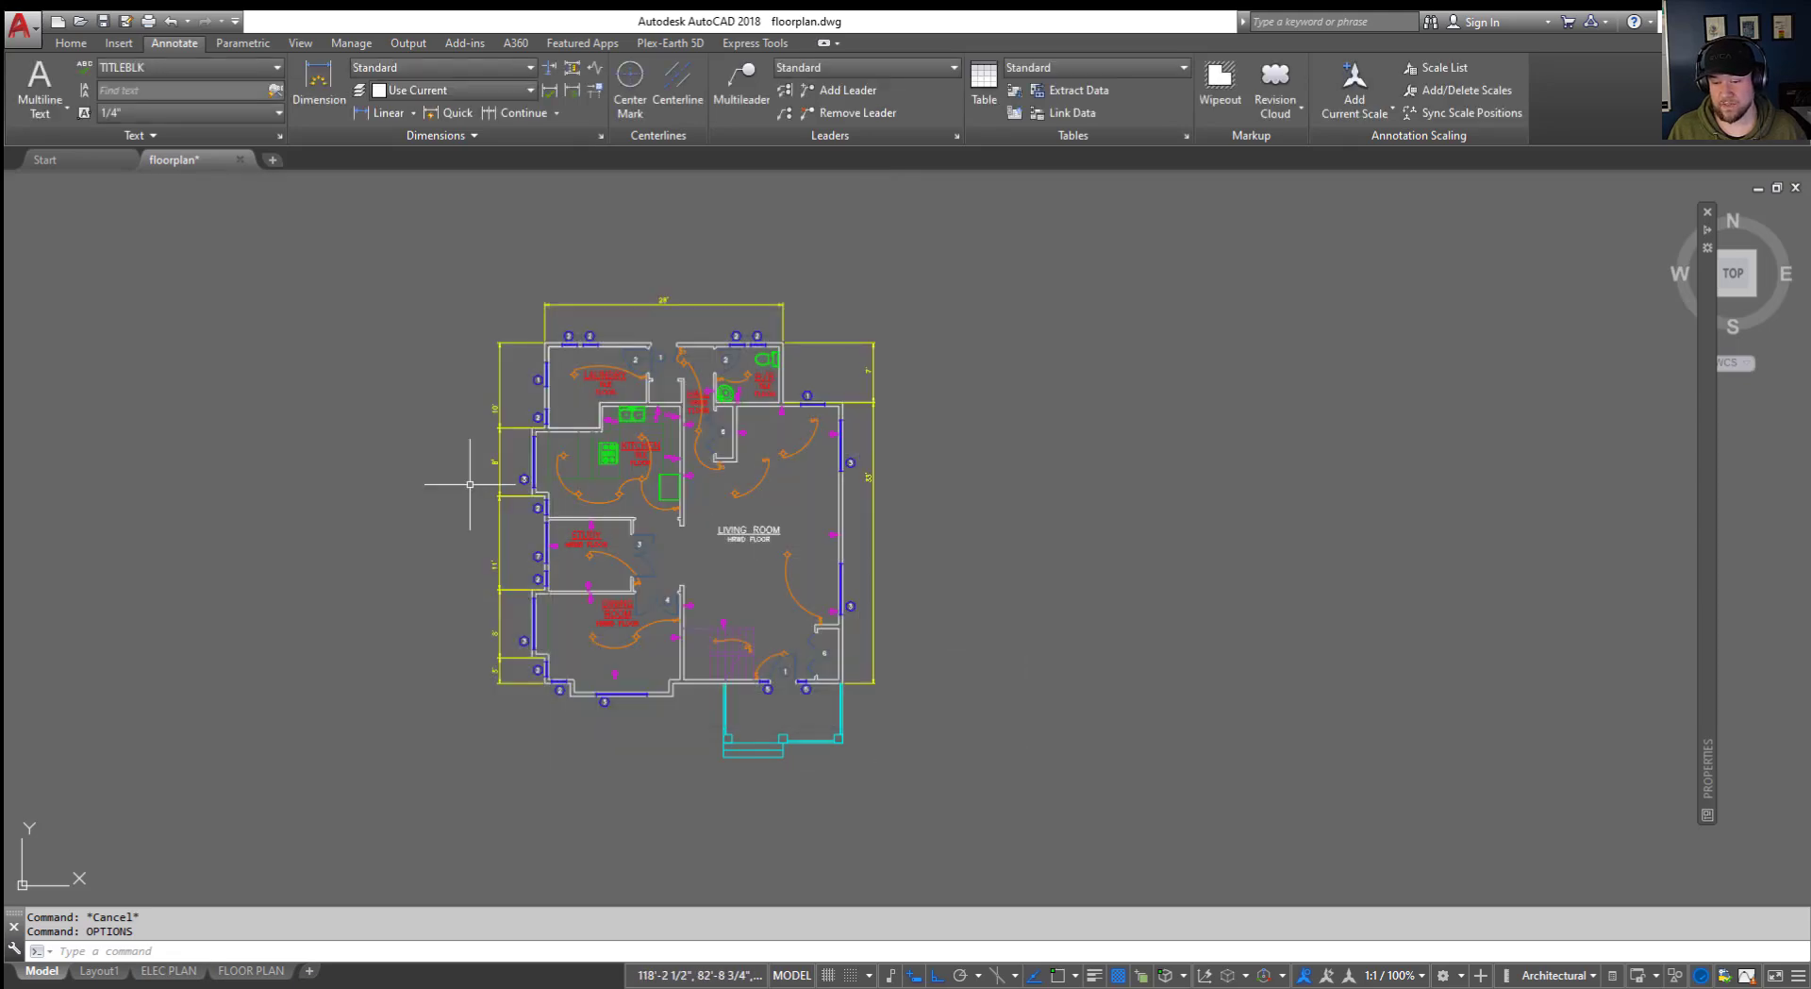